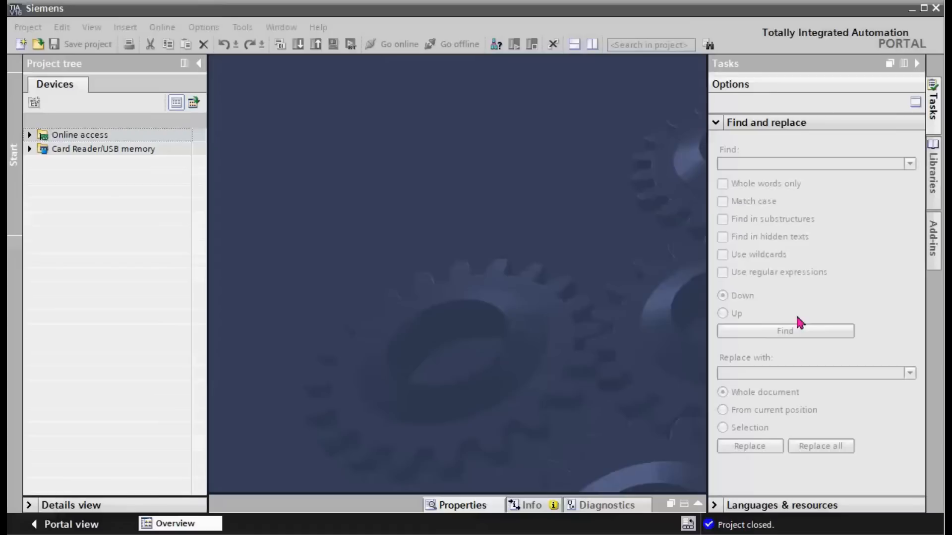
pyautogui.moveTo(709, 435)
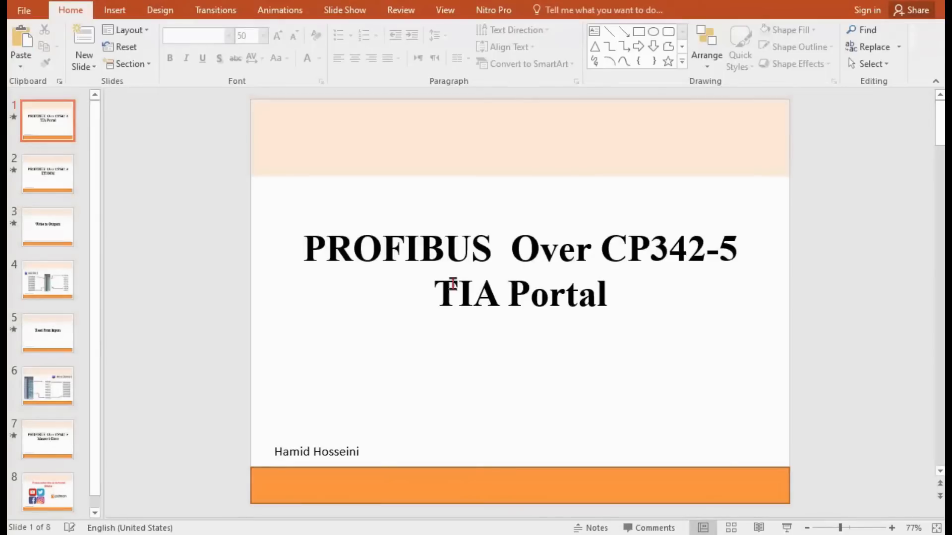
pyautogui.moveTo(448, 231)
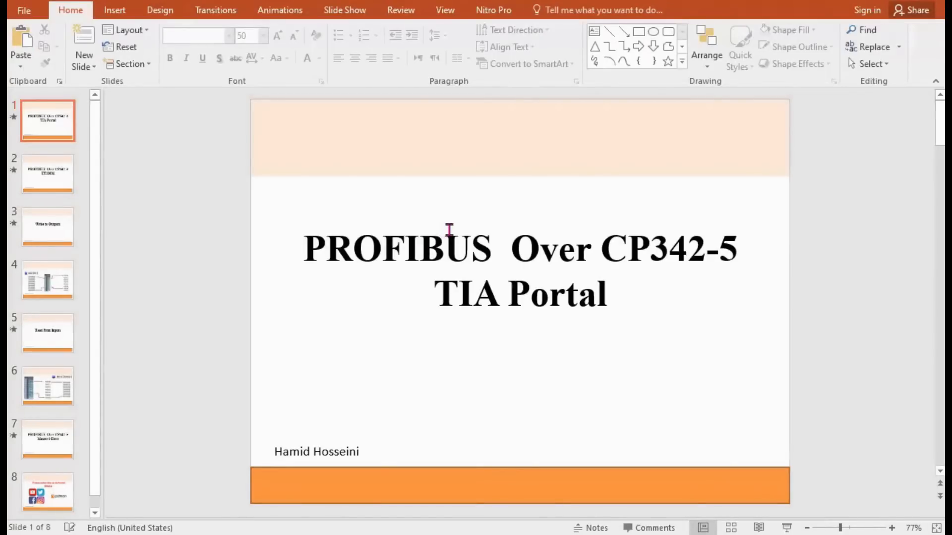
pyautogui.moveTo(393, 251)
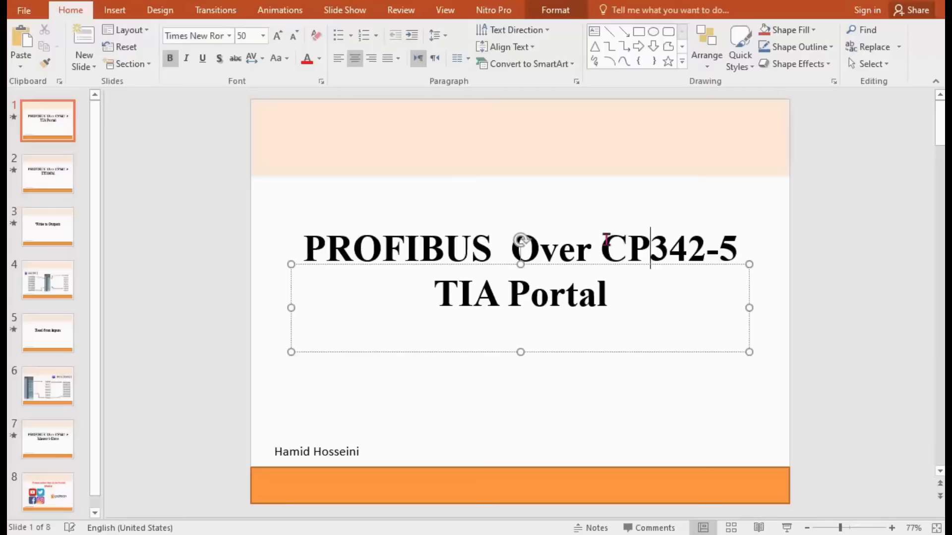
# - Edit the title on slide one and highlight the CP342-5 model name
pyautogui.doubleClick(650, 249)
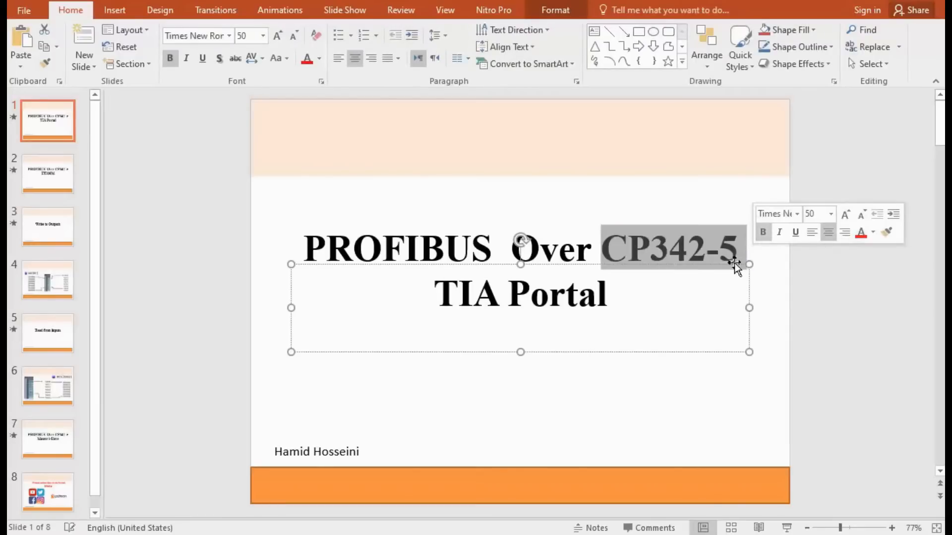
pyautogui.click(395, 248)
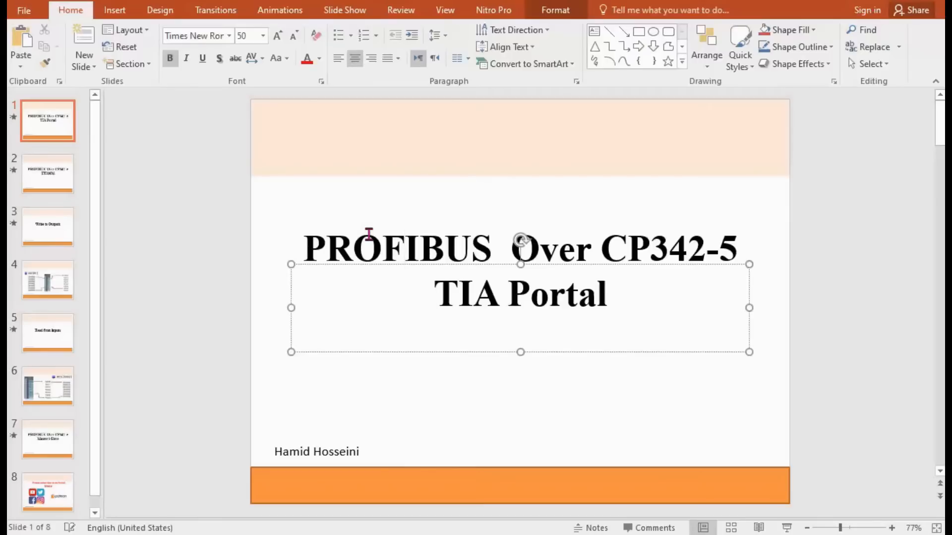
pyautogui.click(601, 248)
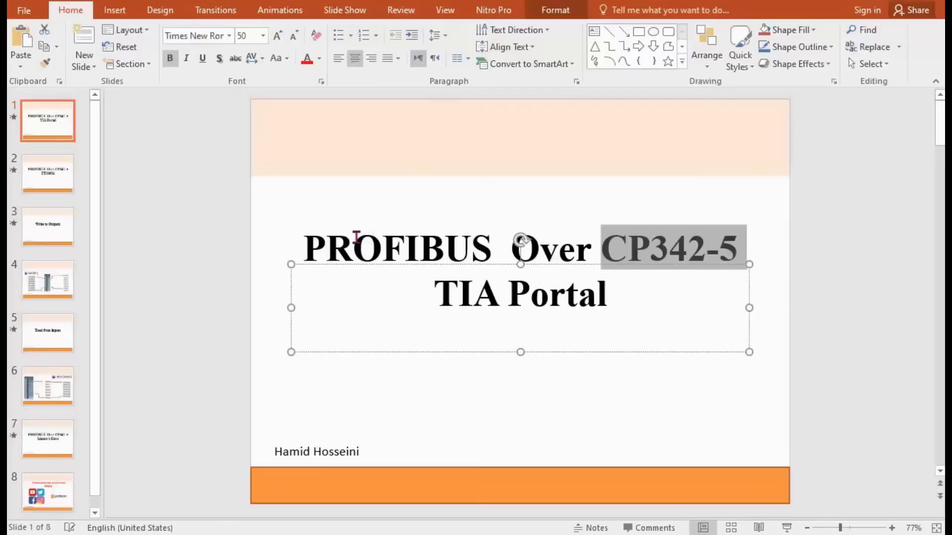
pyautogui.click(48, 120)
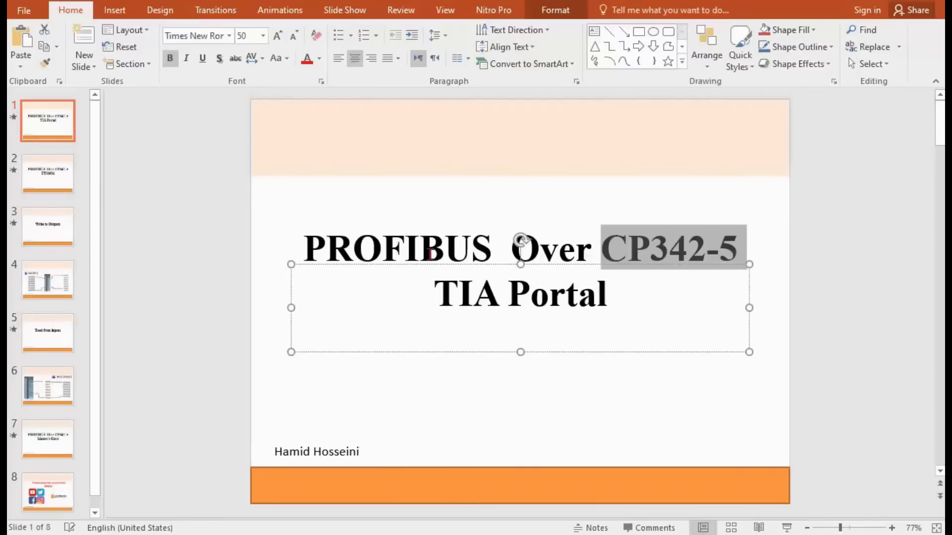
pyautogui.click(309, 247)
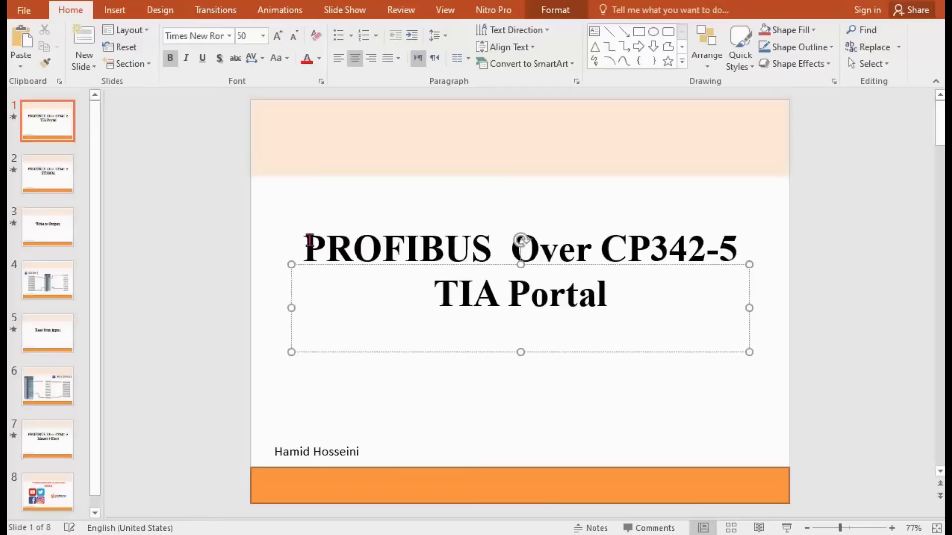
pyautogui.doubleClick(396, 248)
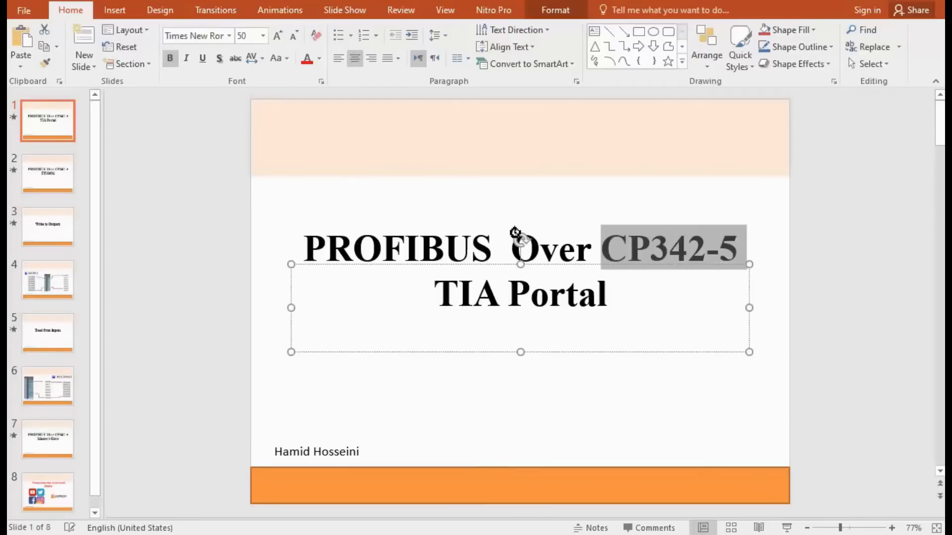
pyautogui.moveTo(52, 189)
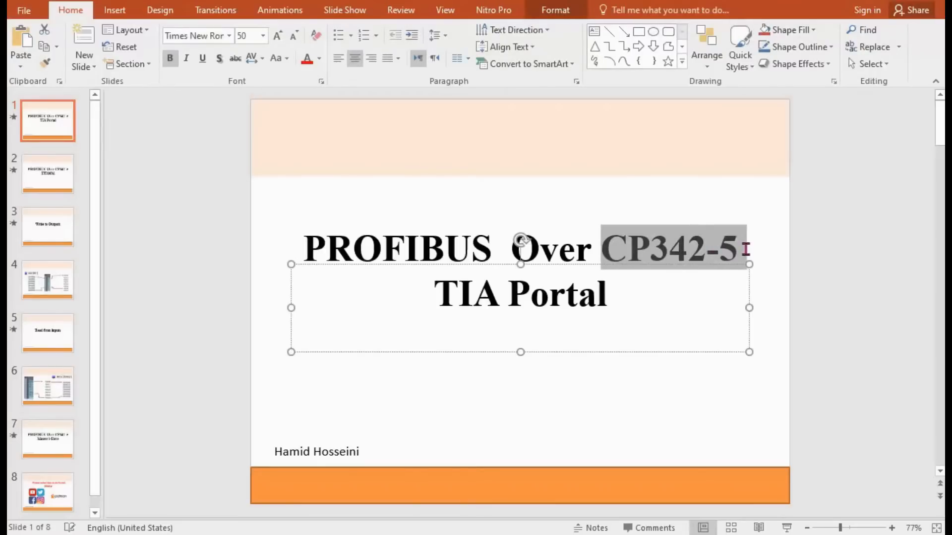
pyautogui.moveTo(28, 201)
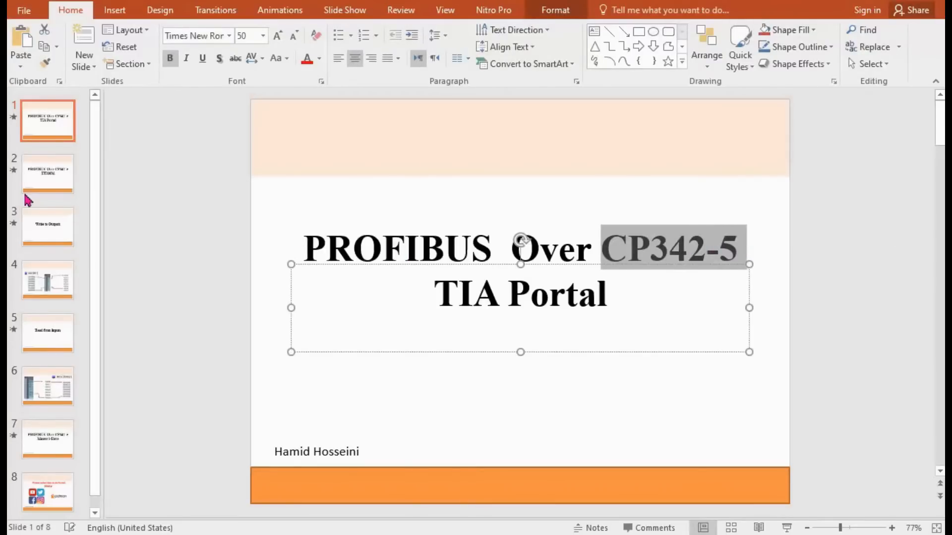
# - Show slide two, select ET200M in its title, and return to TIA Portal
pyautogui.click(48, 173)
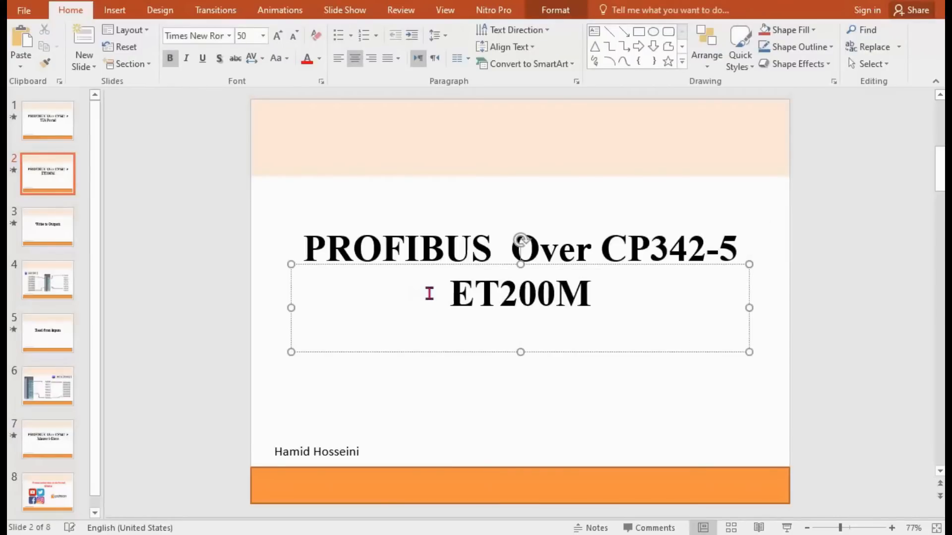
pyautogui.doubleClick(520, 293)
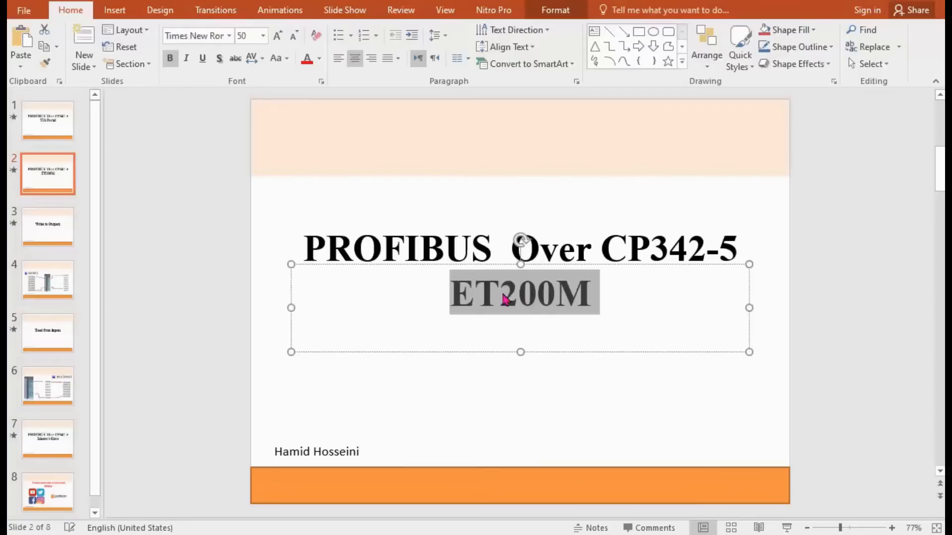
pyautogui.moveTo(507, 528)
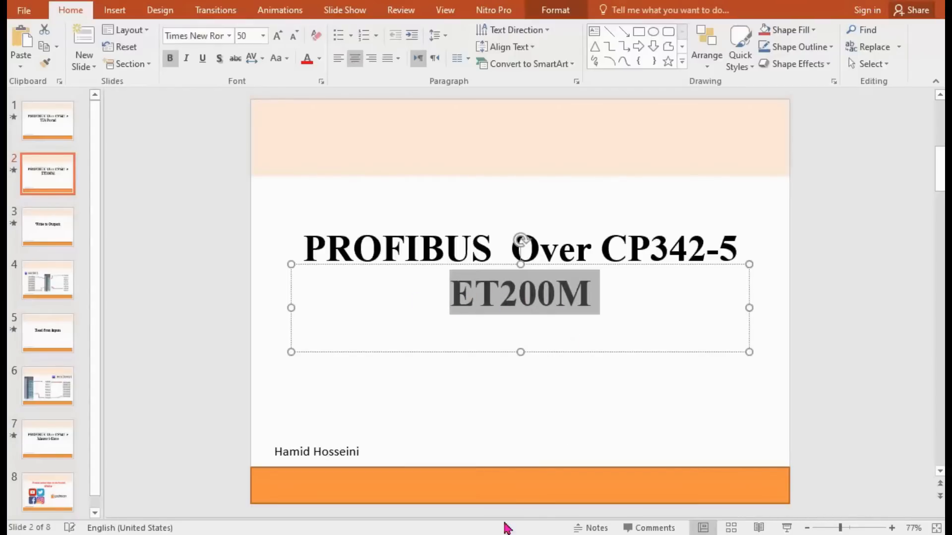
pyautogui.click(126, 203)
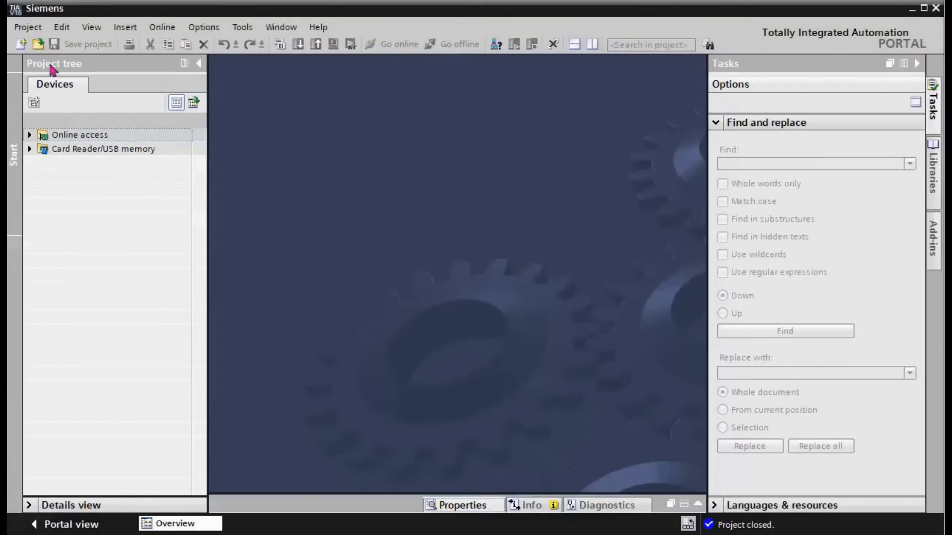
pyautogui.moveTo(20, 43)
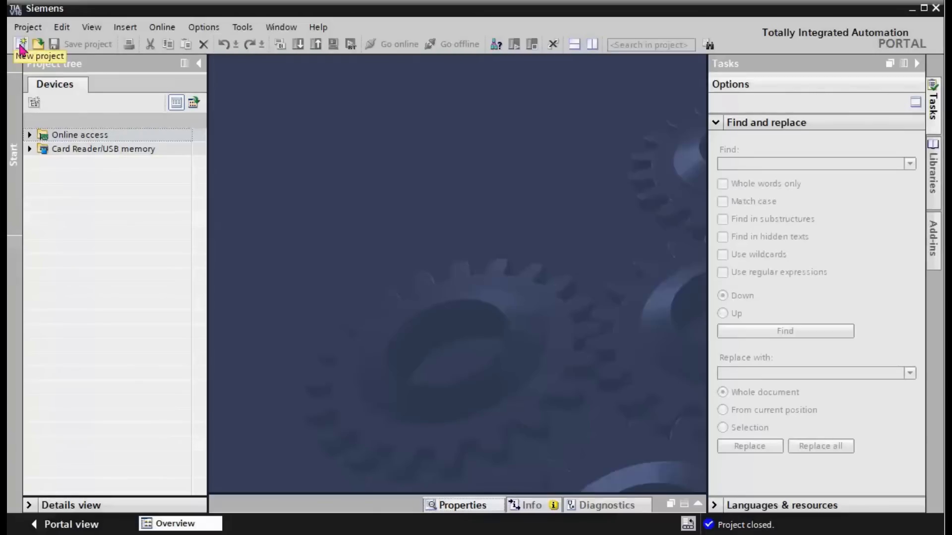
# - Create a new project keeping the default name Project32
pyautogui.click(20, 43)
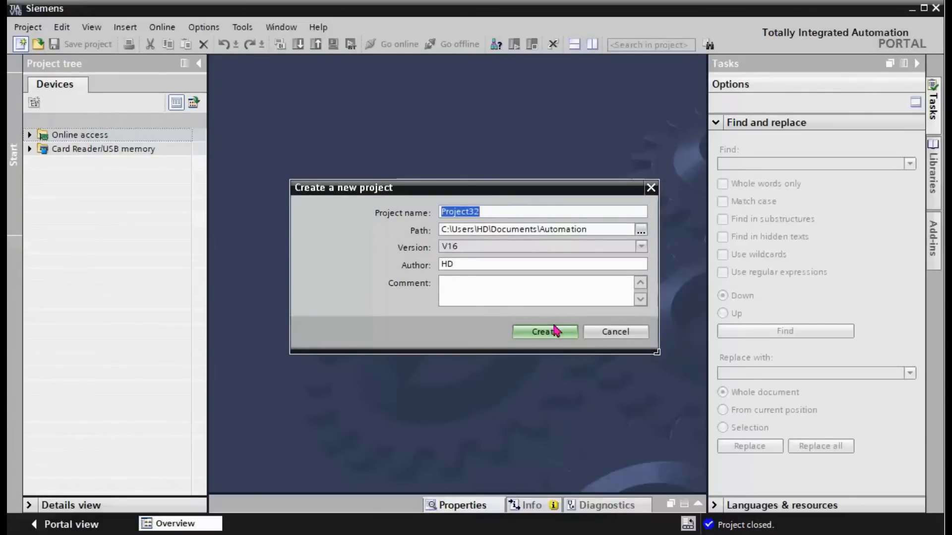
pyautogui.click(544, 331)
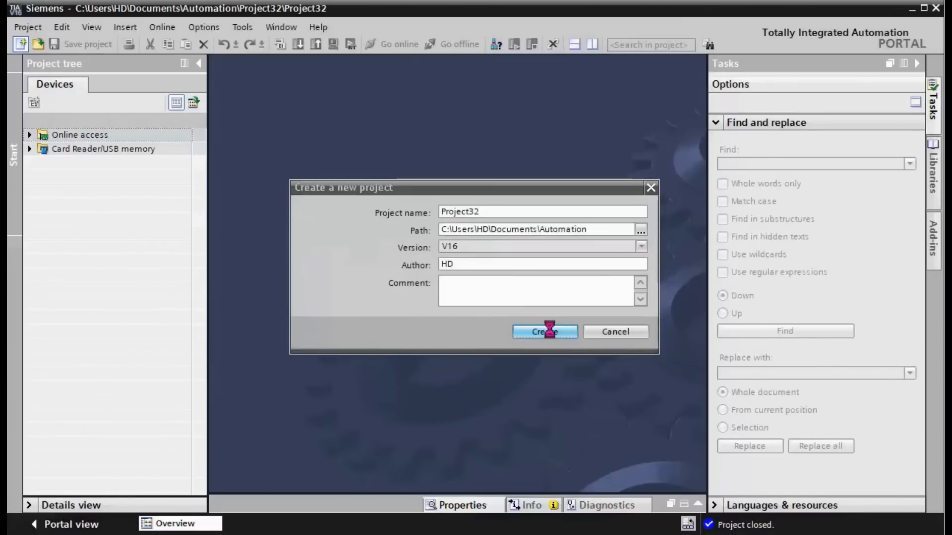
pyautogui.click(544, 332)
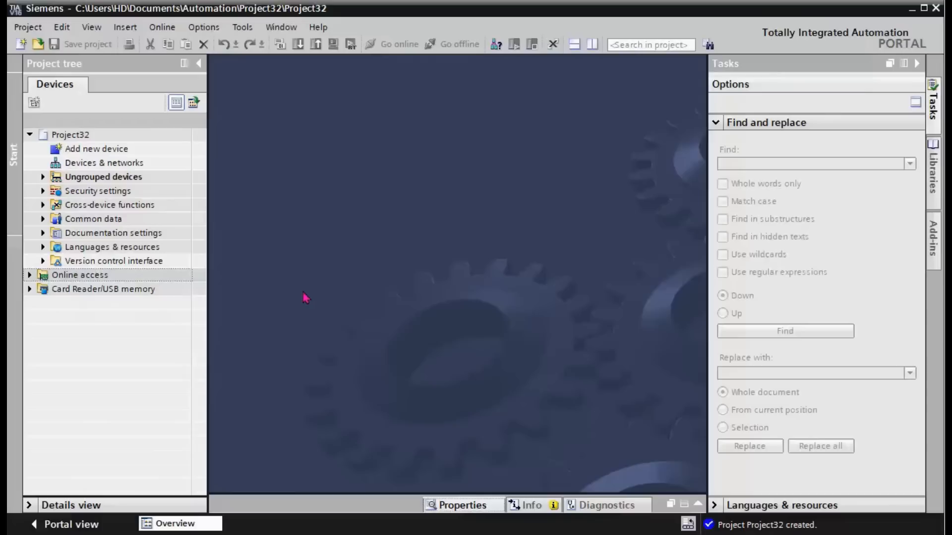
pyautogui.moveTo(293, 296)
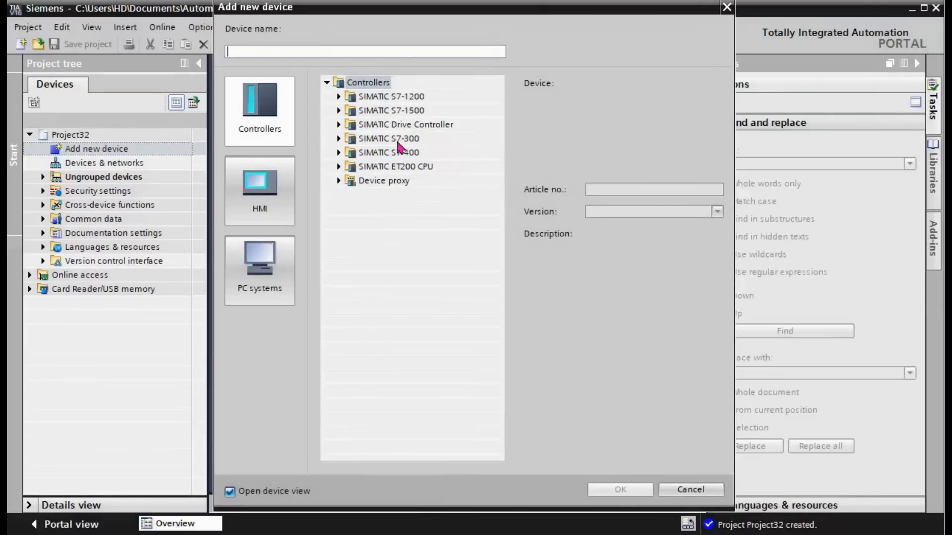
# - Add an S7-300 CPU 314, article 6ES7 314-1AG14-0AB0, as PLC_1
pyautogui.click(339, 139)
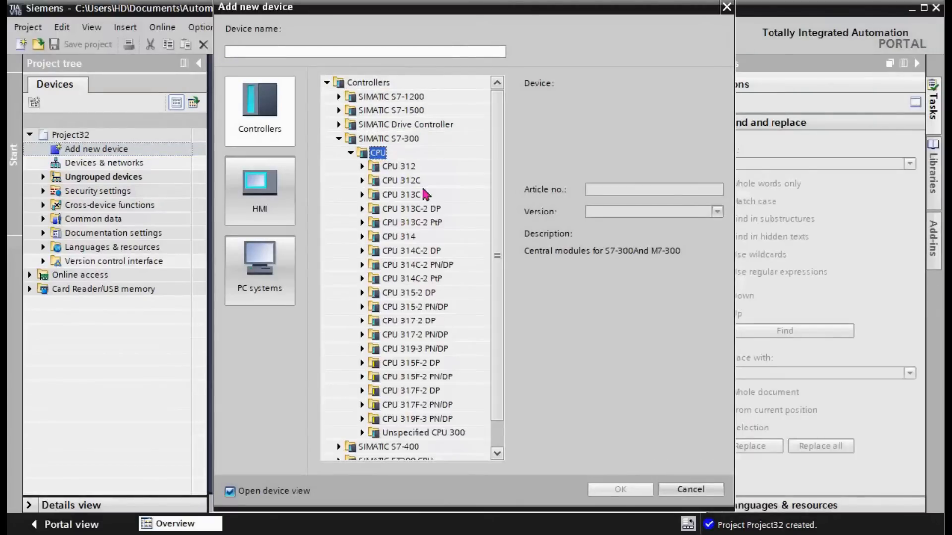
pyautogui.moveTo(434, 267)
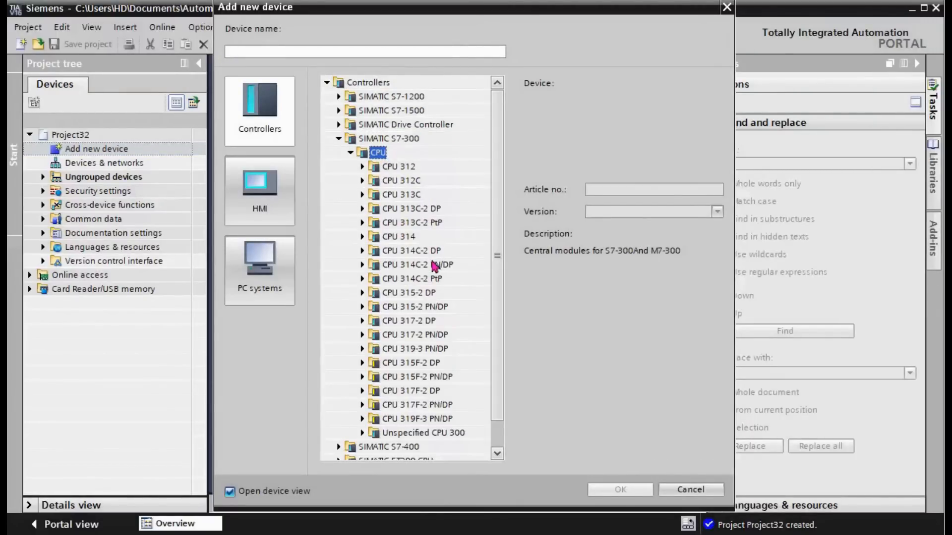
pyautogui.click(398, 236)
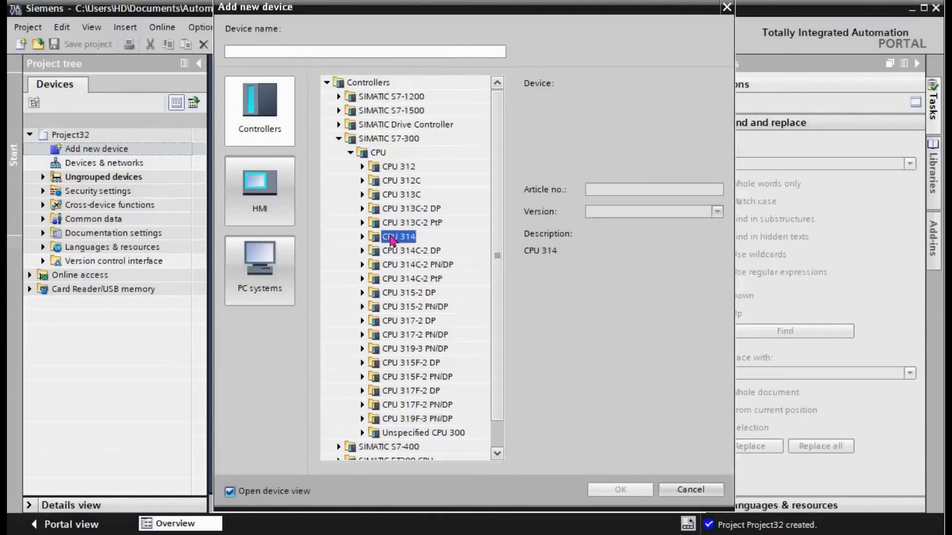
pyautogui.click(363, 236)
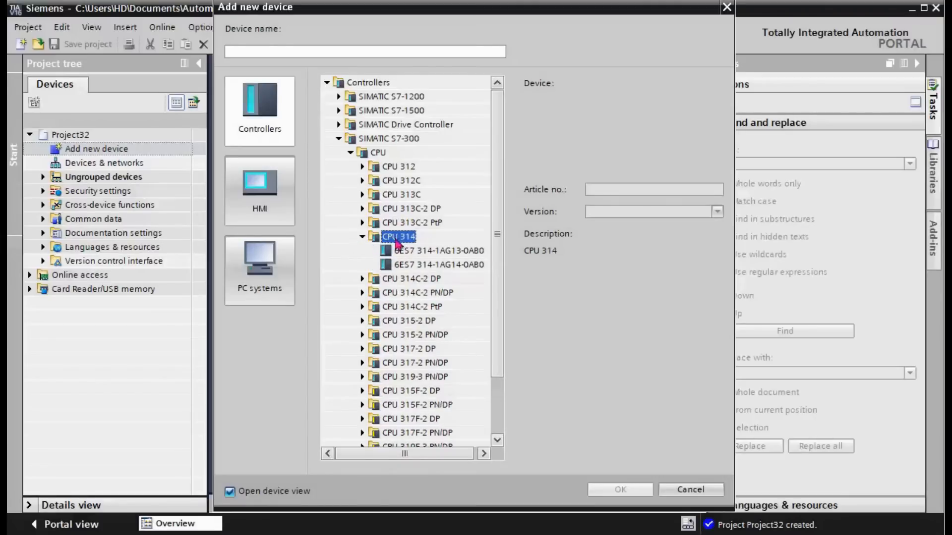
pyautogui.click(436, 265)
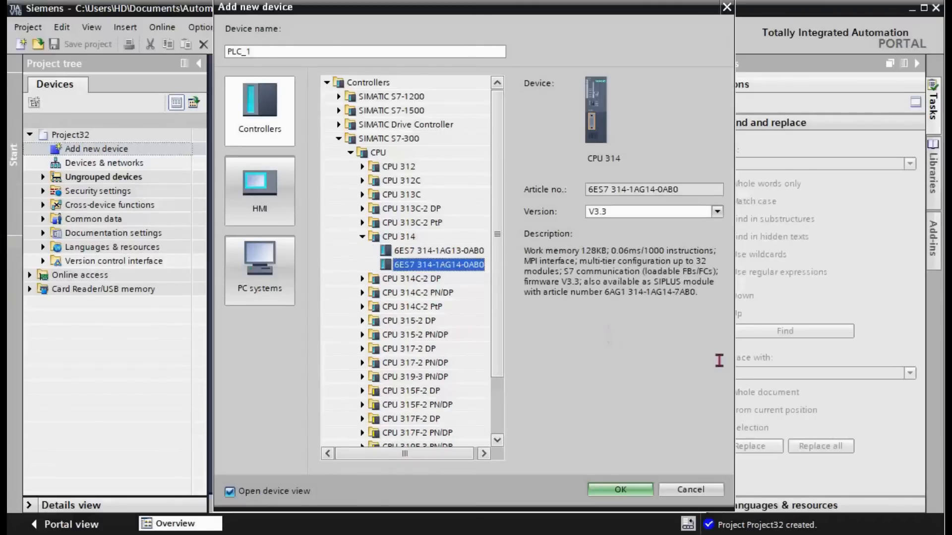
pyautogui.click(619, 489)
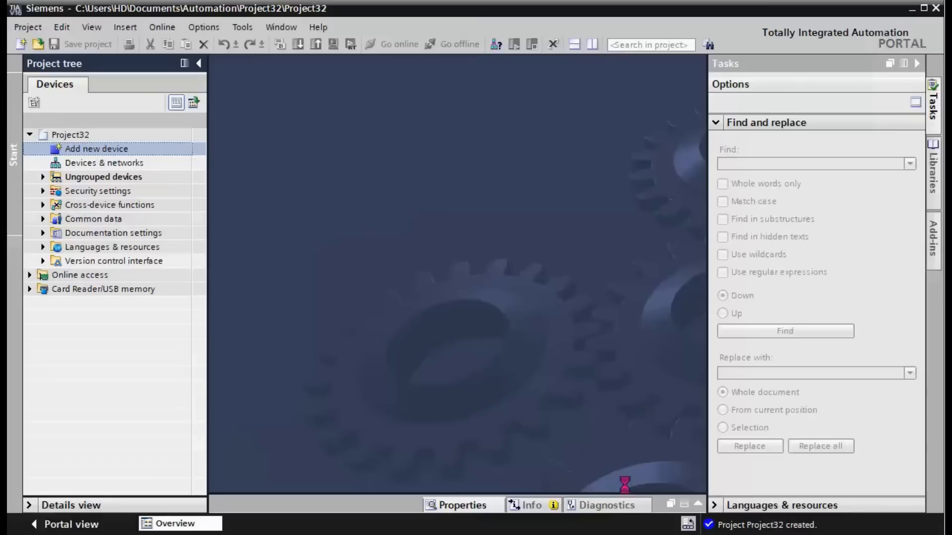
pyautogui.moveTo(542, 233)
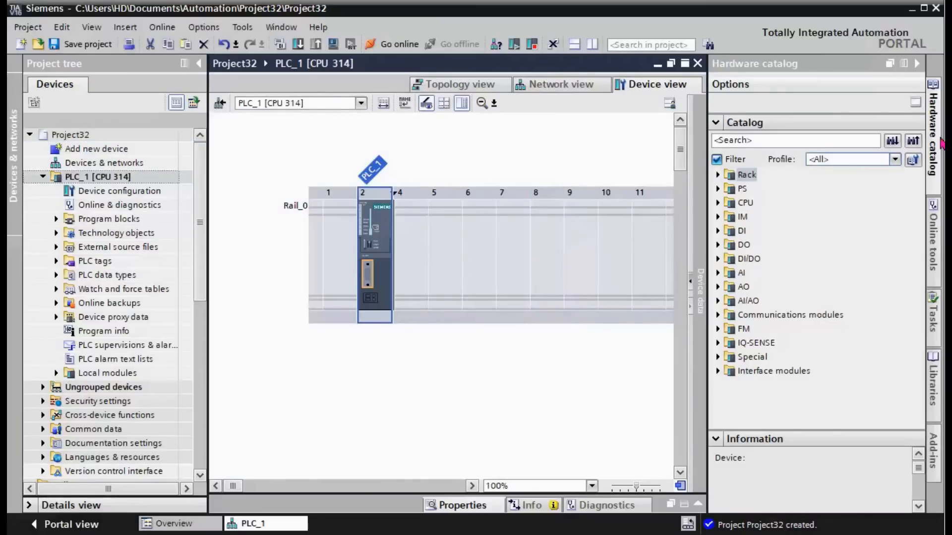
pyautogui.moveTo(721, 185)
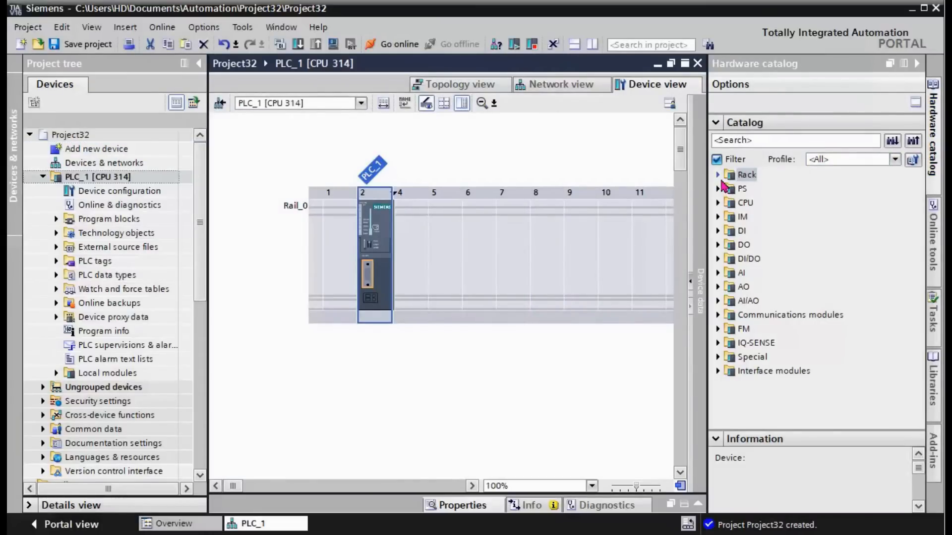
pyautogui.moveTo(722, 195)
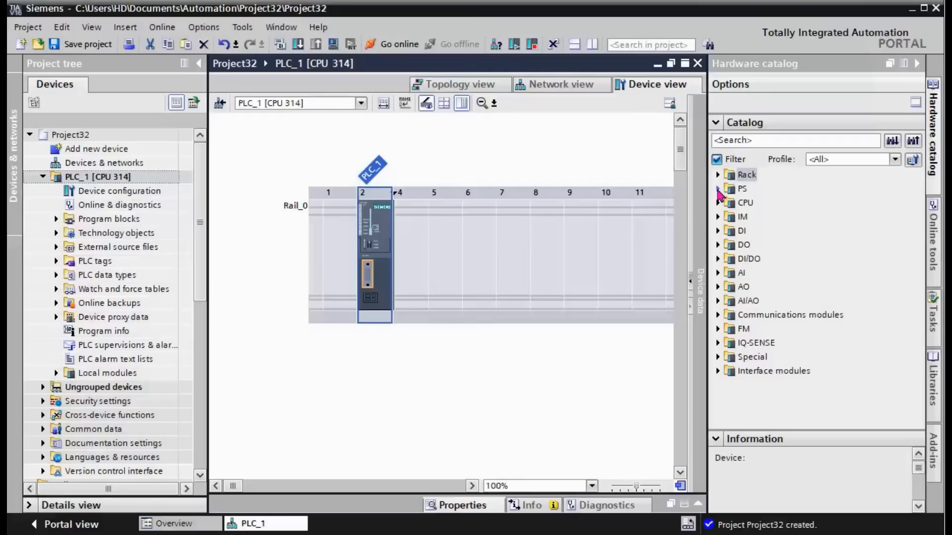
# - Insert the CP 342-5 PROFIBUS module 6GK7 342-5DA03-0XE0 into slot 4 of the rack
pyautogui.click(719, 188)
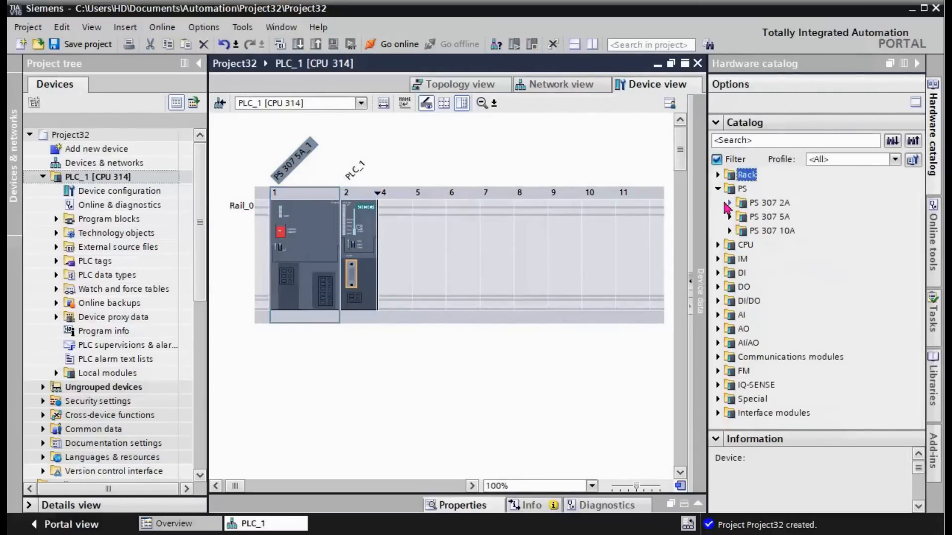
pyautogui.click(718, 188)
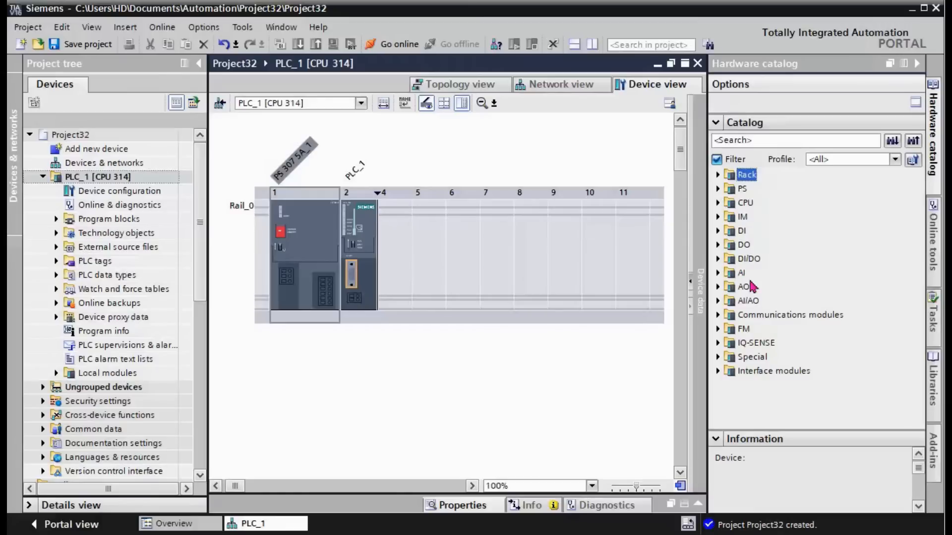
pyautogui.moveTo(720, 322)
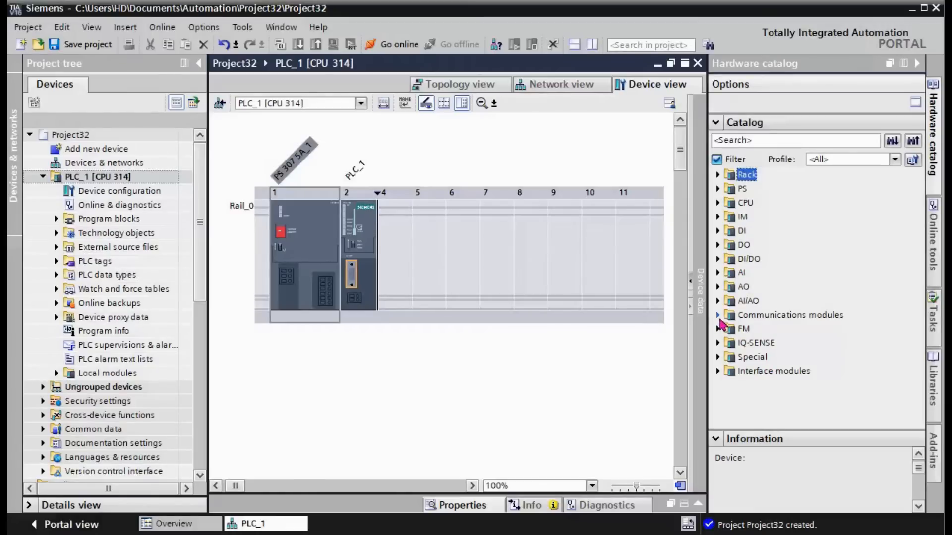
pyautogui.click(719, 314)
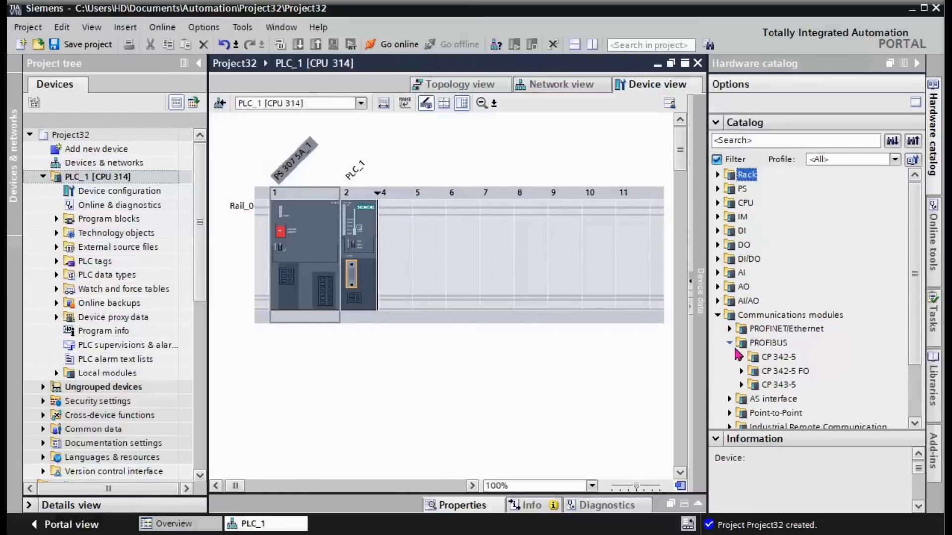
pyautogui.click(742, 356)
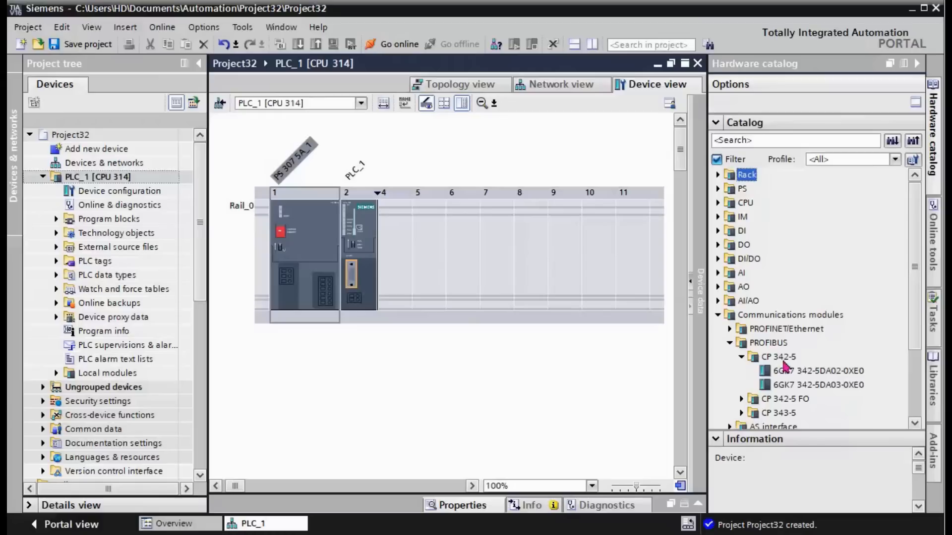
pyautogui.click(778, 356)
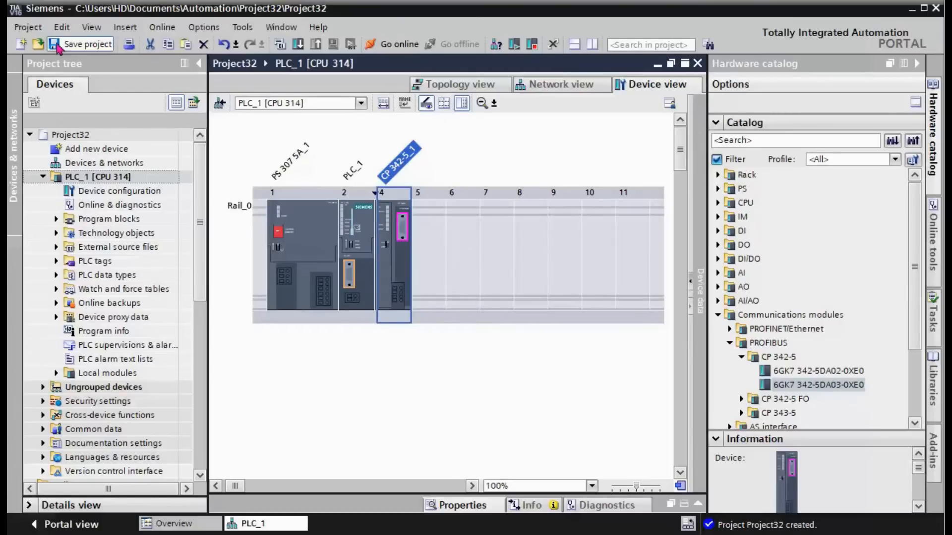
# - Save the project and hide the hardware catalog
pyautogui.click(80, 44)
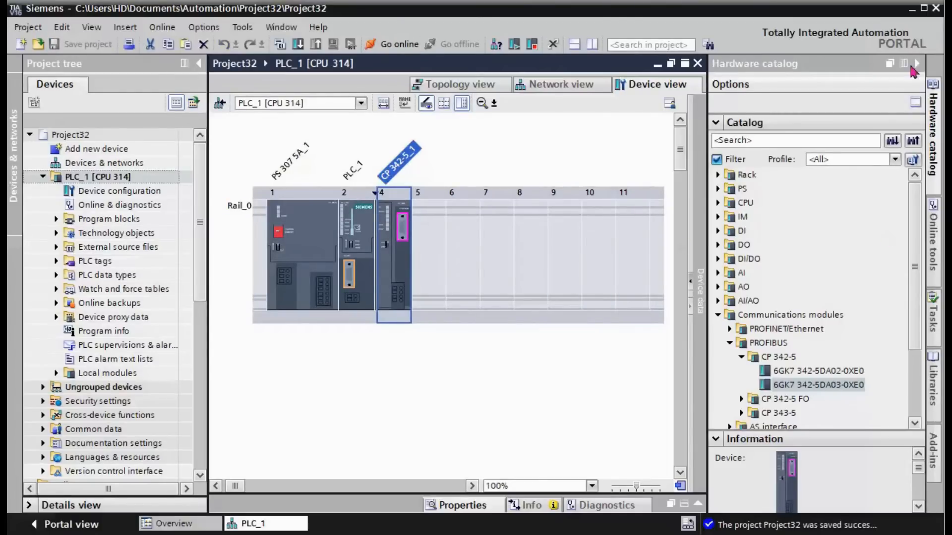
pyautogui.click(916, 64)
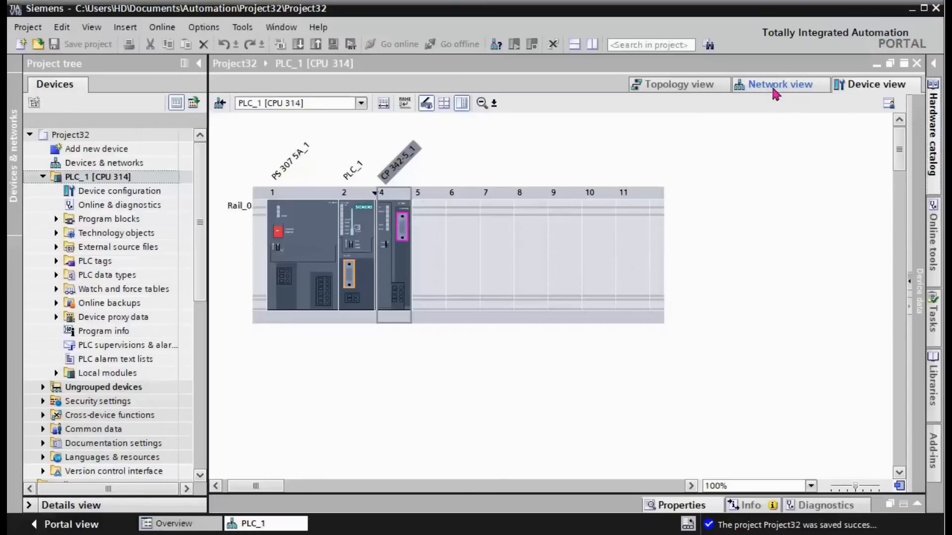
# - In Network view, add subnet PROFIBUS_1 to the CP's PROFIBUS port
pyautogui.click(780, 85)
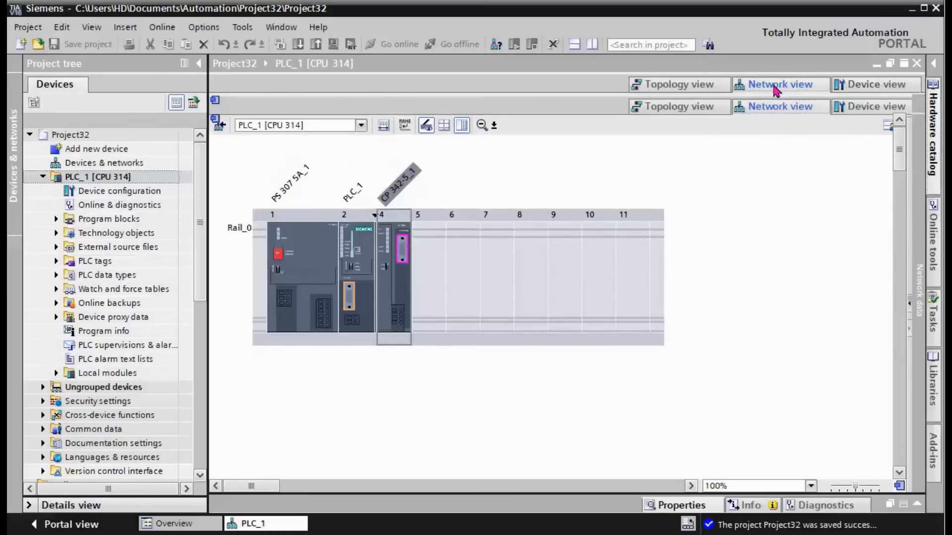
pyautogui.rightClick(313, 180)
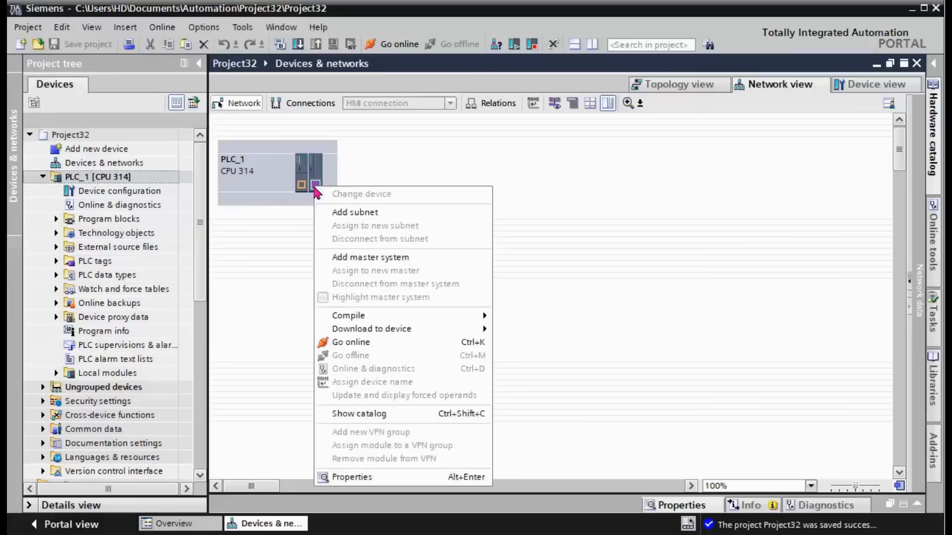
pyautogui.click(355, 212)
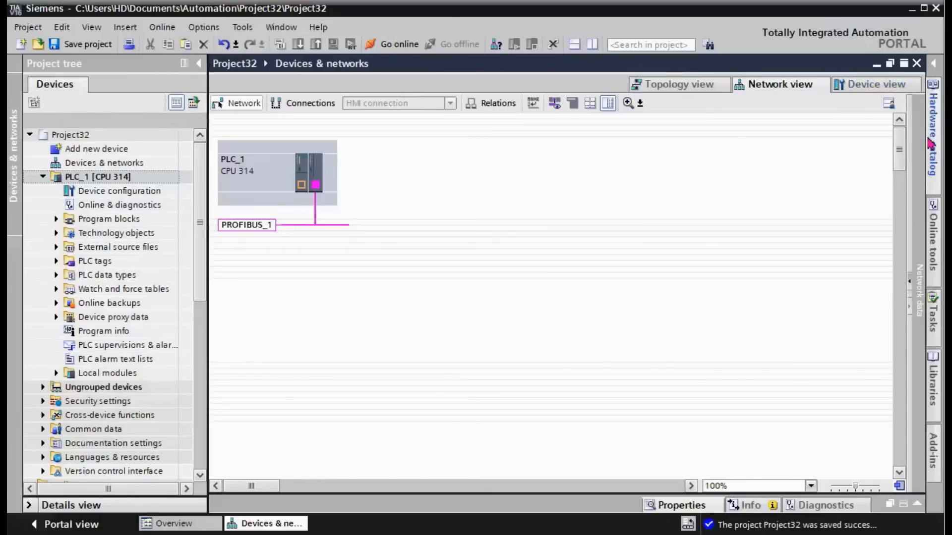
pyautogui.click(934, 140)
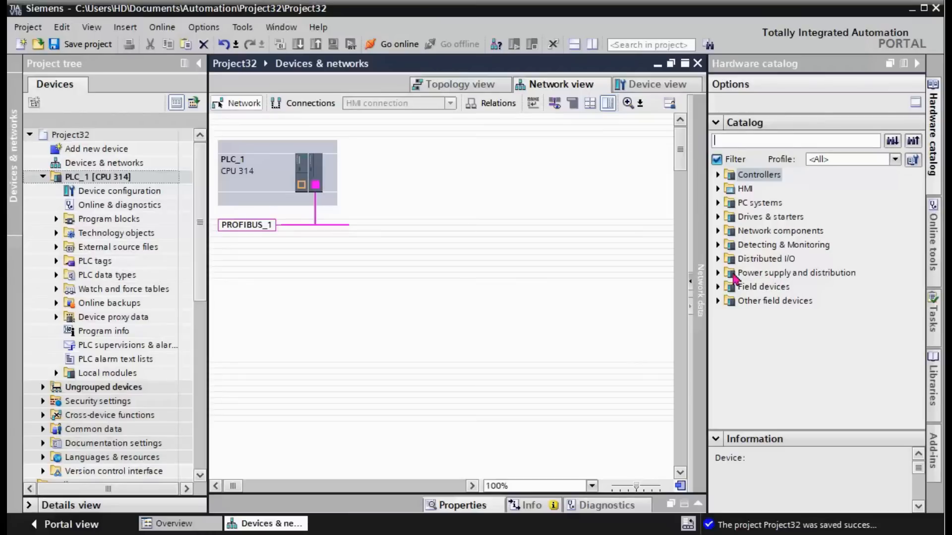
# - Add an ET 200M IM 153-1 (6ES7 153-1AA03-0XB0) slave station Slave_1 to the network
pyautogui.click(767, 258)
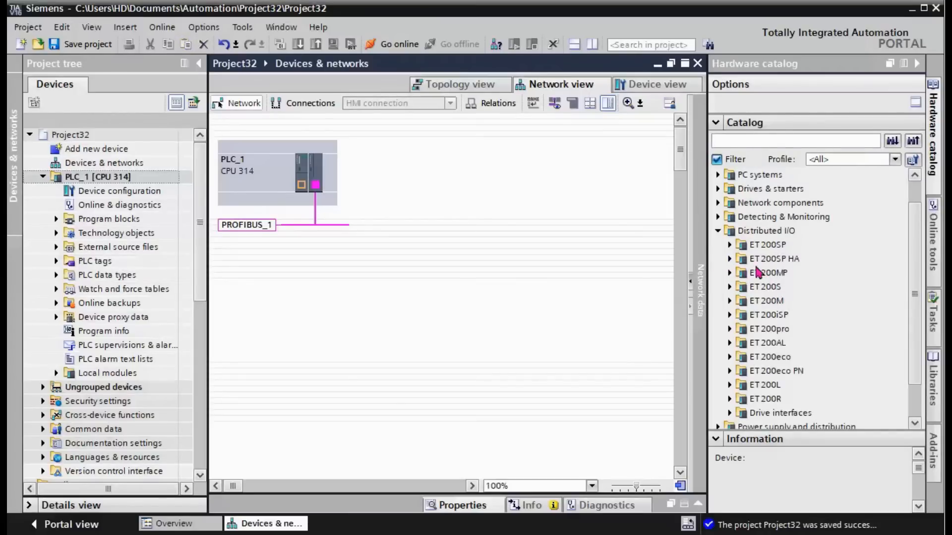
pyautogui.moveTo(756, 359)
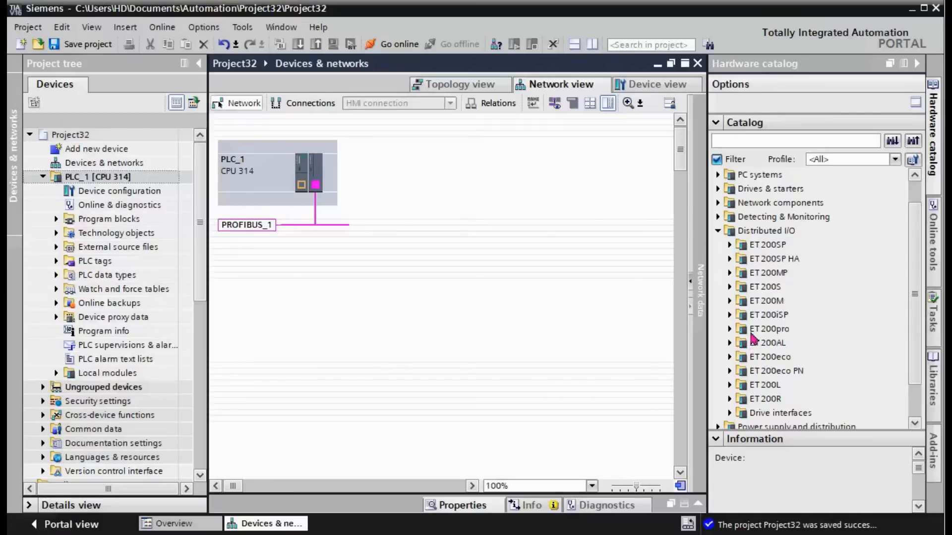
pyautogui.moveTo(733, 307)
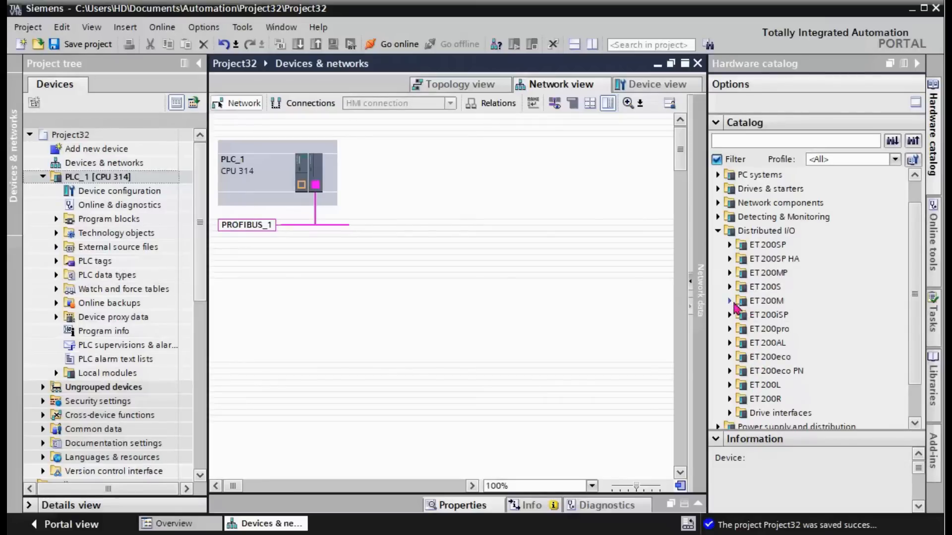
pyautogui.click(729, 300)
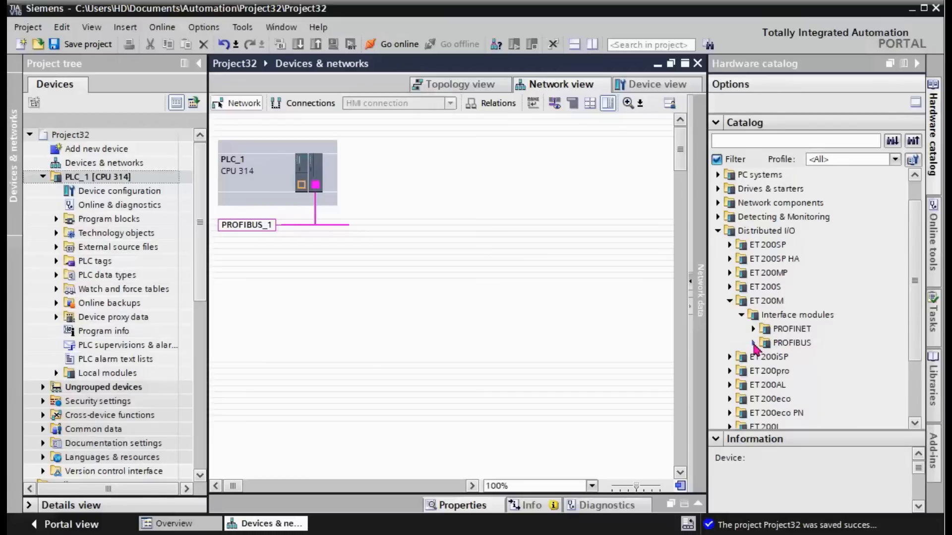
pyautogui.click(753, 342)
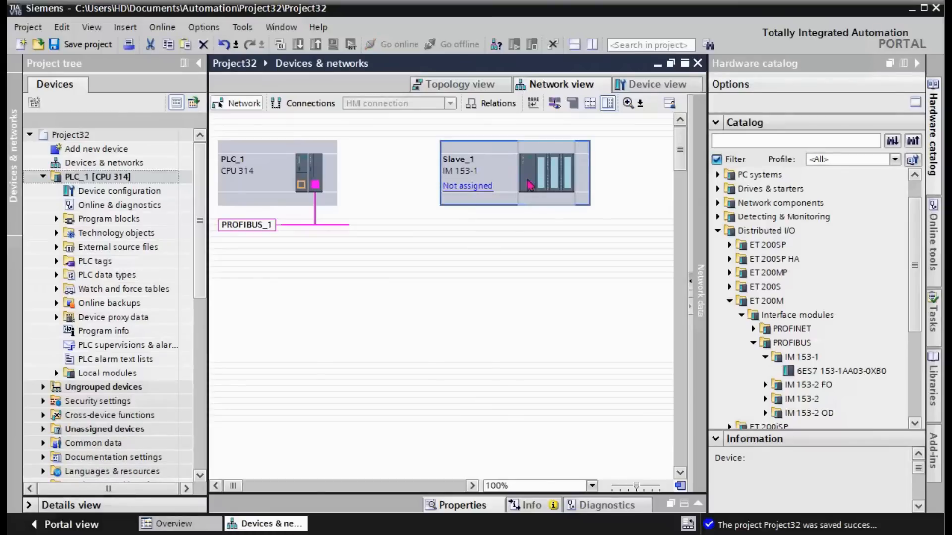
pyautogui.click(315, 186)
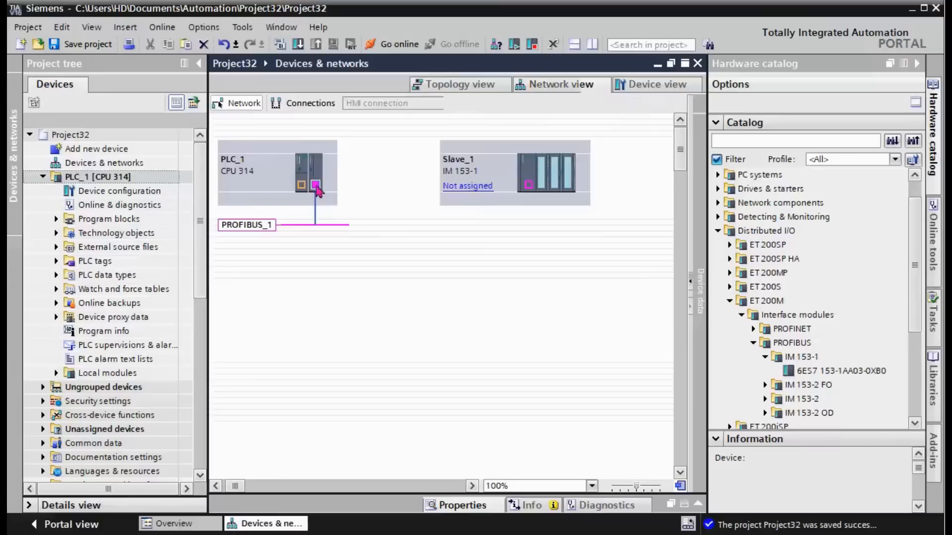
# - Set CP 342-5_1 operating mode to DP master in its properties and save the project
pyautogui.rightClick(400, 225)
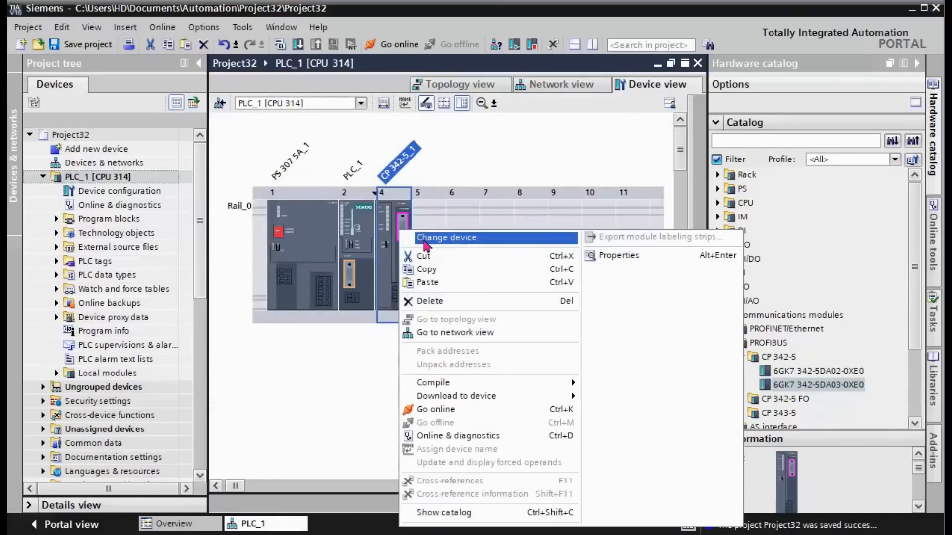
pyautogui.click(618, 255)
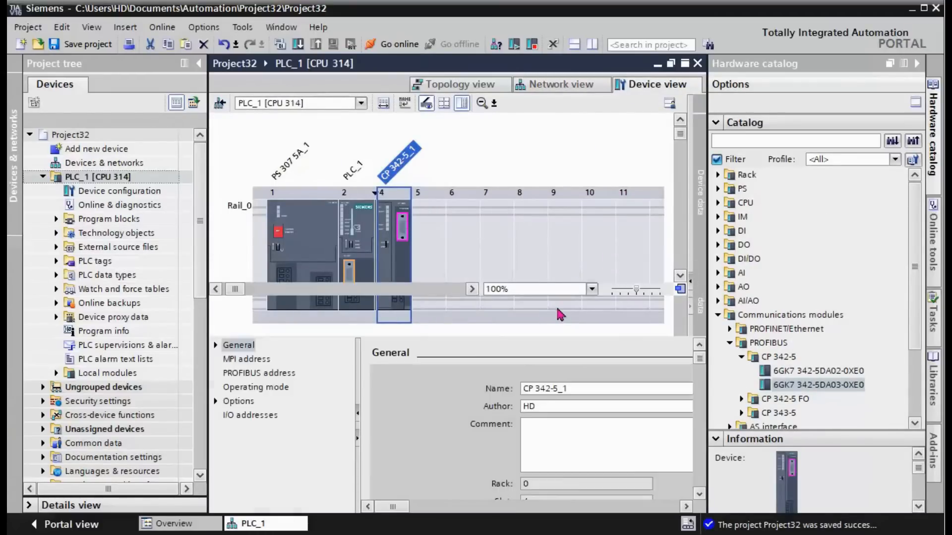
pyautogui.click(256, 387)
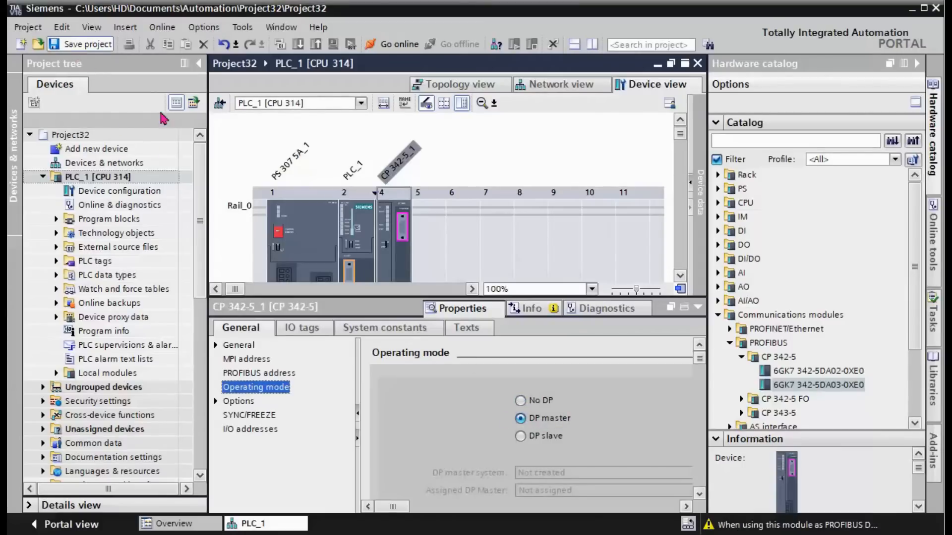
pyautogui.click(87, 44)
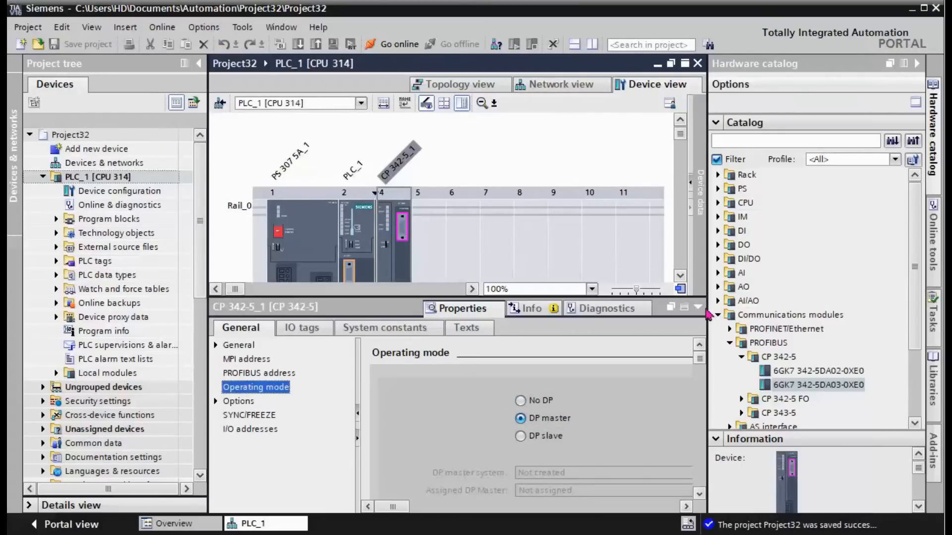
pyautogui.click(560, 84)
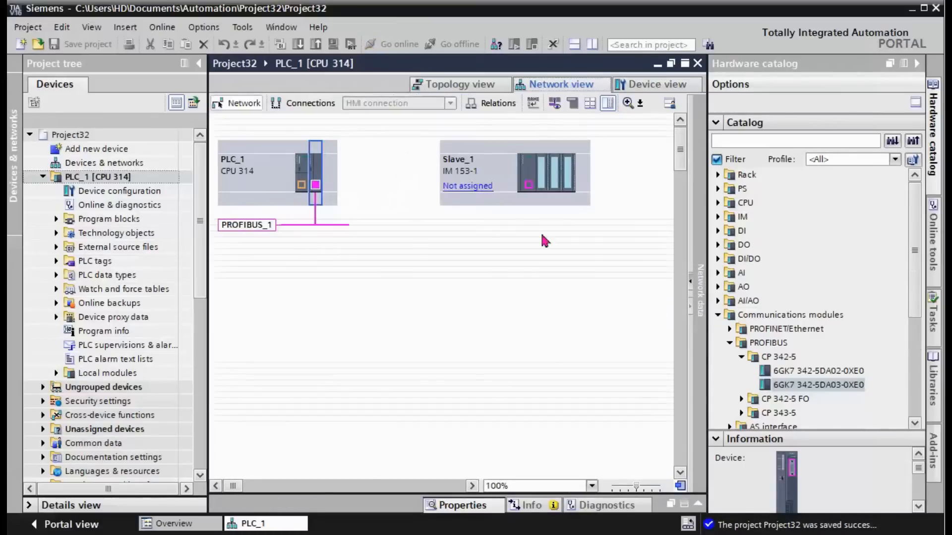
# - Assign Slave_1 to master PLC_1.CP 342-5_1 via its 'Not assigned' link
pyautogui.click(547, 172)
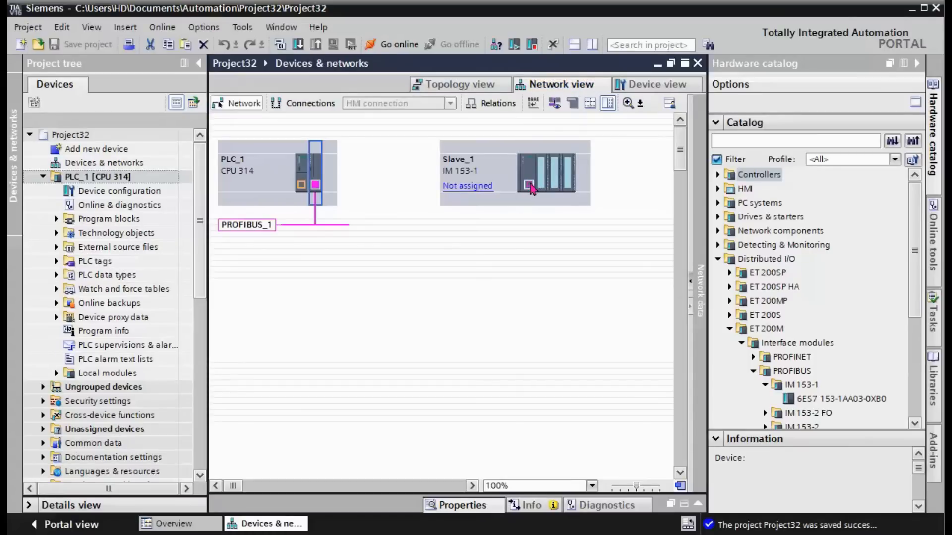
pyautogui.click(467, 186)
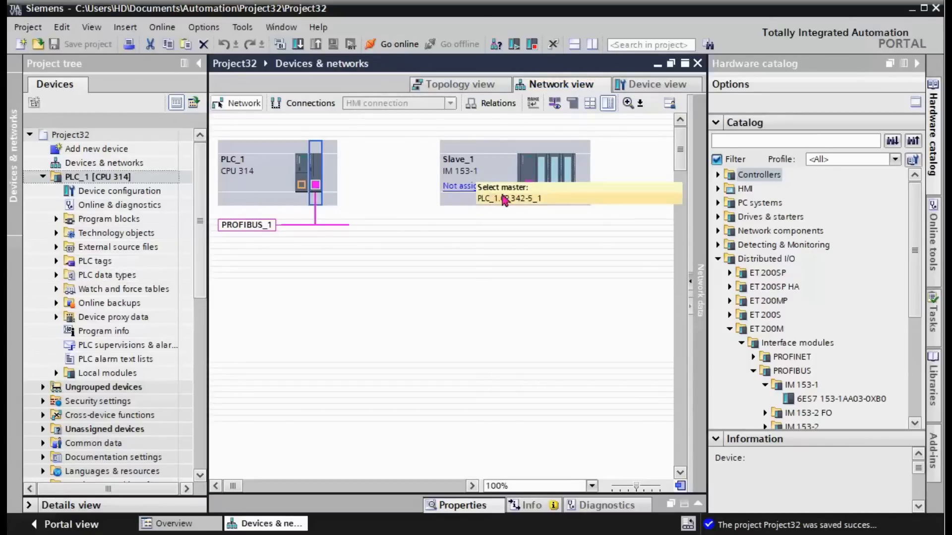
pyautogui.click(509, 199)
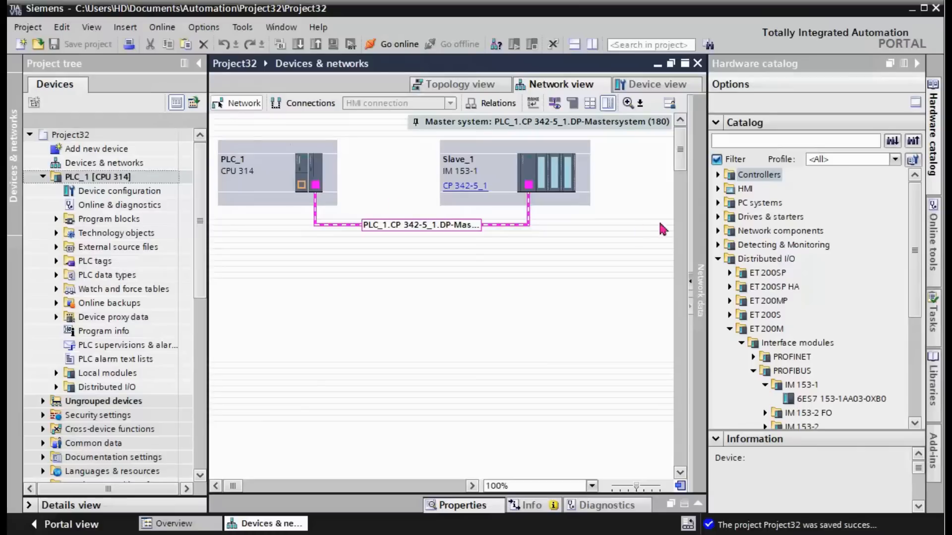
pyautogui.moveTo(658, 229)
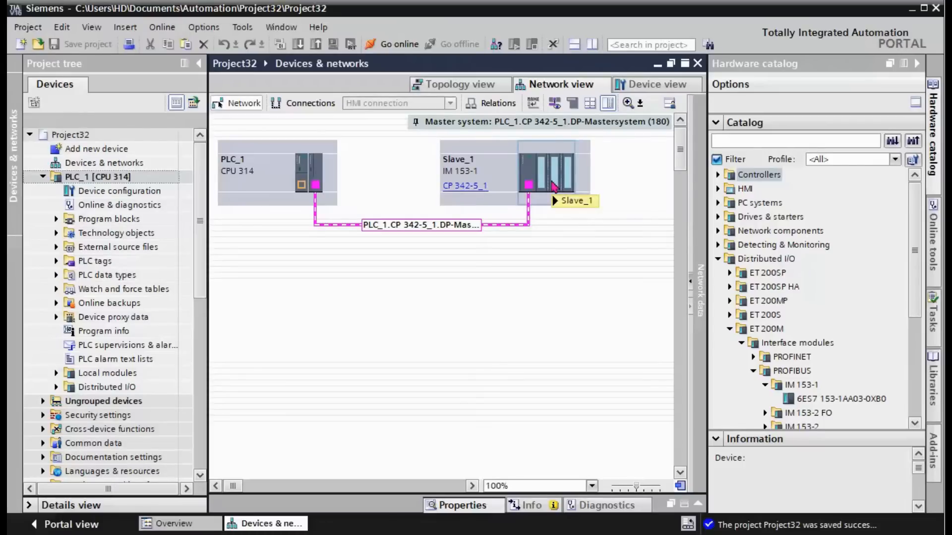
# - Open Slave_1's device configuration showing its IM 153-1 rack
pyautogui.rightClick(547, 169)
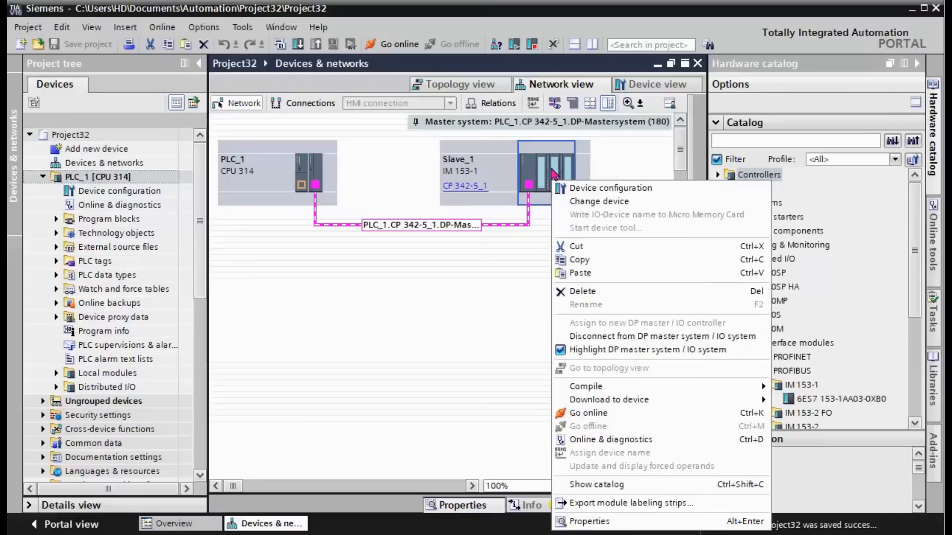
pyautogui.click(610, 188)
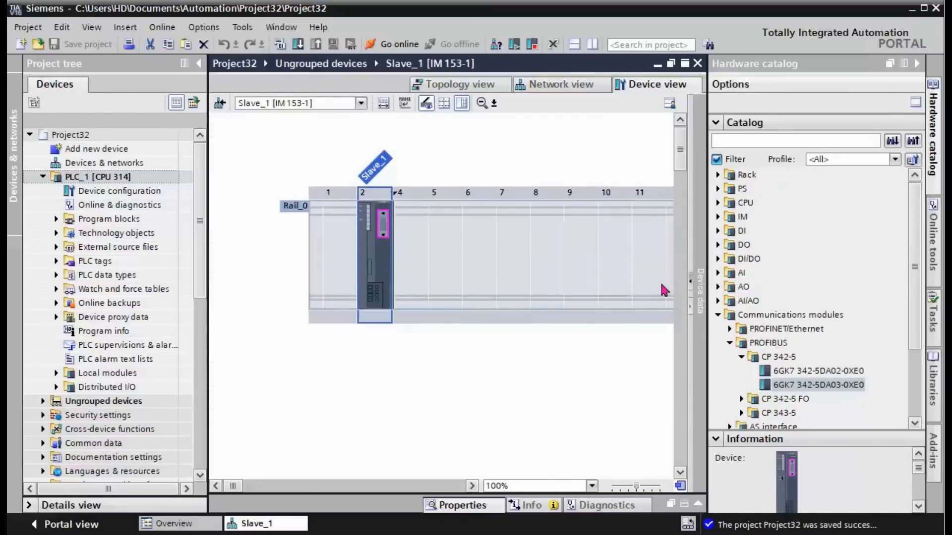
pyautogui.moveTo(718, 336)
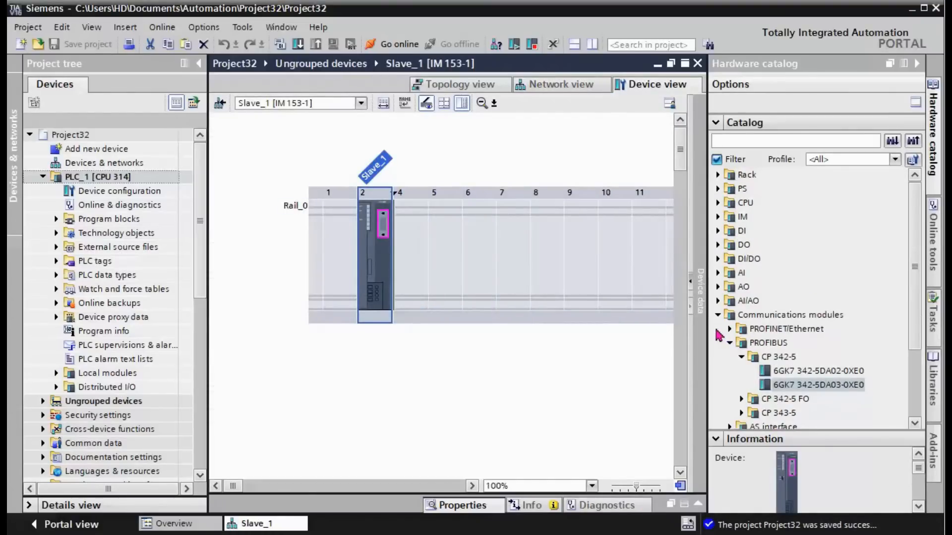
pyautogui.click(718, 315)
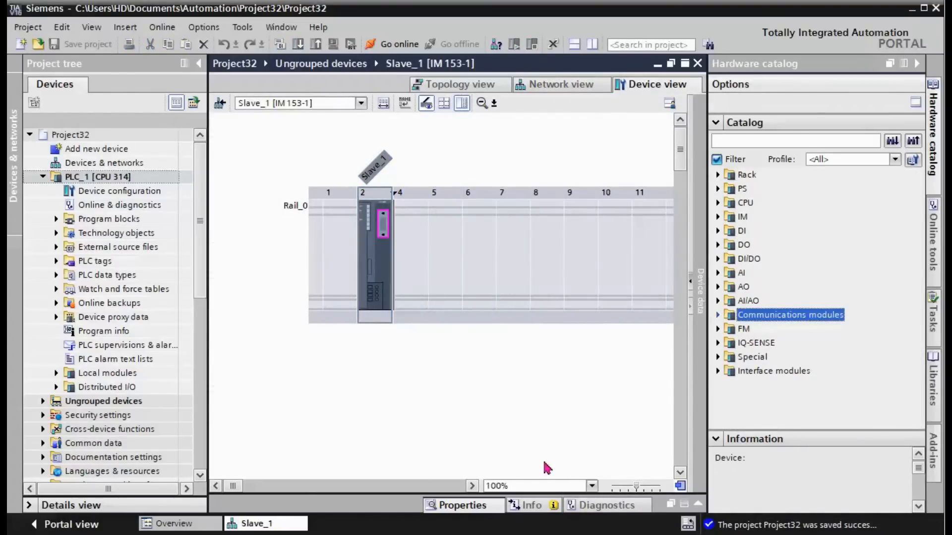
# - Switch to PowerPoint and show the slide mapping SND [DB1] bytes to outputs %Q0.0–%Q0.7
pyautogui.press('alt+tab')
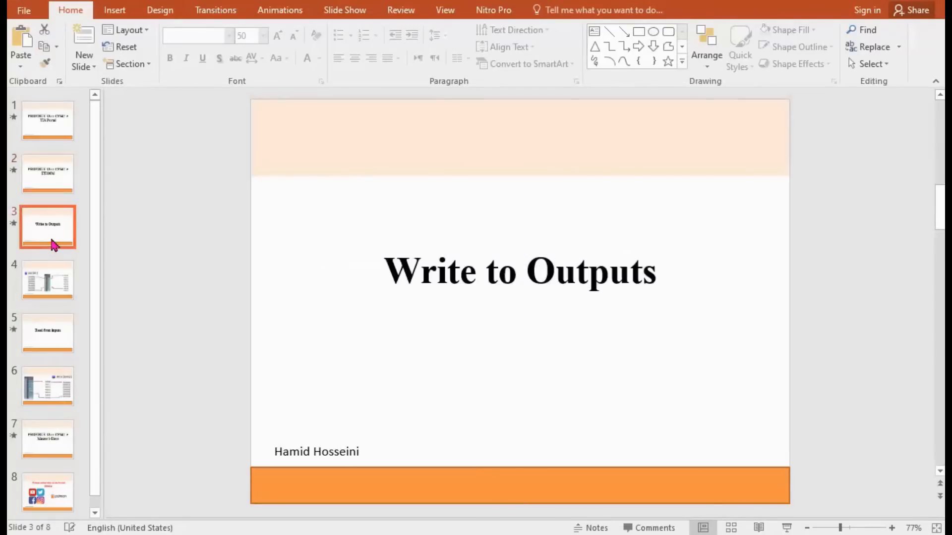
pyautogui.moveTo(48, 257)
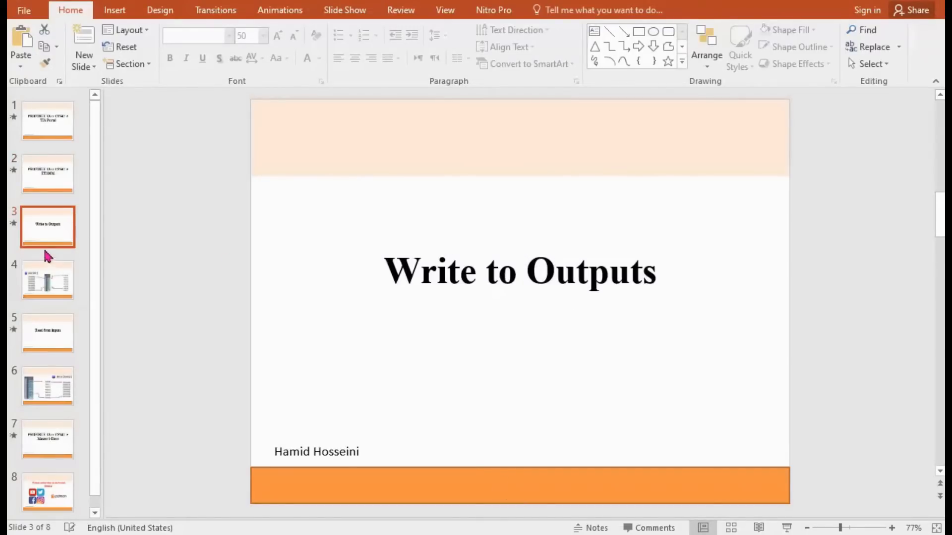
pyautogui.moveTo(49, 231)
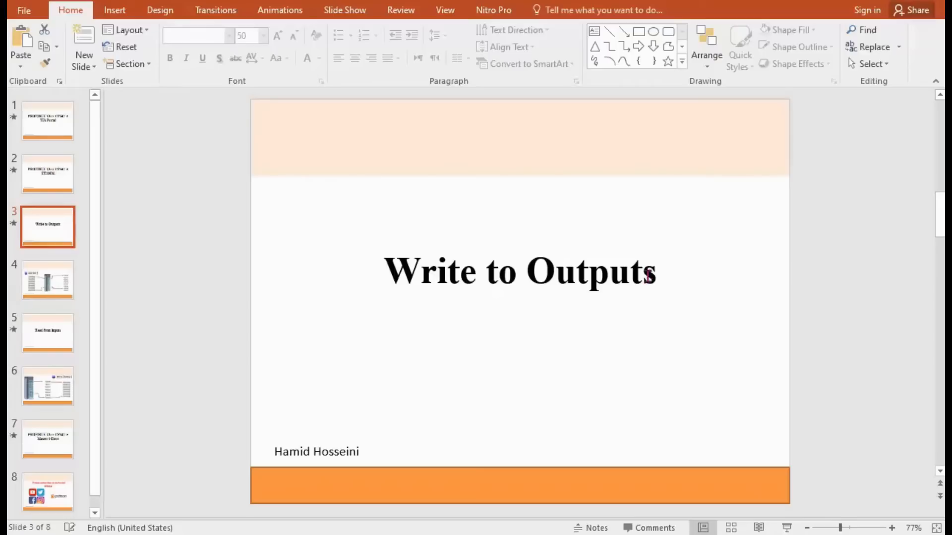
pyautogui.moveTo(48, 280)
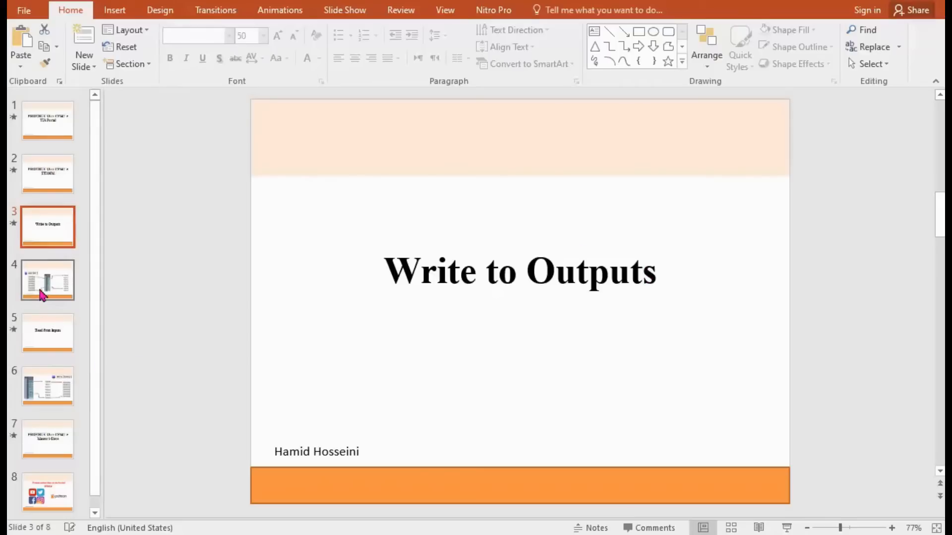
pyautogui.click(48, 280)
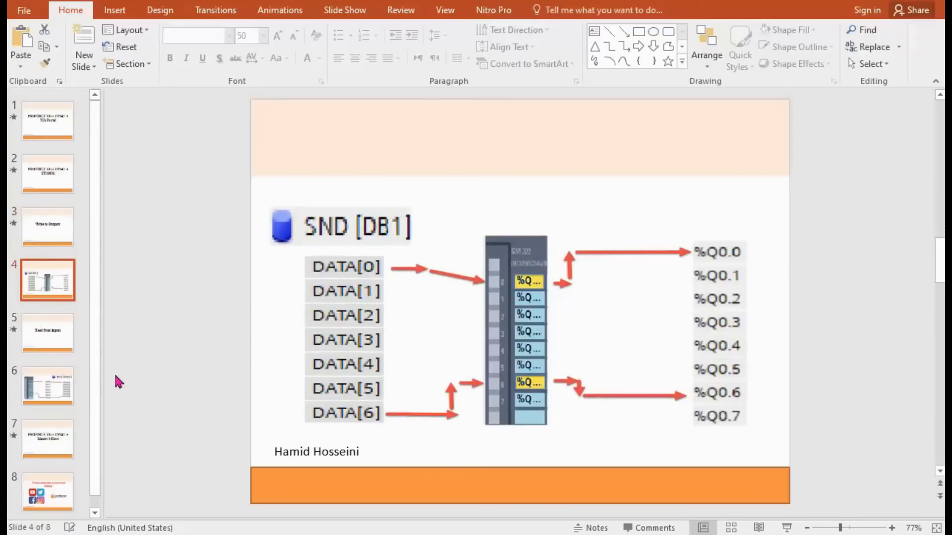
pyautogui.click(48, 226)
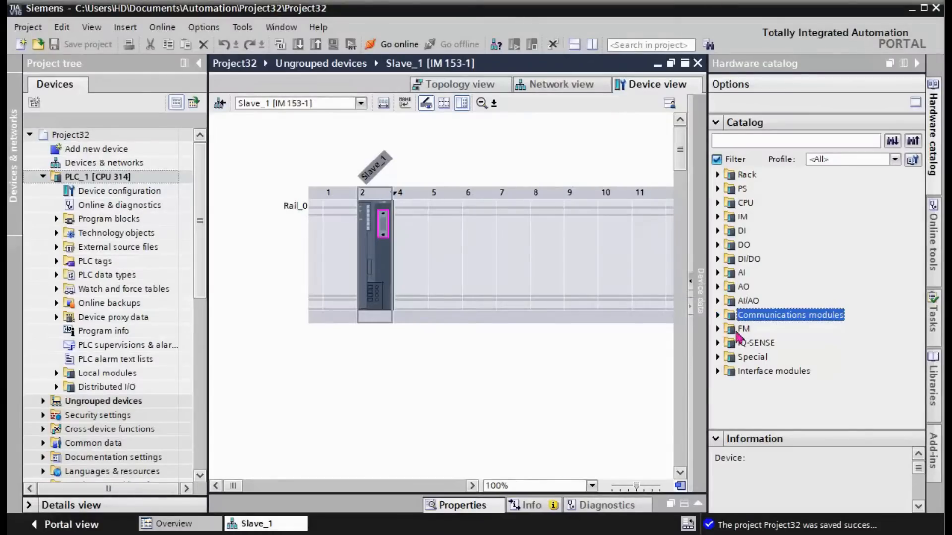
# - Add two DO 32x24VDC/0.5A and two DI 32x24VDC modules into Slave_1's slots 4–7
pyautogui.click(718, 244)
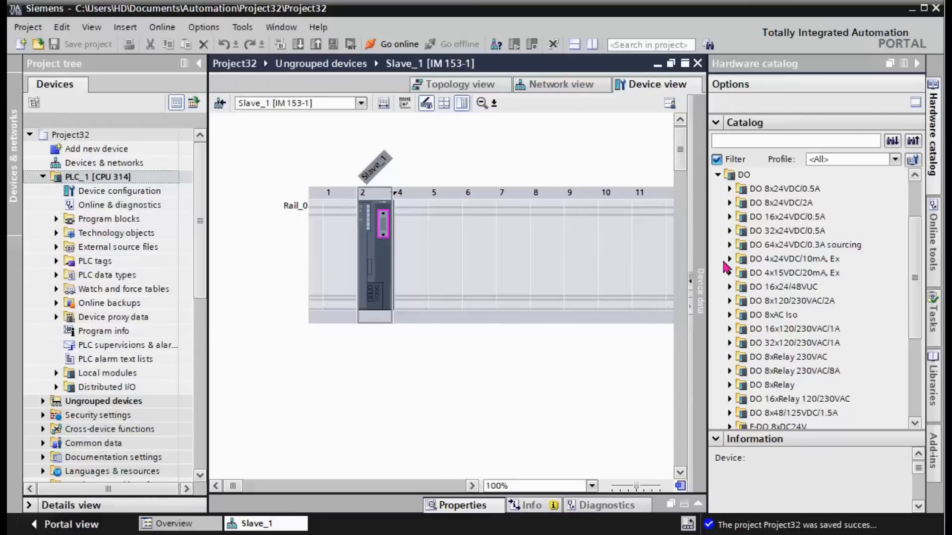
pyautogui.click(787, 231)
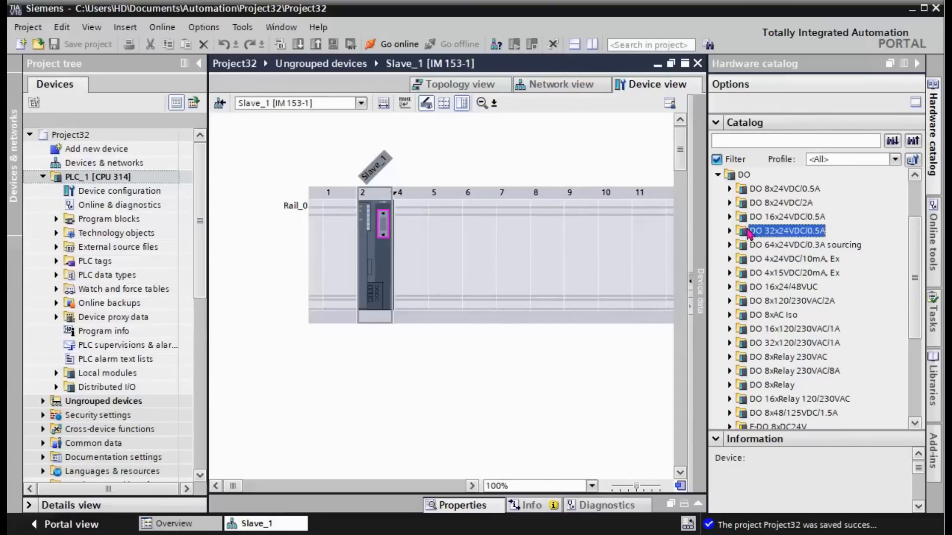
pyautogui.click(731, 231)
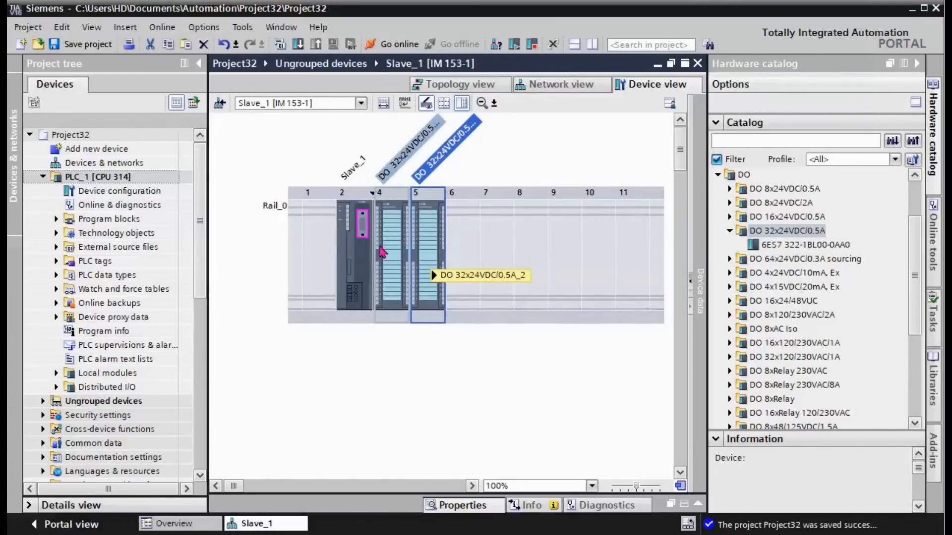
pyautogui.moveTo(391, 250)
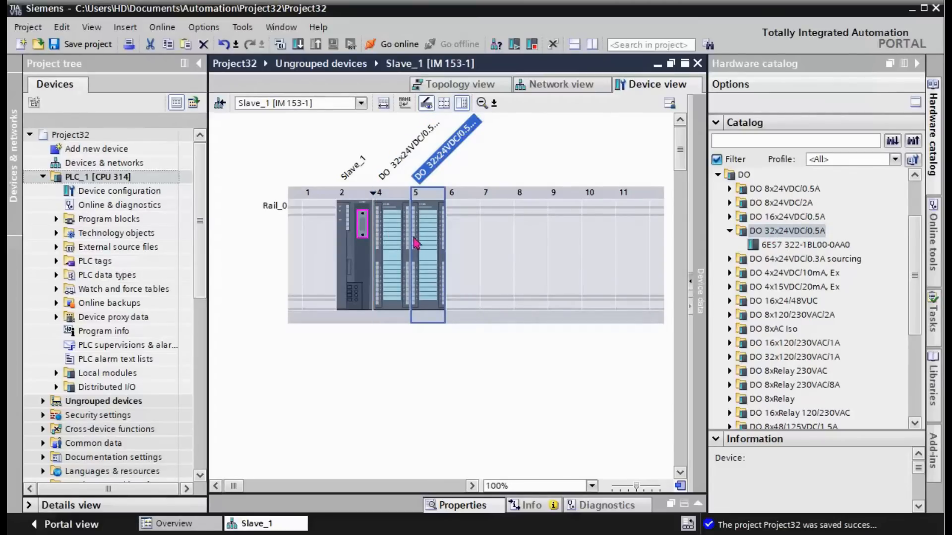
pyautogui.moveTo(421, 249)
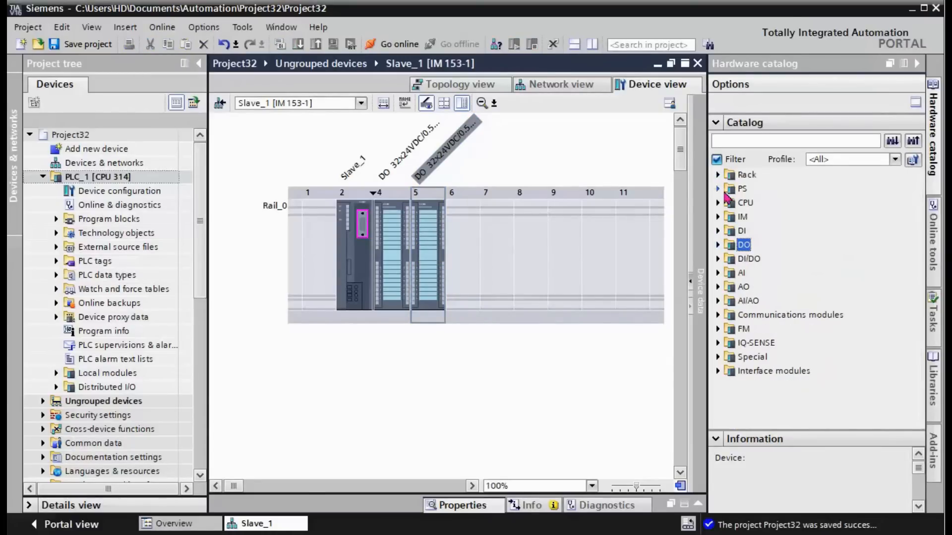
pyautogui.moveTo(728, 309)
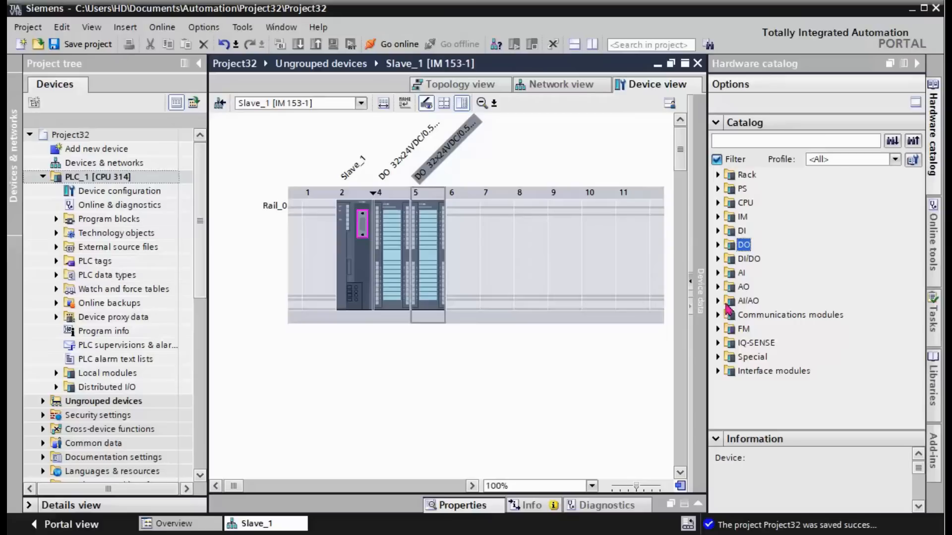
pyautogui.moveTo(729, 243)
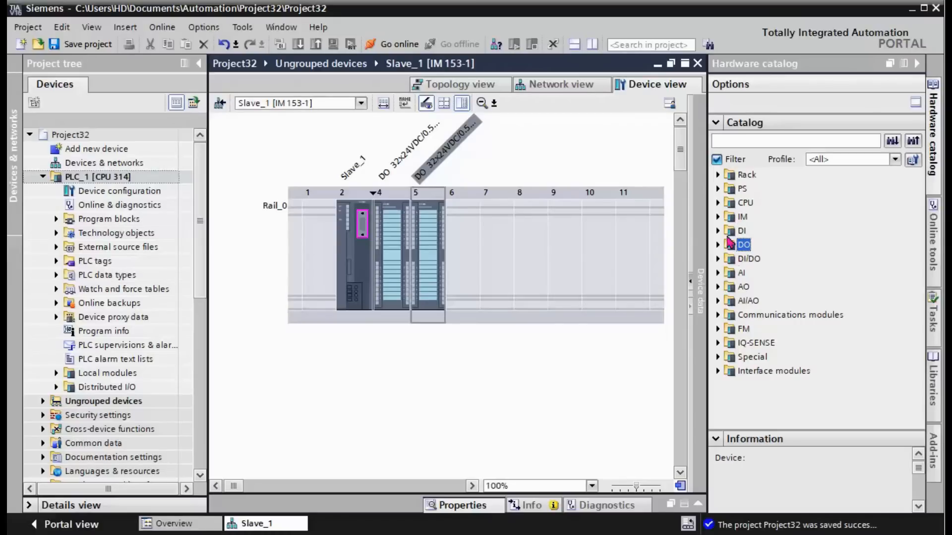
pyautogui.click(719, 231)
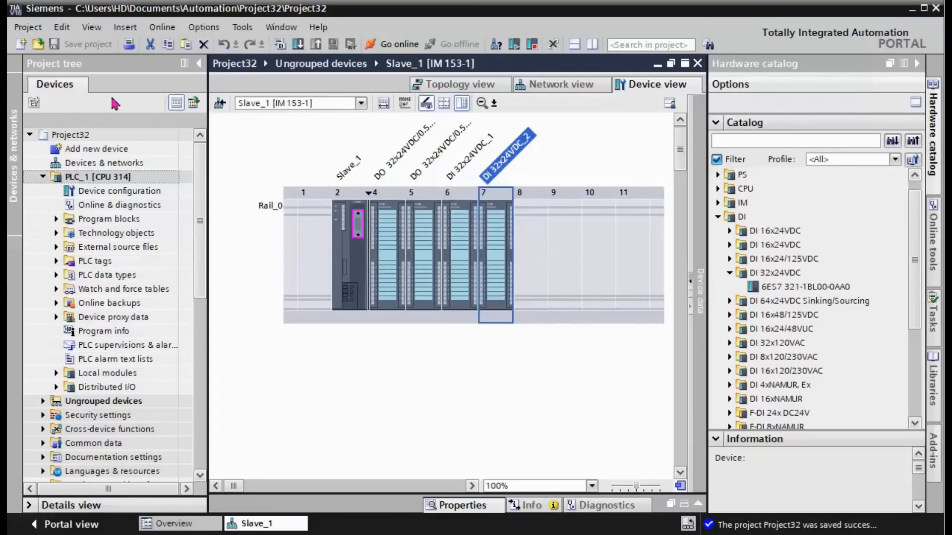
# - Review the I/O address ranges (0–3, 4–7) of the output and input modules in Properties
pyautogui.rightClick(387, 273)
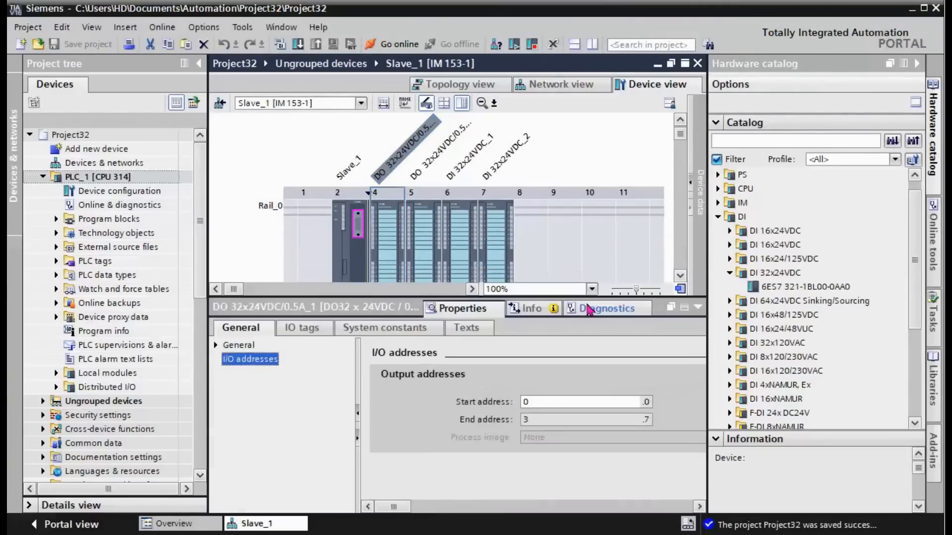
pyautogui.moveTo(365, 296)
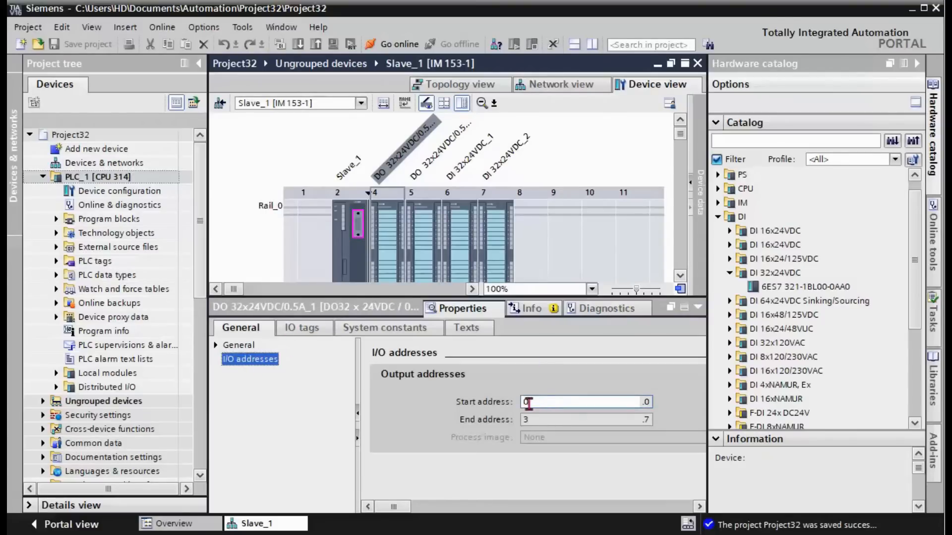
pyautogui.moveTo(554, 375)
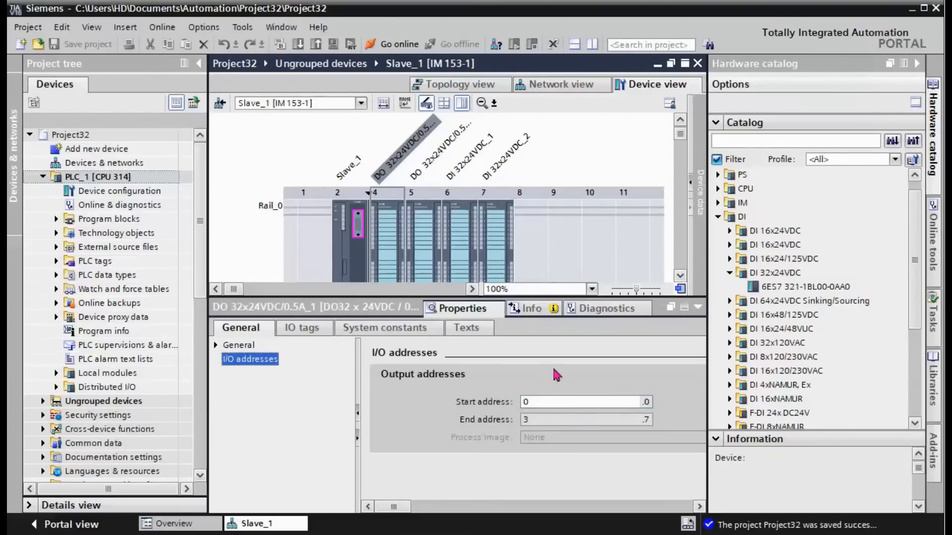
pyautogui.moveTo(530, 372)
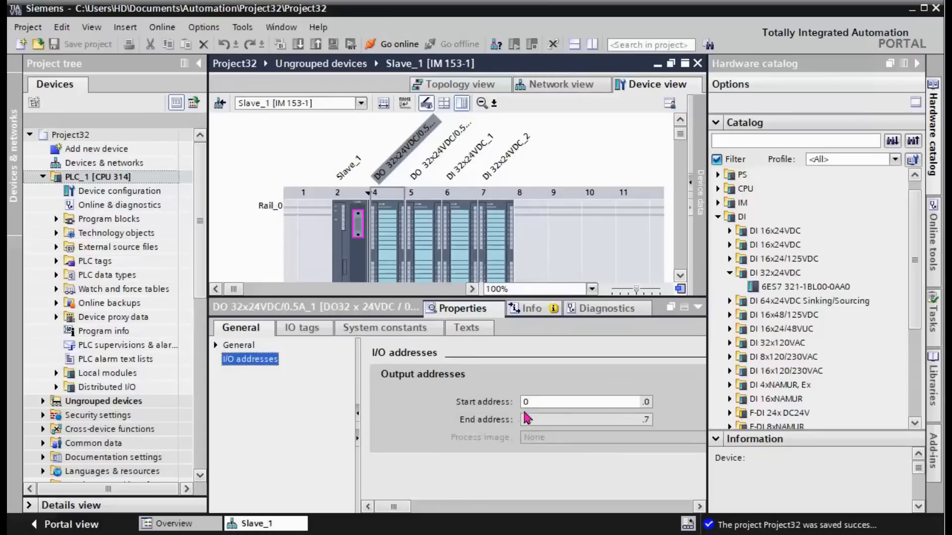
pyautogui.click(410, 237)
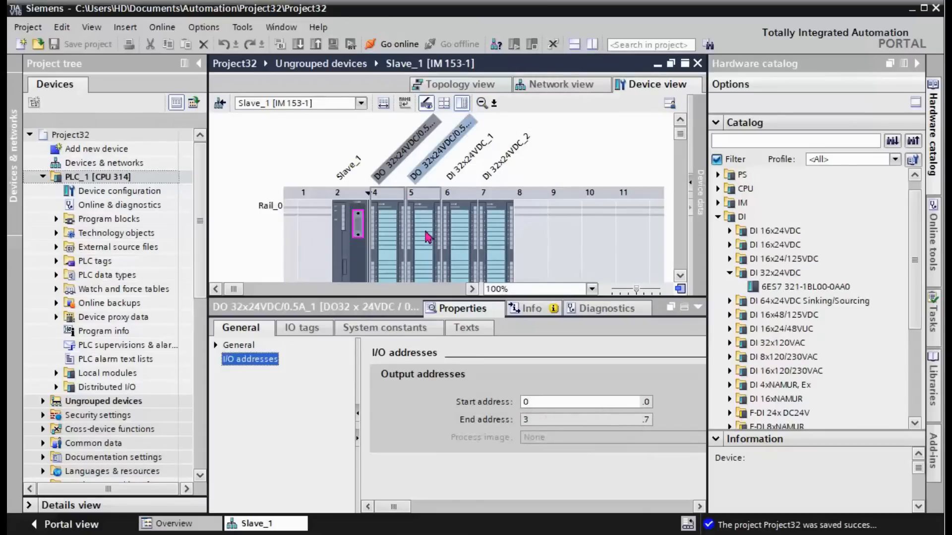
pyautogui.click(418, 234)
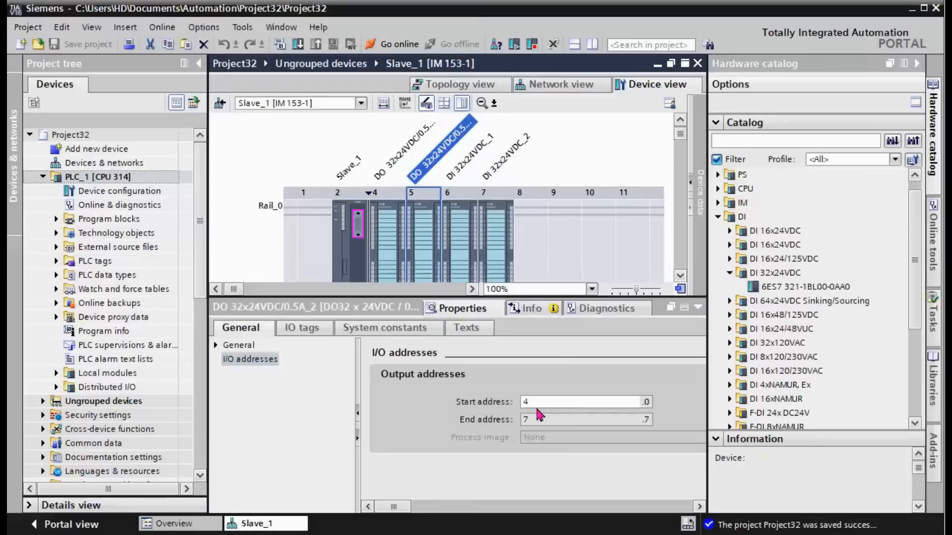
pyautogui.moveTo(643, 408)
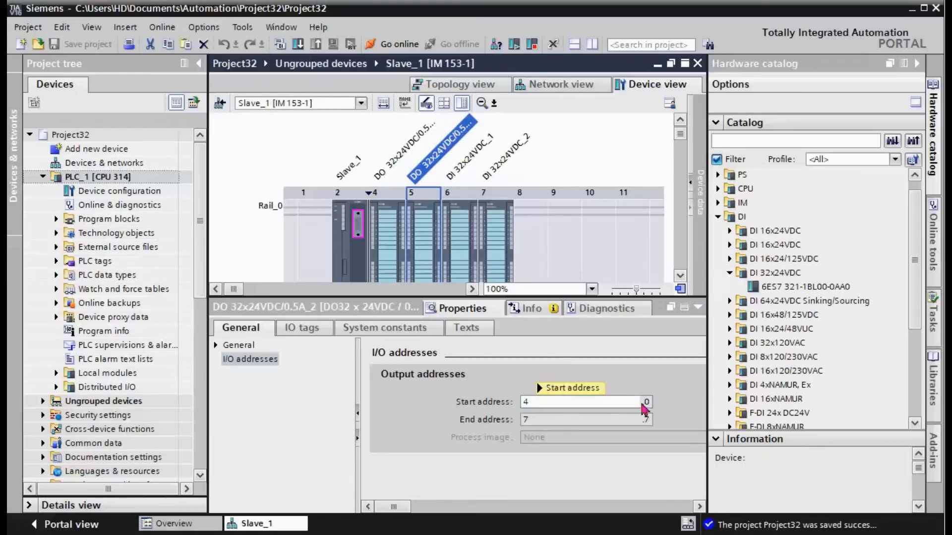
pyautogui.click(583, 420)
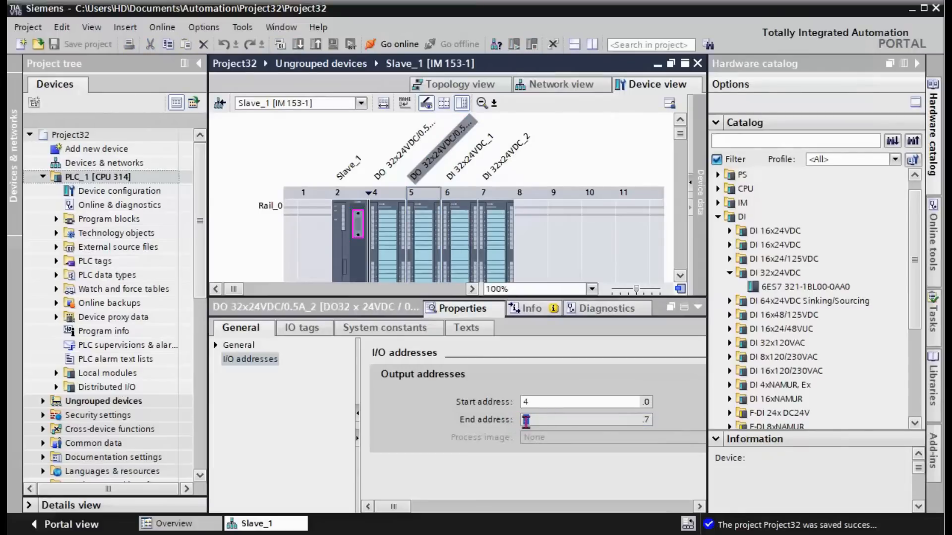
pyautogui.click(380, 243)
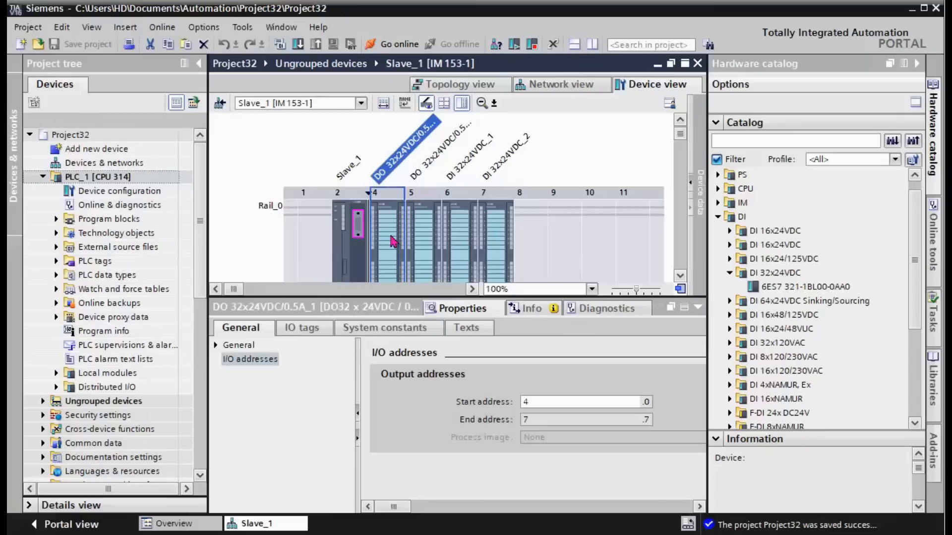
pyautogui.click(458, 237)
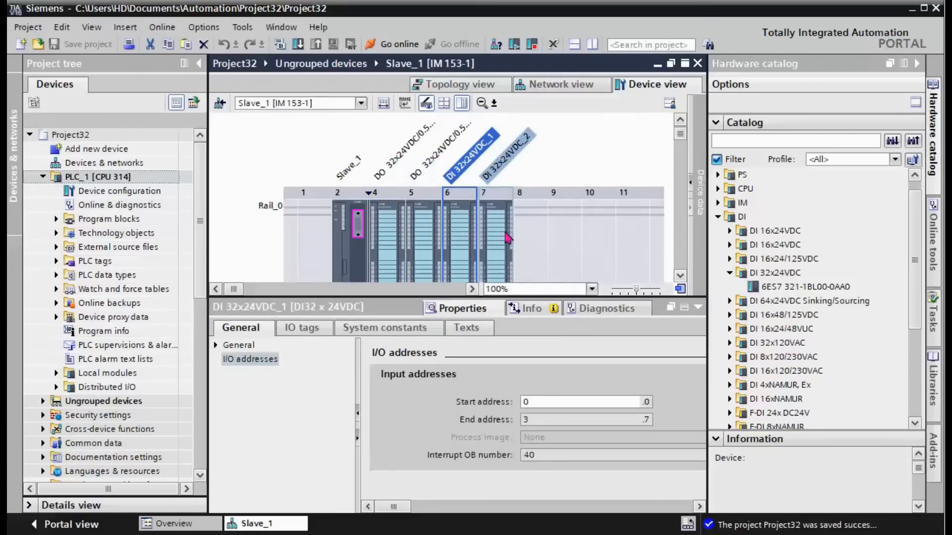
pyautogui.click(494, 234)
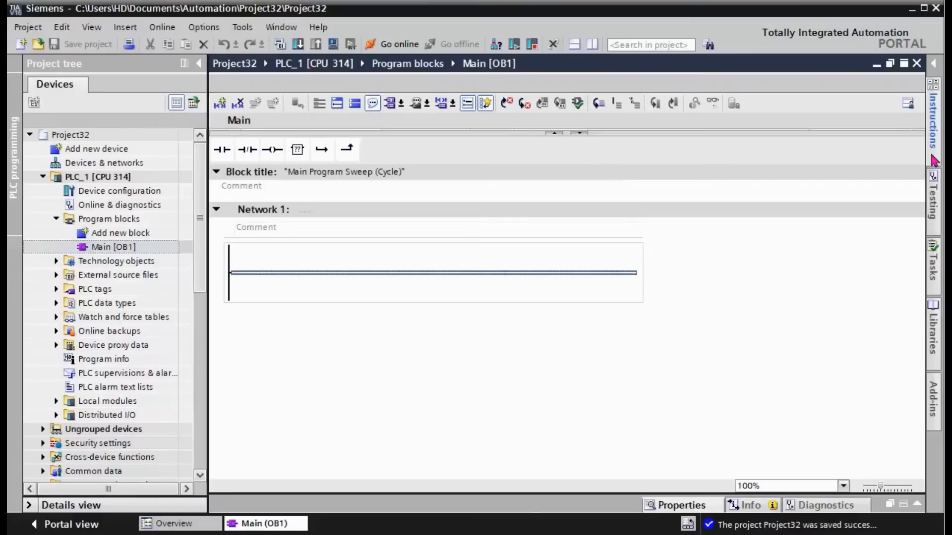
# - From SIMATIC NET CP instructions, insert DP_SEND in Network 1 and DP_RECV in Network 2
pyautogui.click(933, 129)
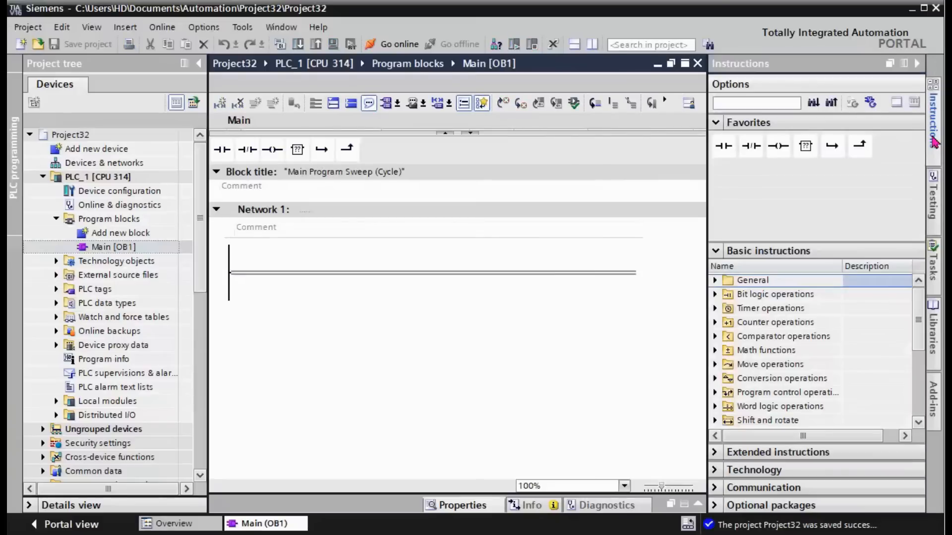
pyautogui.click(715, 251)
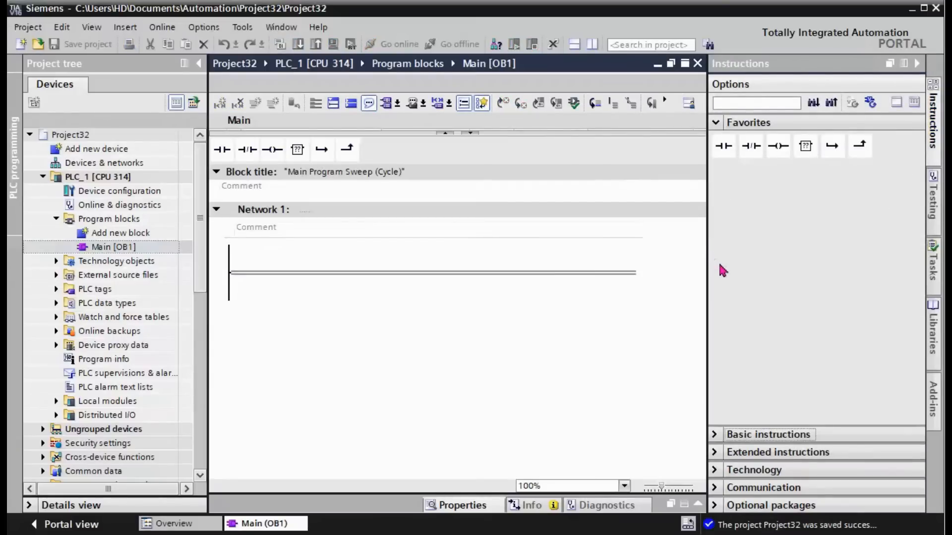
pyautogui.moveTo(762, 488)
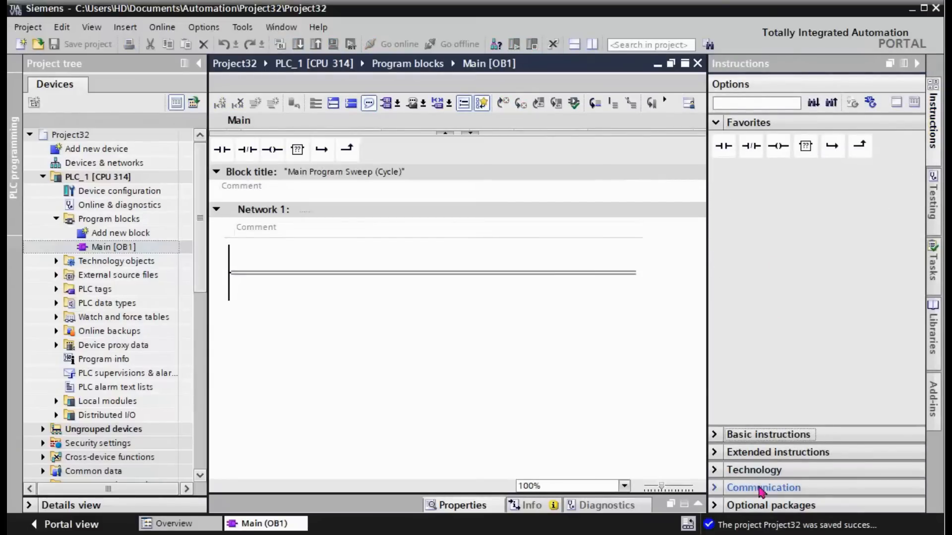
pyautogui.click(764, 488)
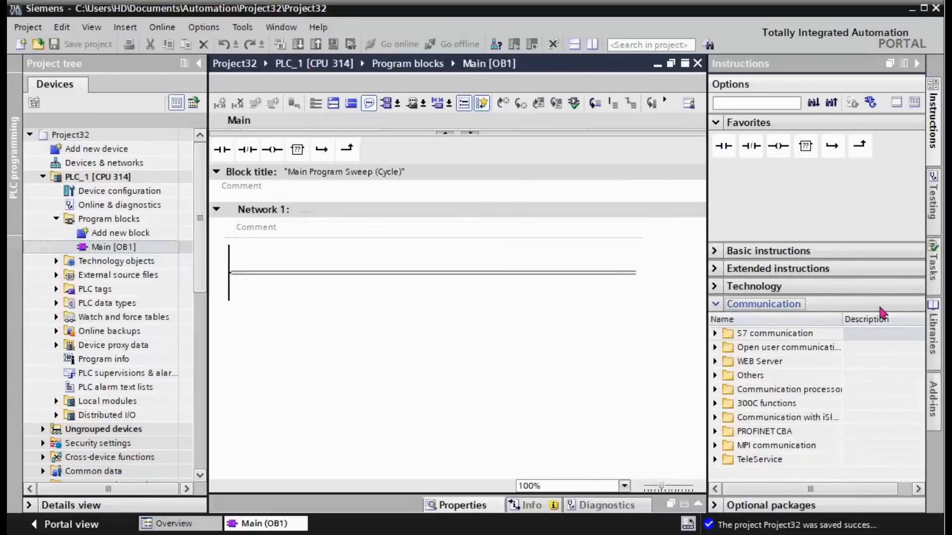
pyautogui.moveTo(782, 425)
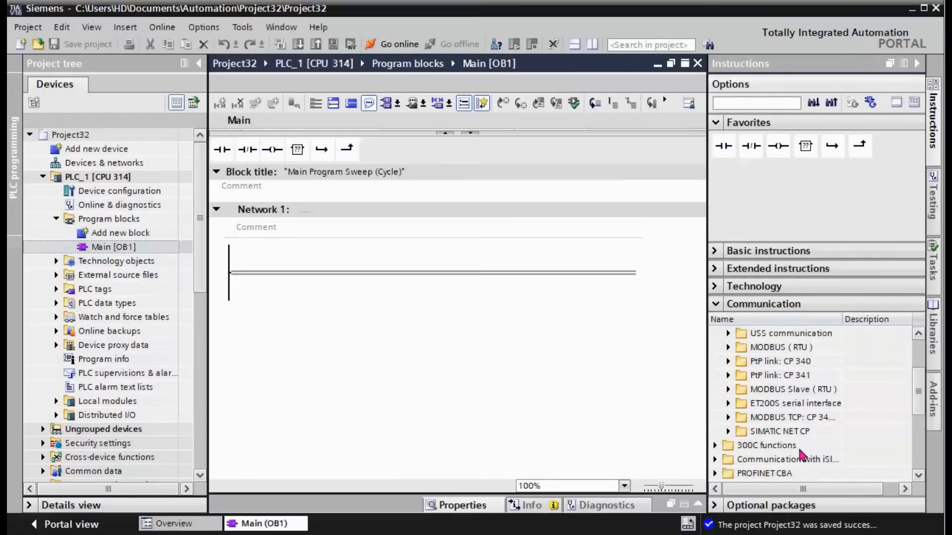
pyautogui.click(779, 431)
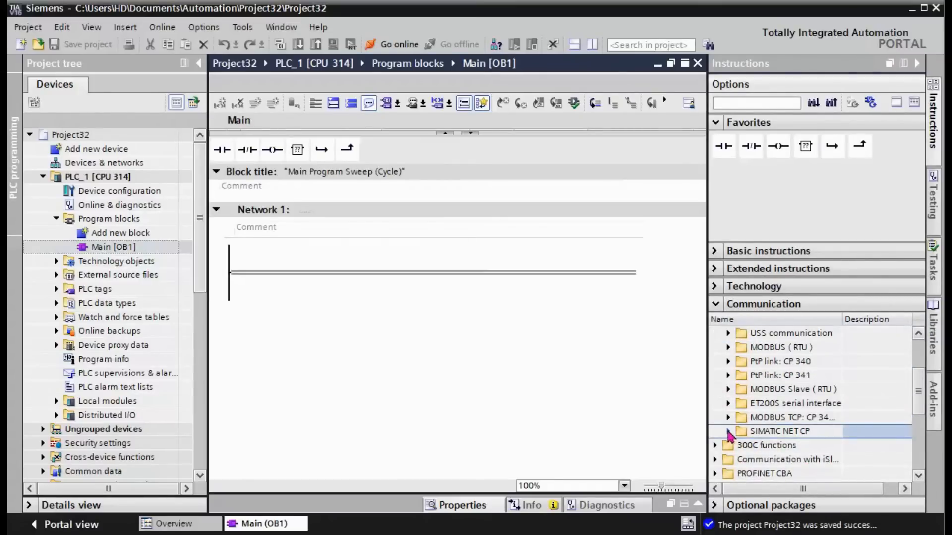
pyautogui.click(727, 431)
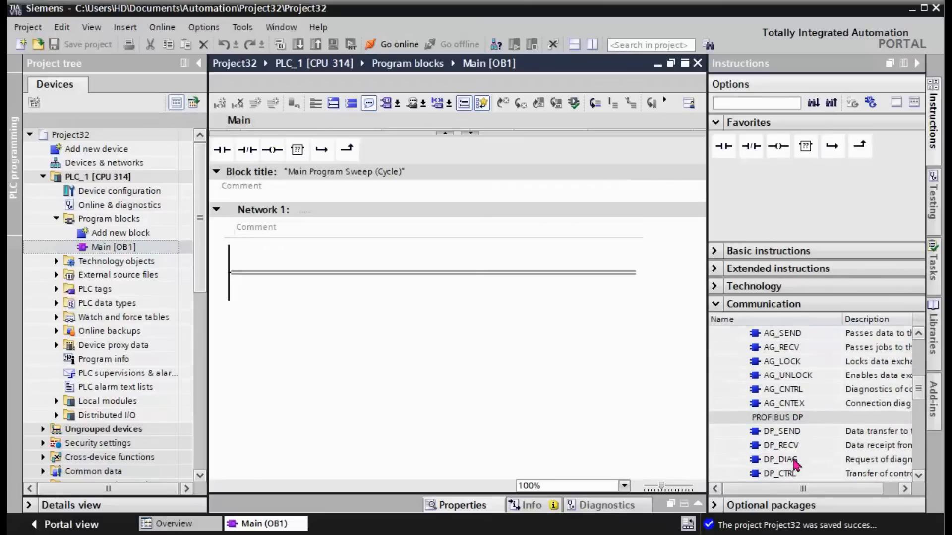
pyautogui.click(782, 431)
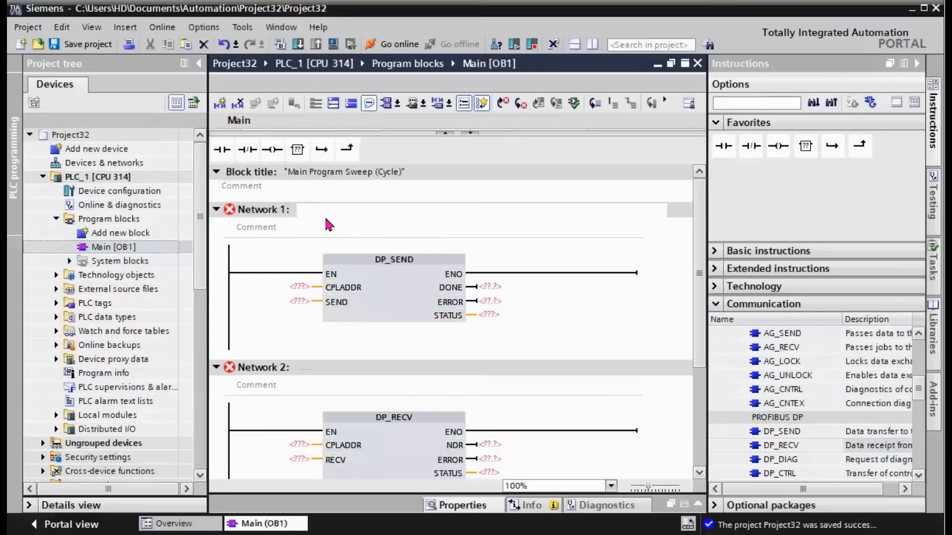
# - Title Network 1 'WRITE TO DO'
pyautogui.click(298, 209)
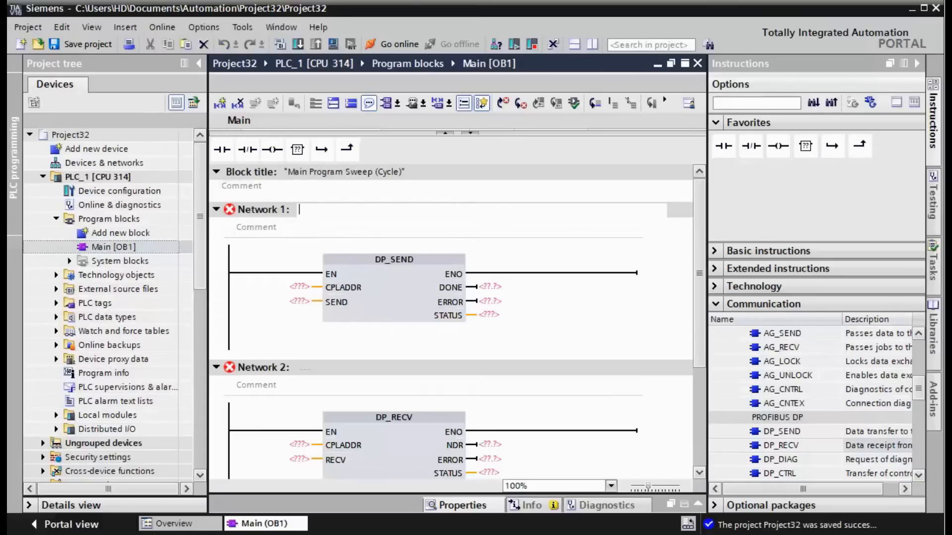
pyautogui.write('W')
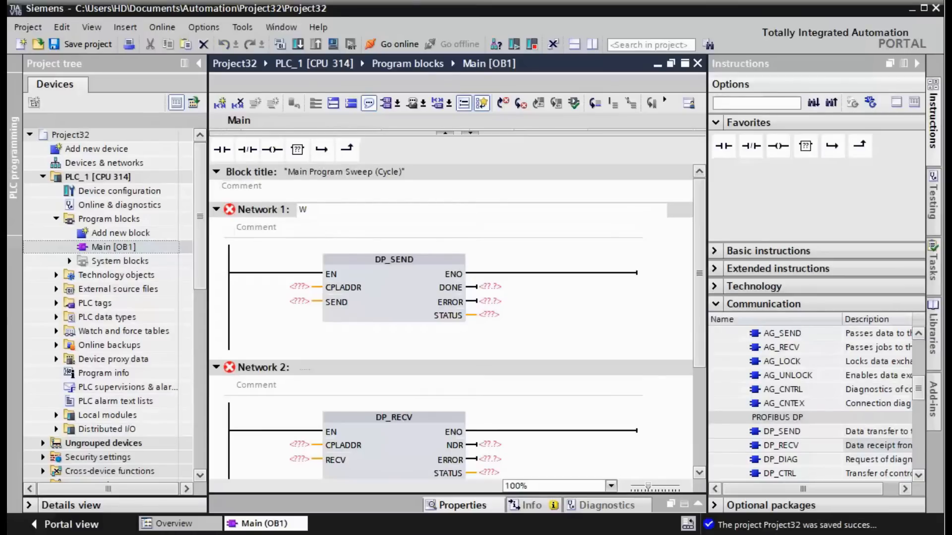
pyautogui.write('RITE')
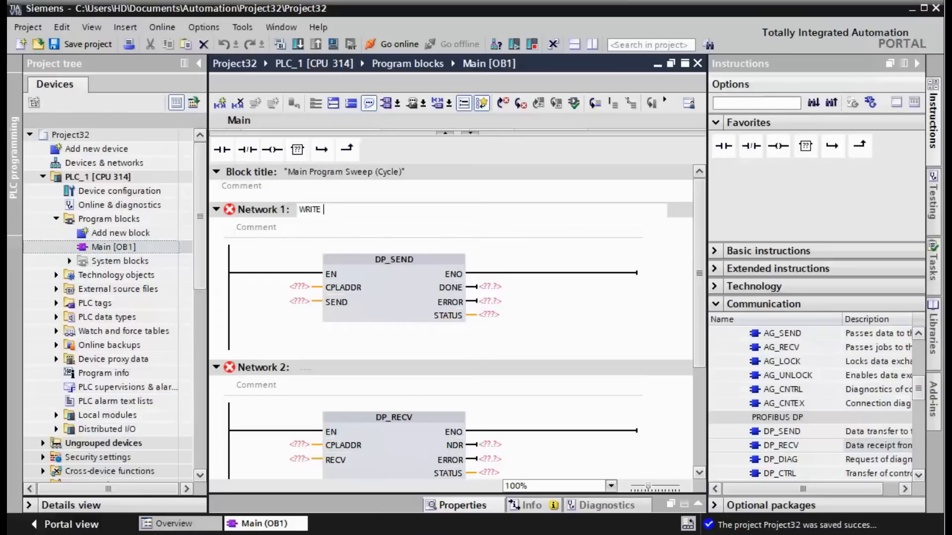
pyautogui.write('TO DO')
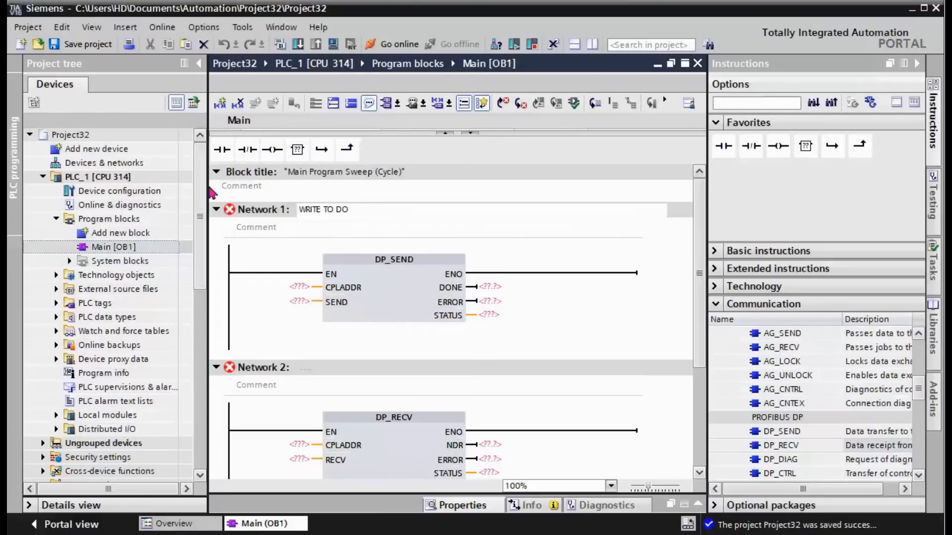
# - Title Network 2 'READ FROM DI'
pyautogui.click(309, 367)
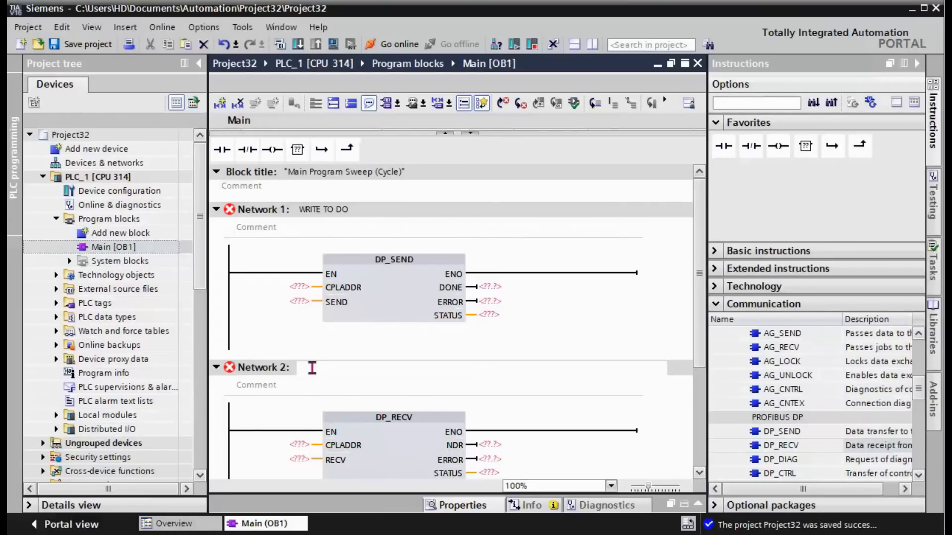
pyautogui.write('READ FROM DI')
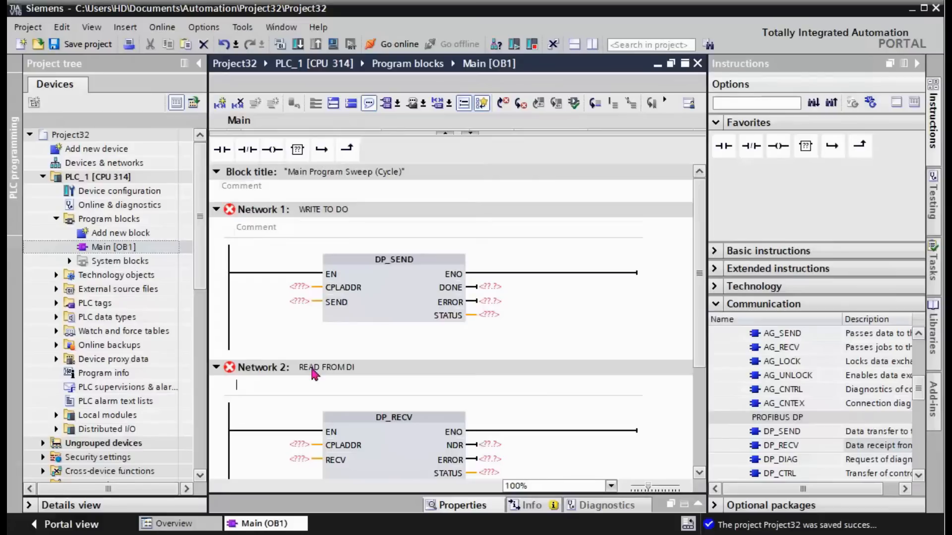
pyautogui.click(393, 286)
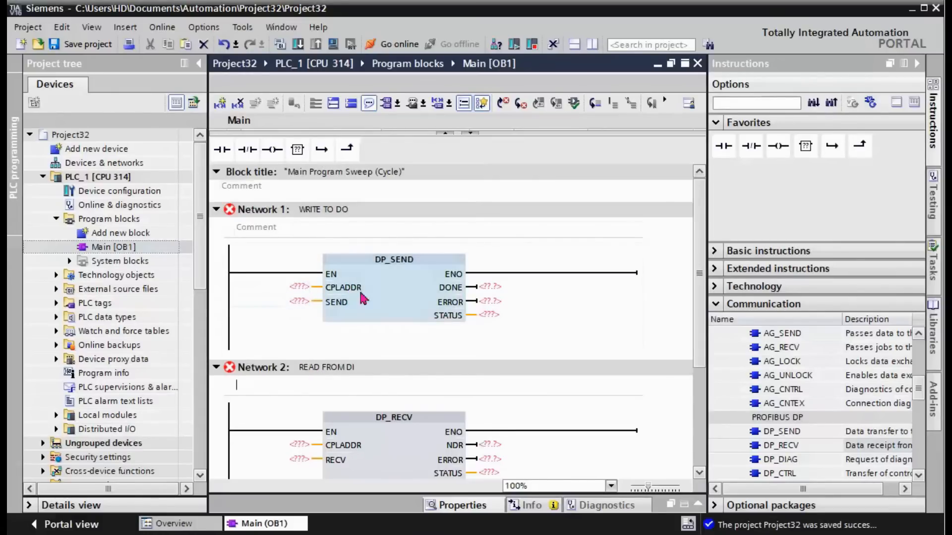
pyautogui.moveTo(395, 306)
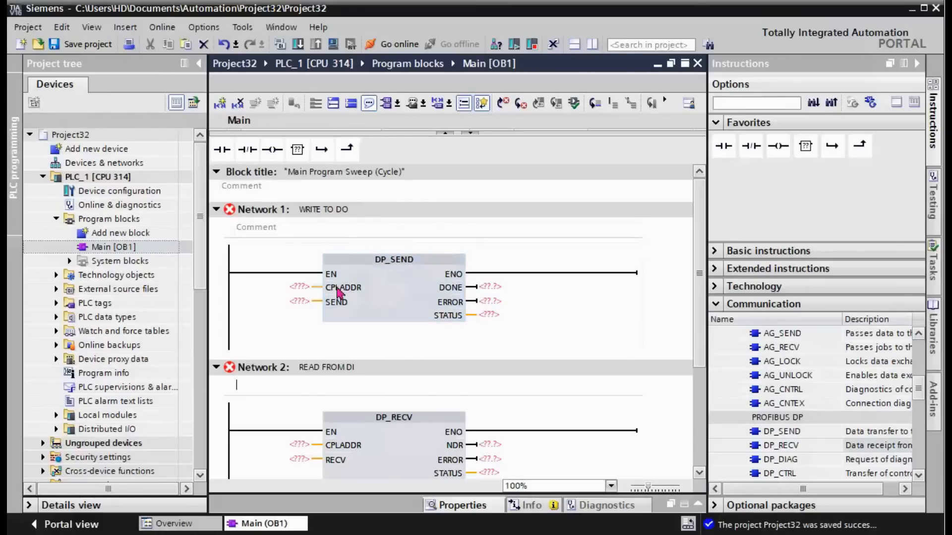
pyautogui.moveTo(301, 288)
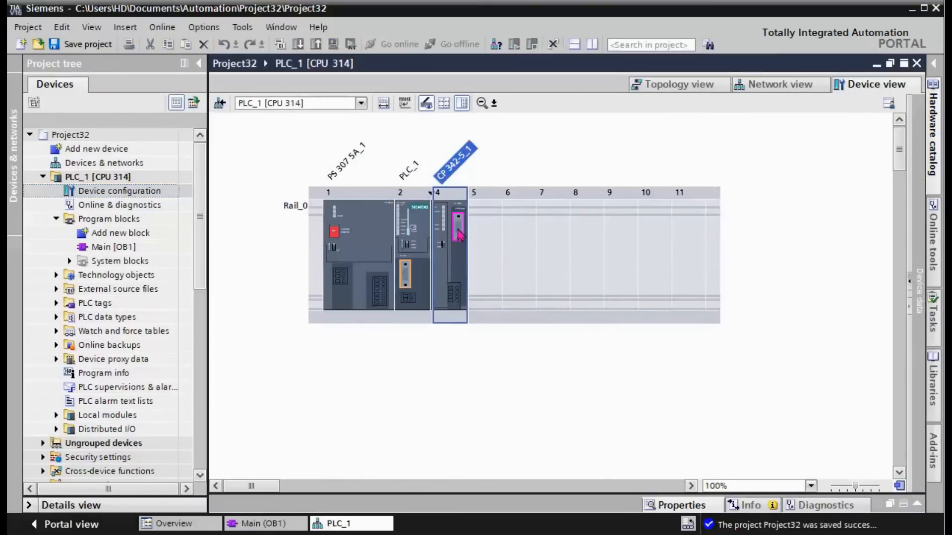
# - Show the CP 342-5_1 module's I/O addresses 256–271 in its Properties
pyautogui.click(458, 228)
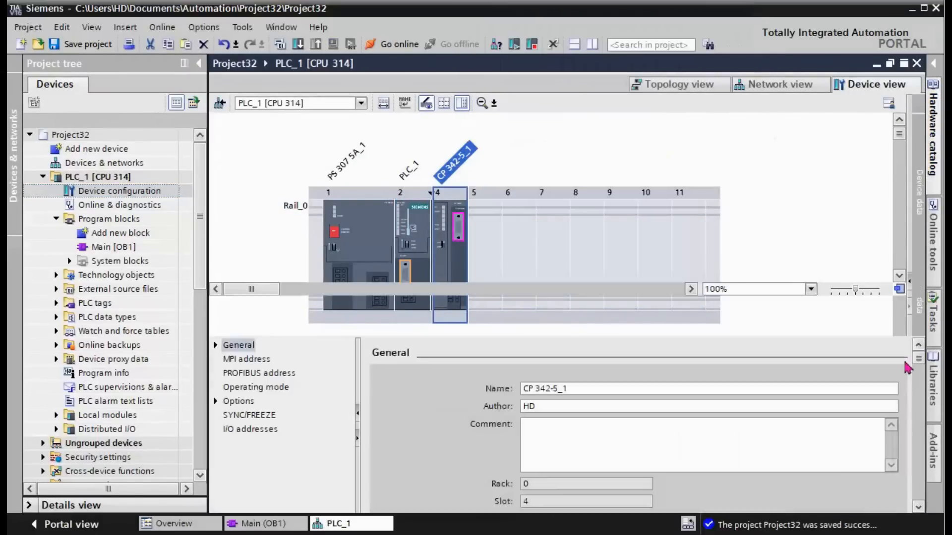
pyautogui.click(256, 387)
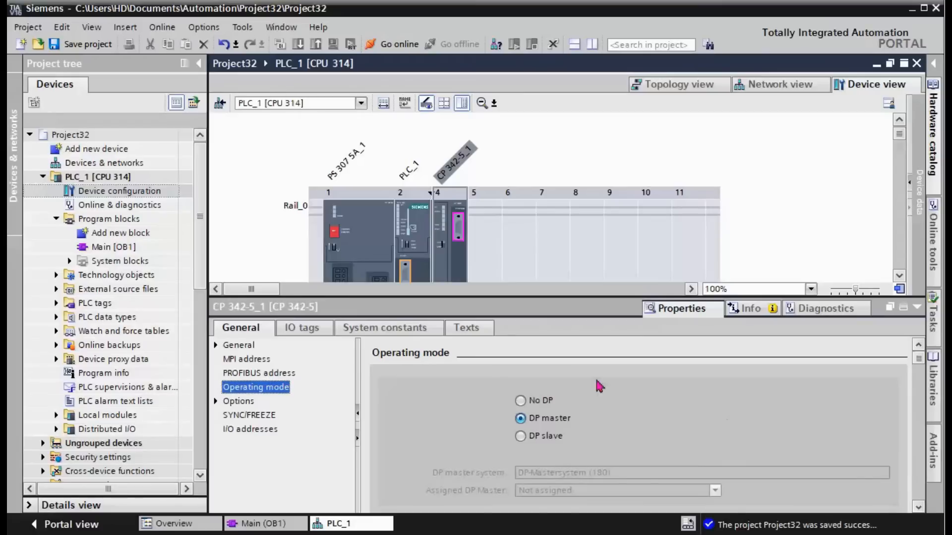
pyautogui.click(250, 429)
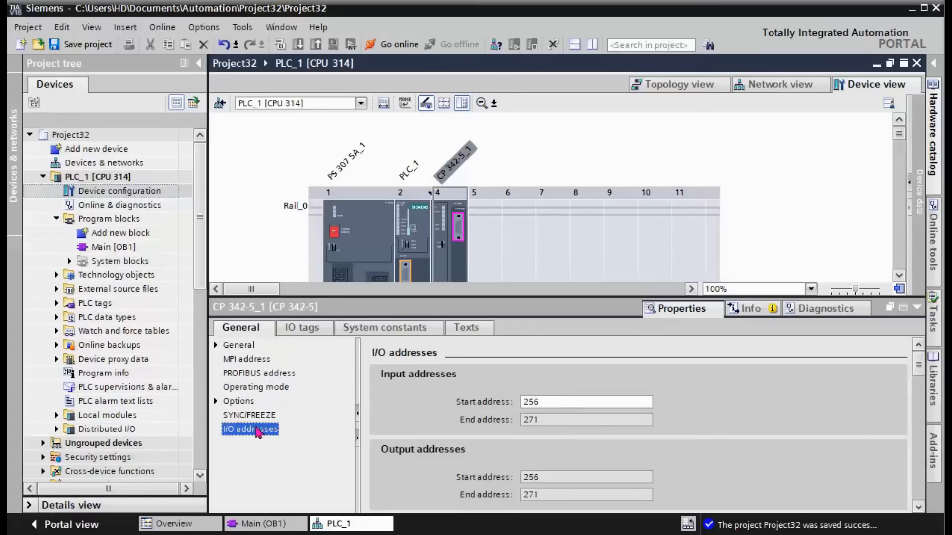
pyautogui.moveTo(453, 260)
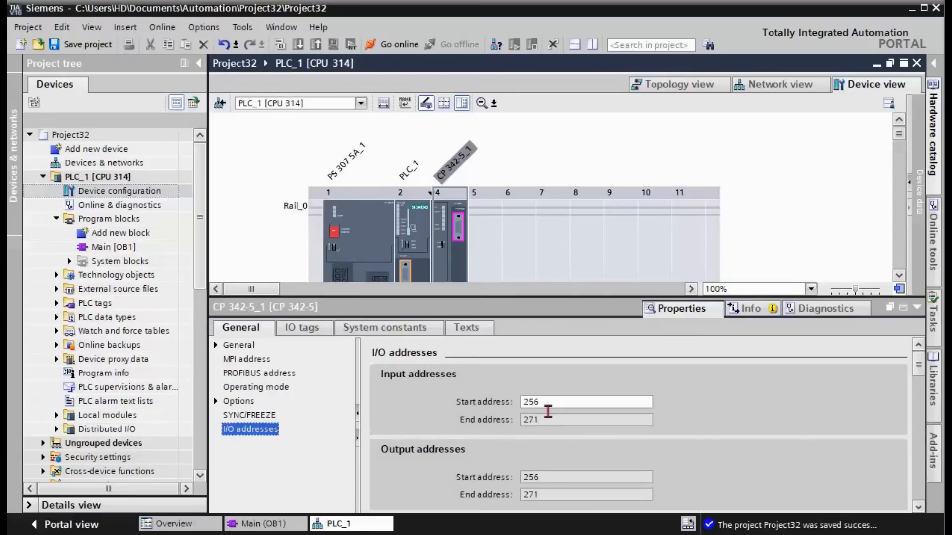
pyautogui.click(585, 402)
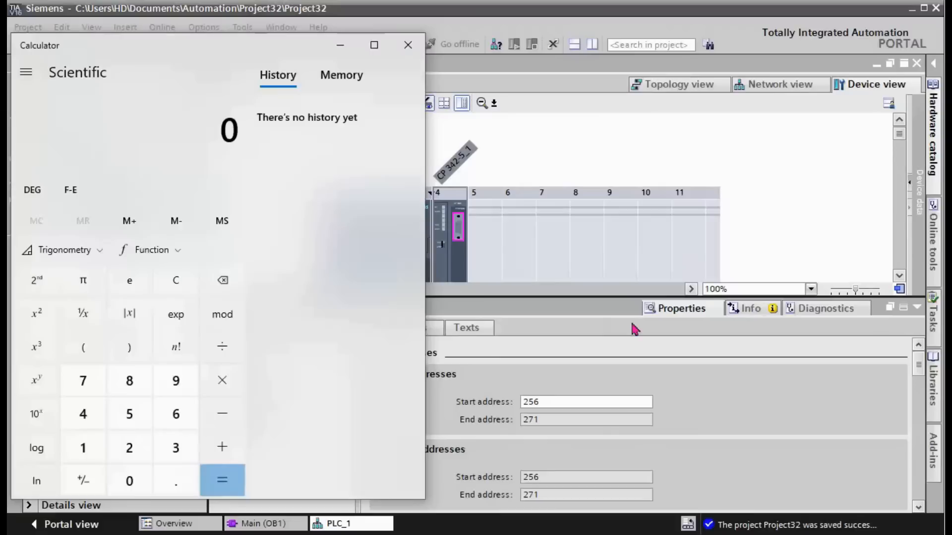
pyautogui.moveTo(69, 145)
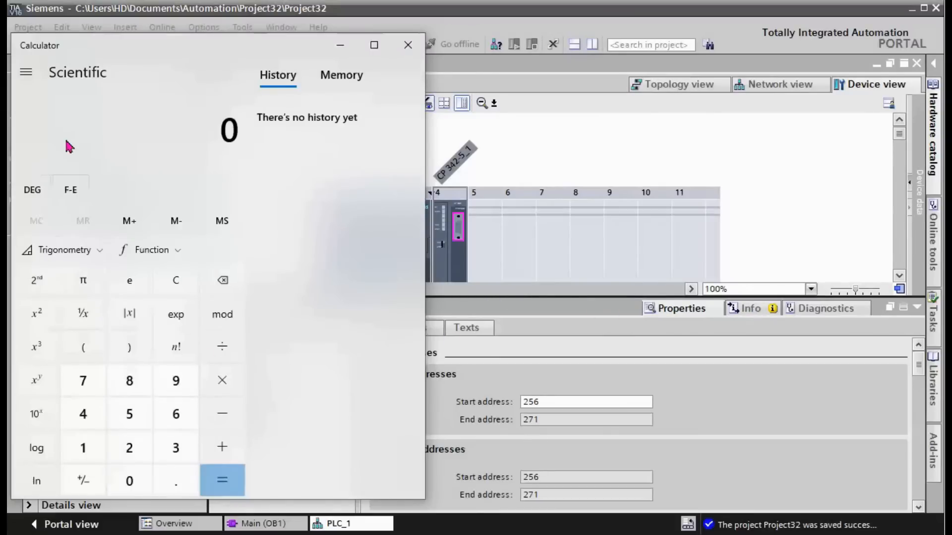
# - In Calculator Programmer mode convert 256 to hex 100, then return to TIA Portal
pyautogui.click(26, 72)
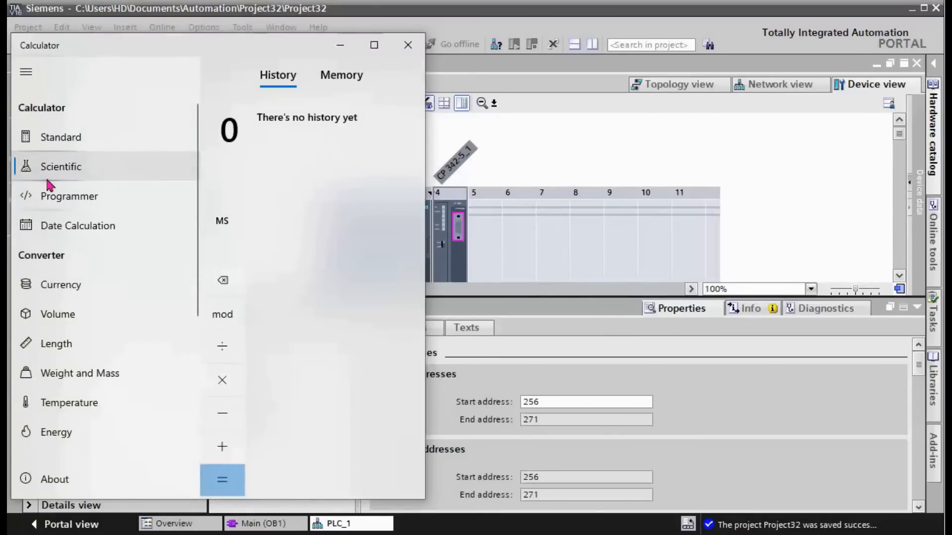
pyautogui.click(70, 196)
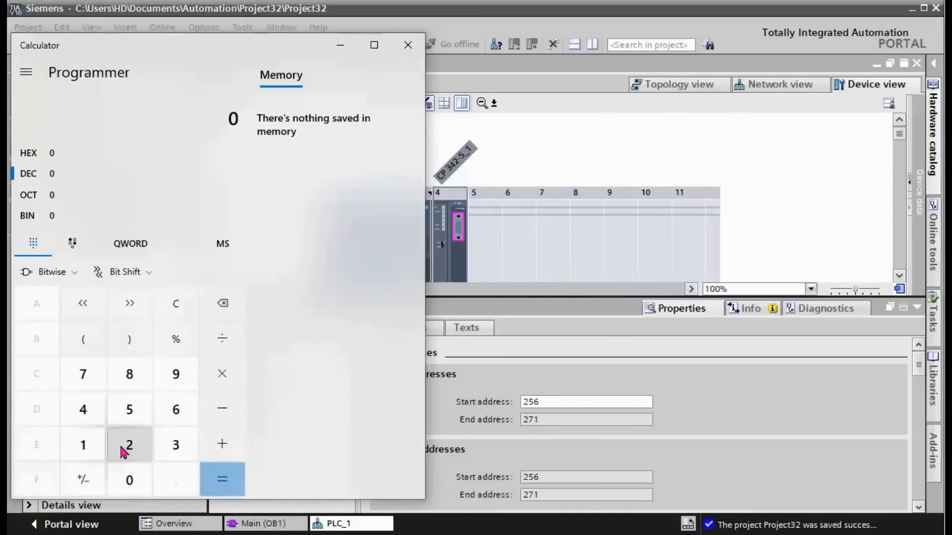
pyautogui.click(129, 444)
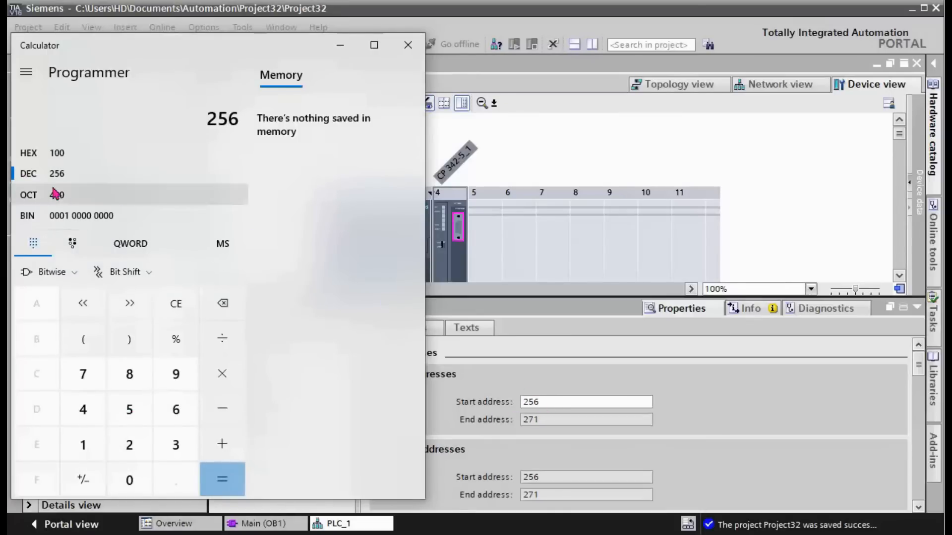
pyautogui.moveTo(69, 158)
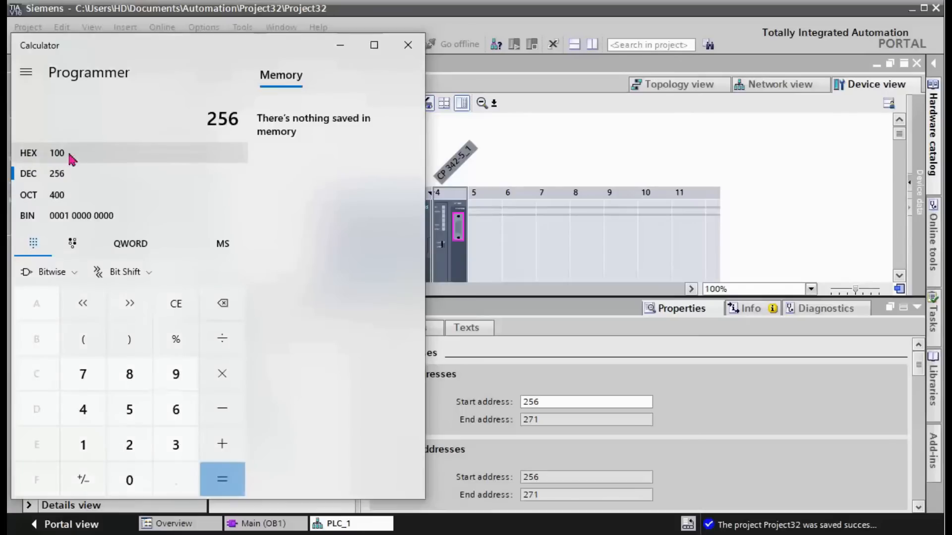
pyautogui.moveTo(193, 131)
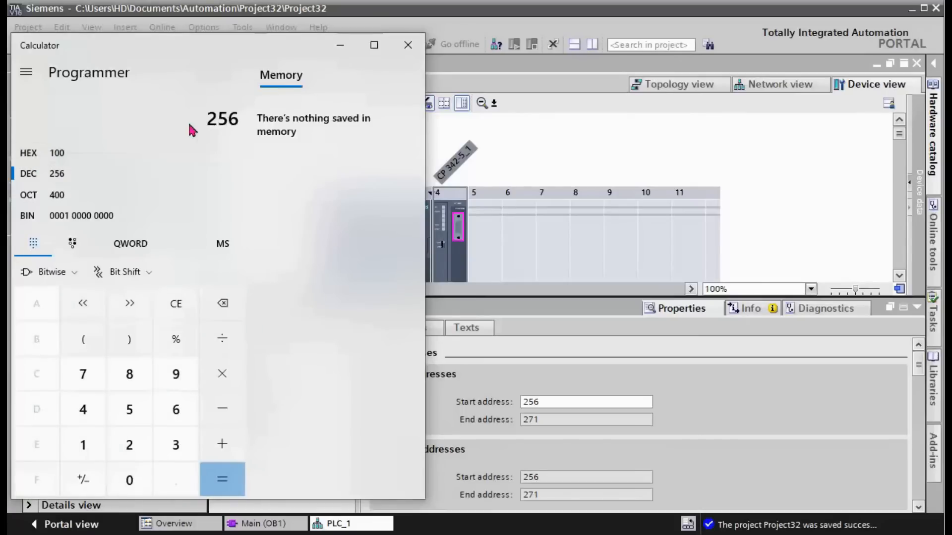
pyautogui.click(408, 45)
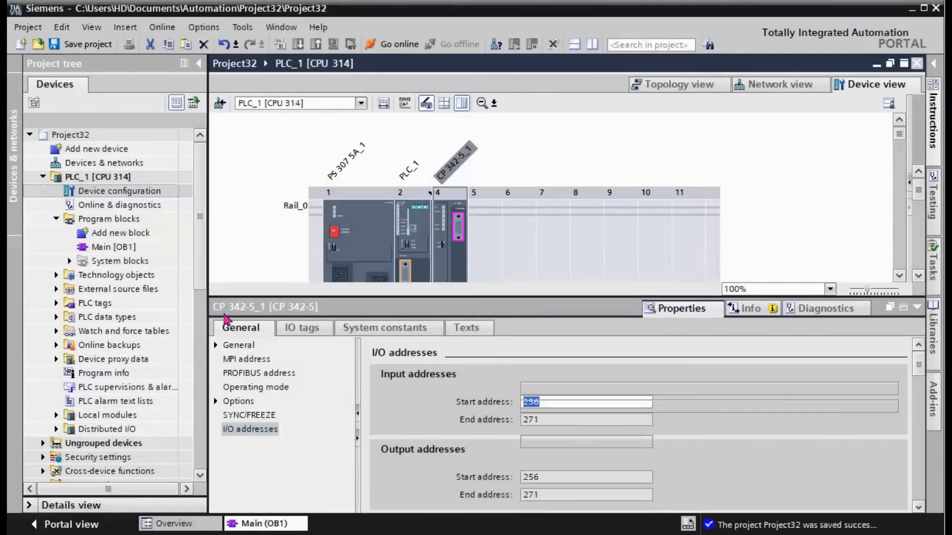
# - Reopen Main [OB1] and start the Add new block dialog
pyautogui.doubleClick(114, 247)
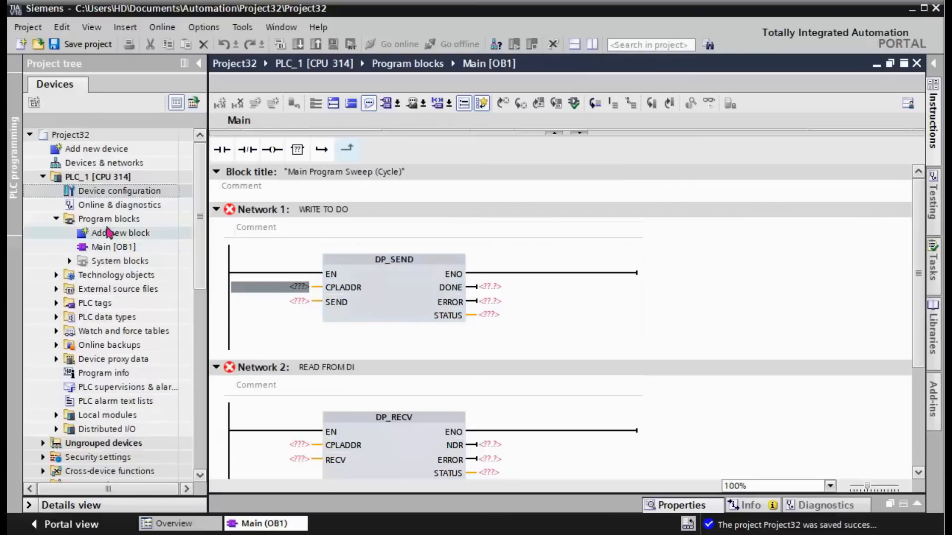
pyautogui.click(120, 232)
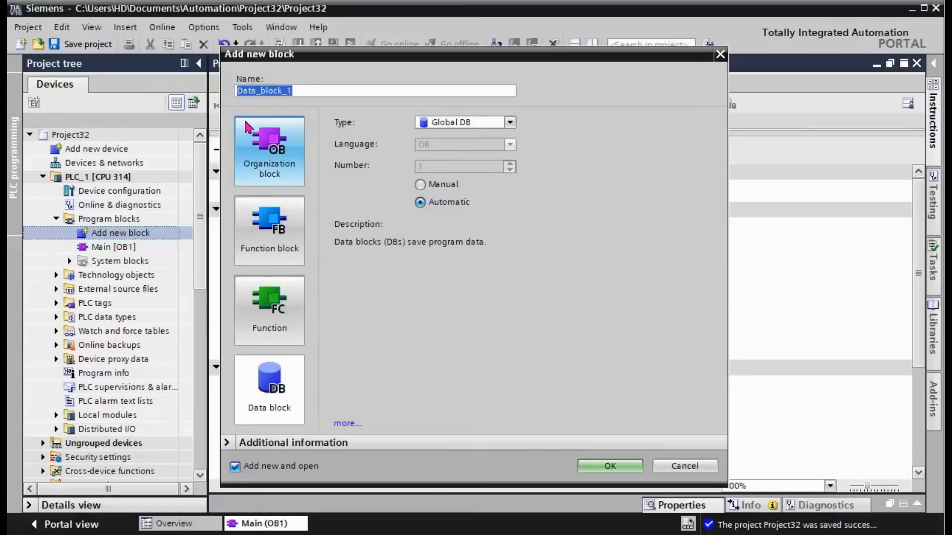
# - Create global data block SND with manual number 1 and open it
pyautogui.write('SND')
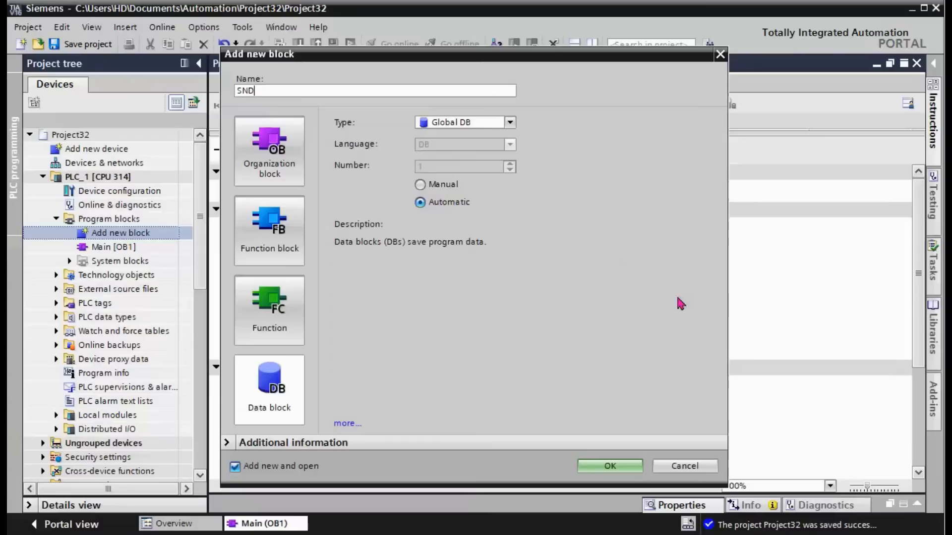
pyautogui.click(419, 185)
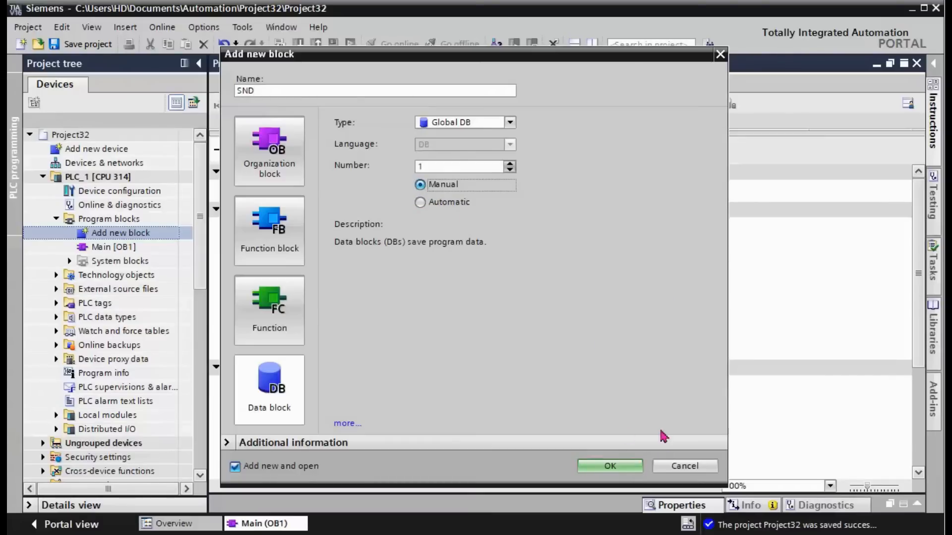
pyautogui.click(609, 466)
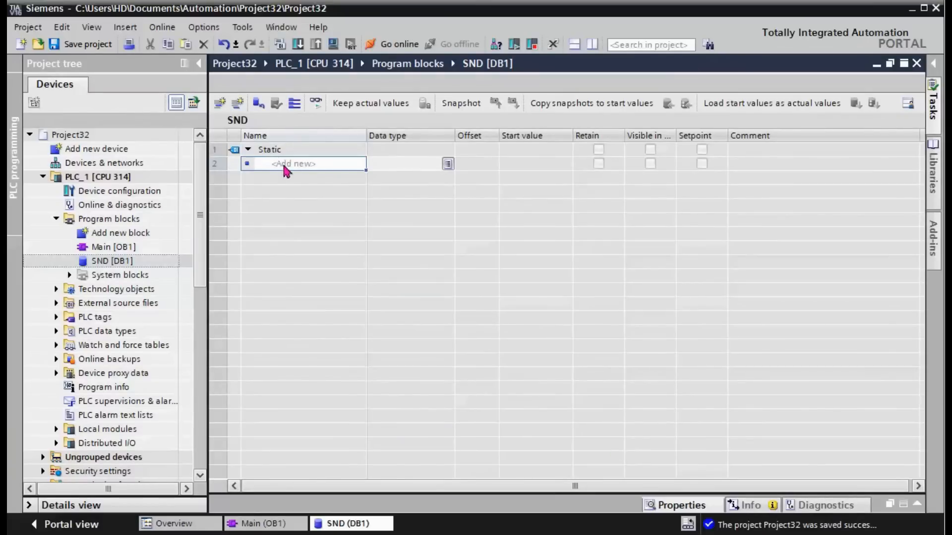
# - Add static variable CPL of type Word with start value 16#100 to SND
pyautogui.write('CPU')
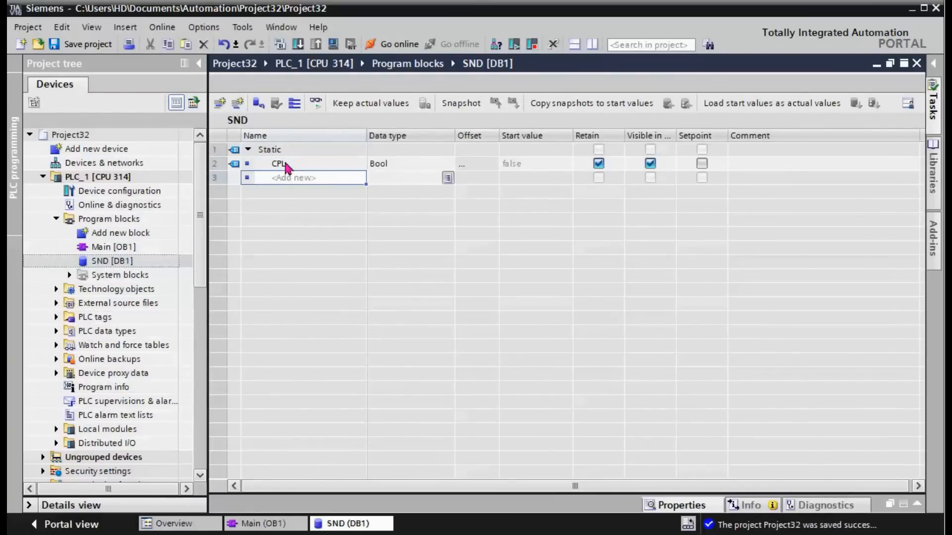
pyautogui.click(406, 164)
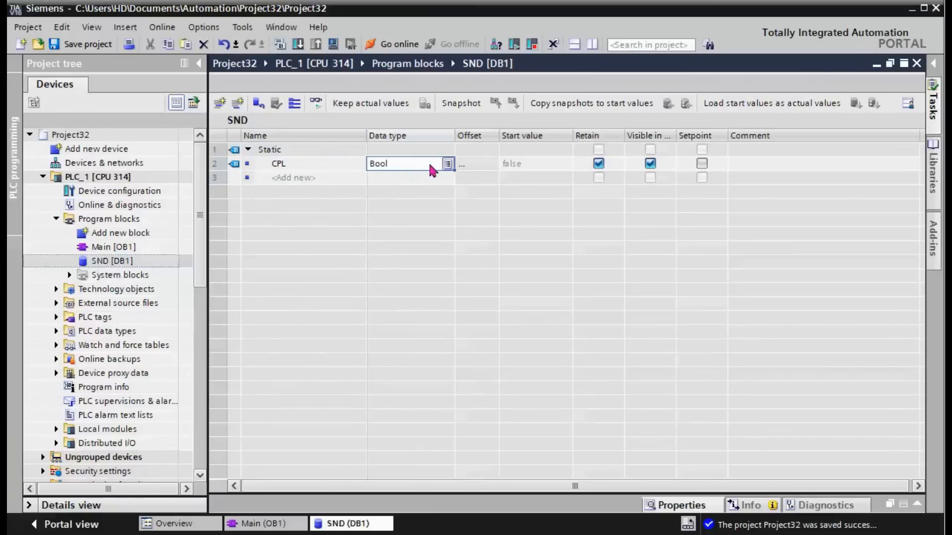
pyautogui.click(447, 164)
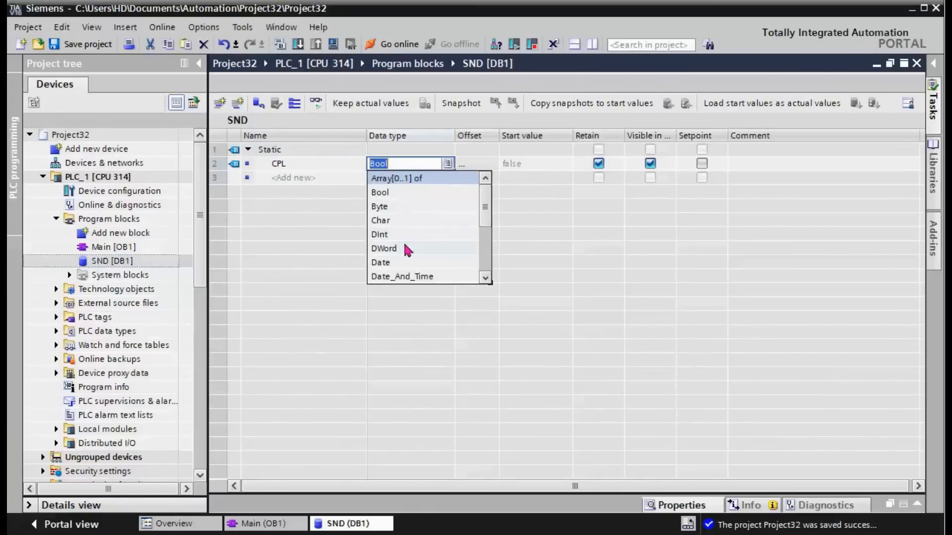
pyautogui.moveTo(398, 234)
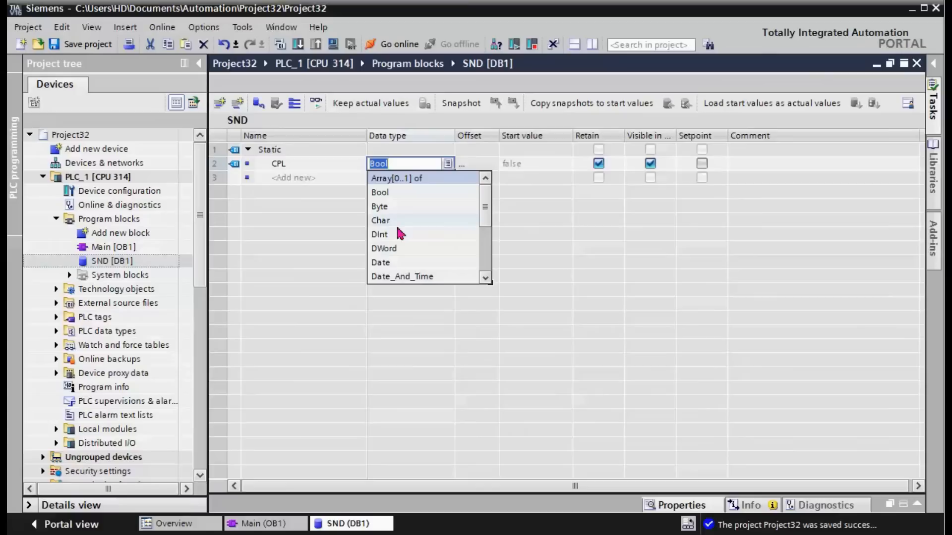
pyautogui.write('WORD')
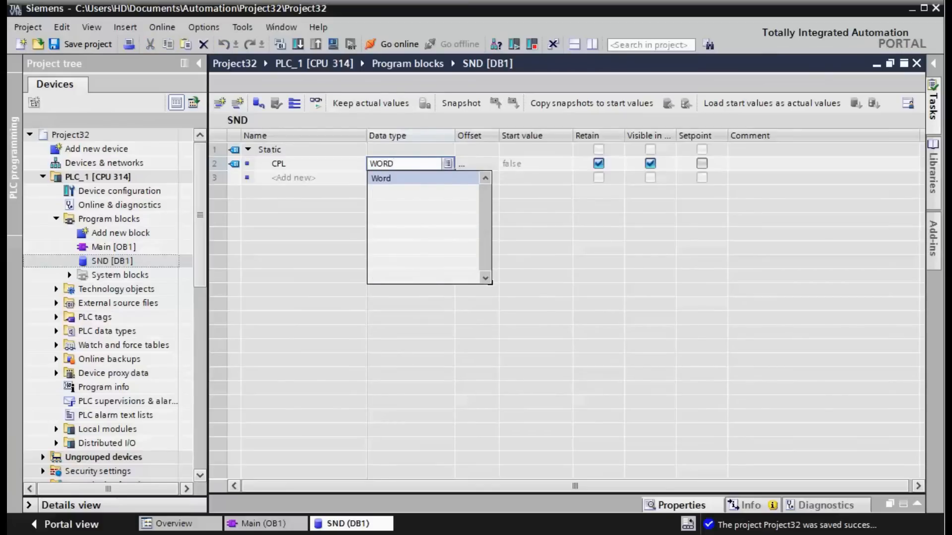
pyautogui.click(381, 178)
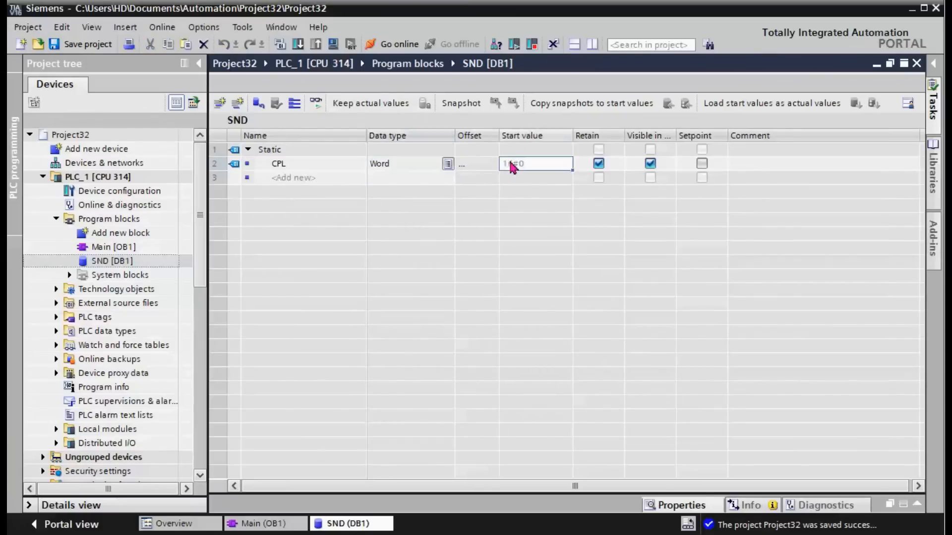
pyautogui.doubleClick(534, 164)
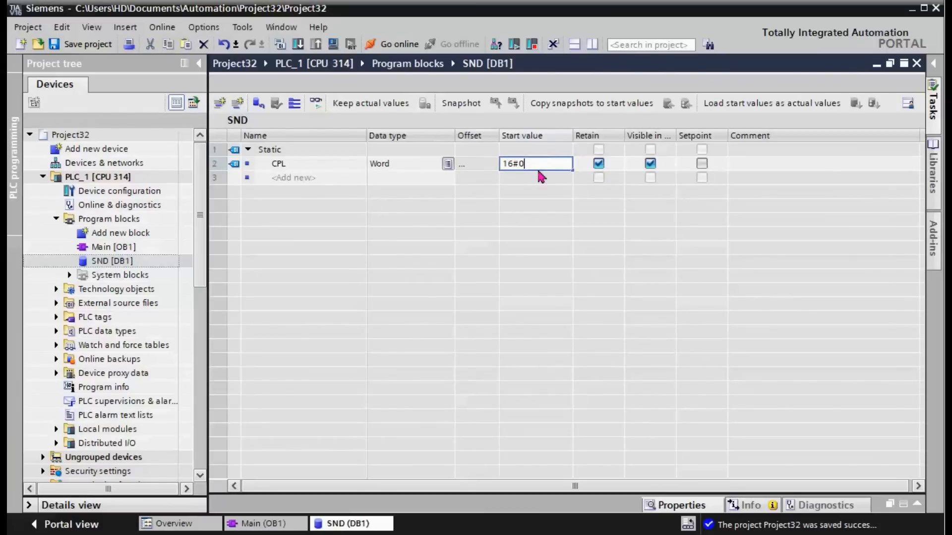
pyautogui.write('100')
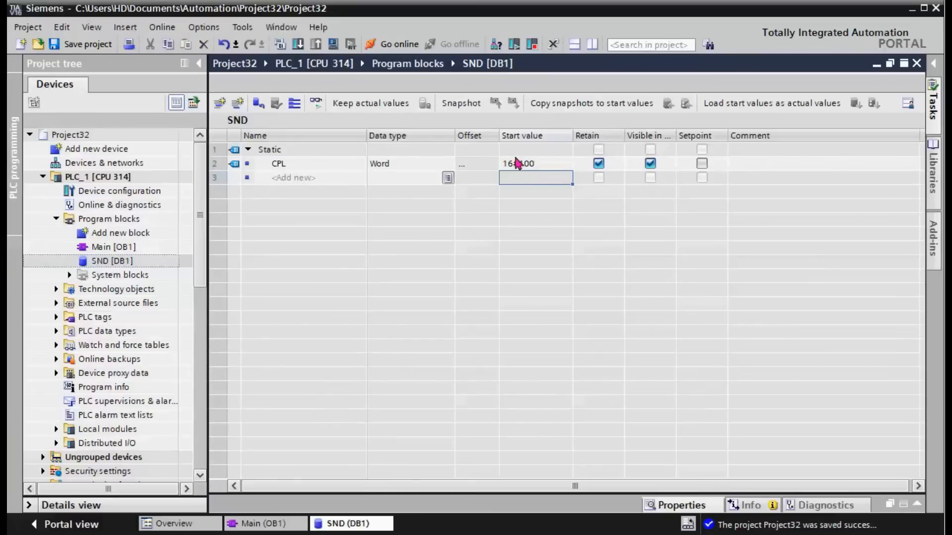
pyautogui.click(260, 524)
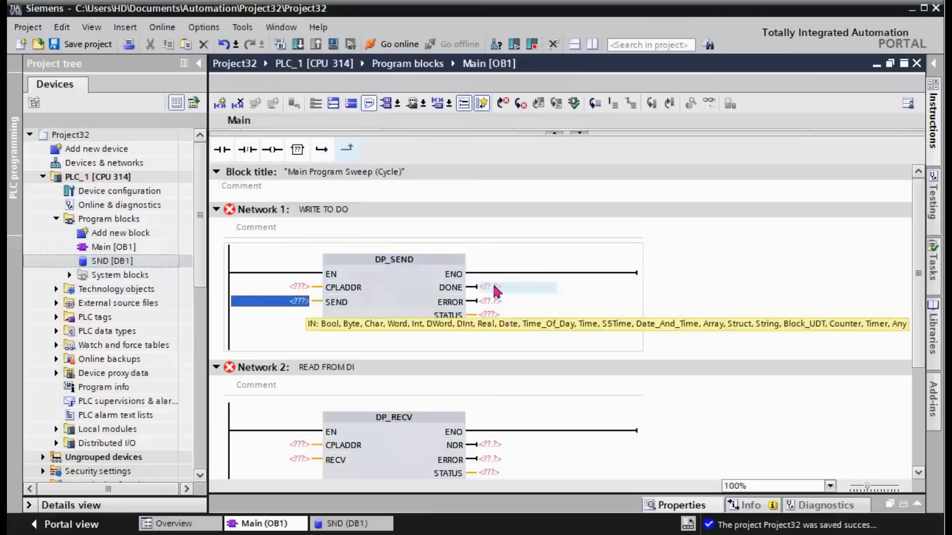
pyautogui.moveTo(491, 473)
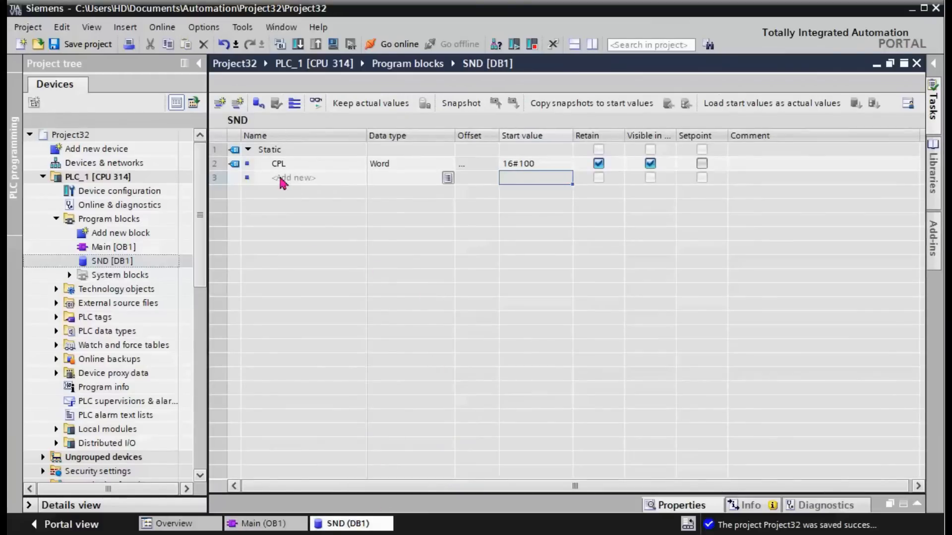
pyautogui.click(297, 178)
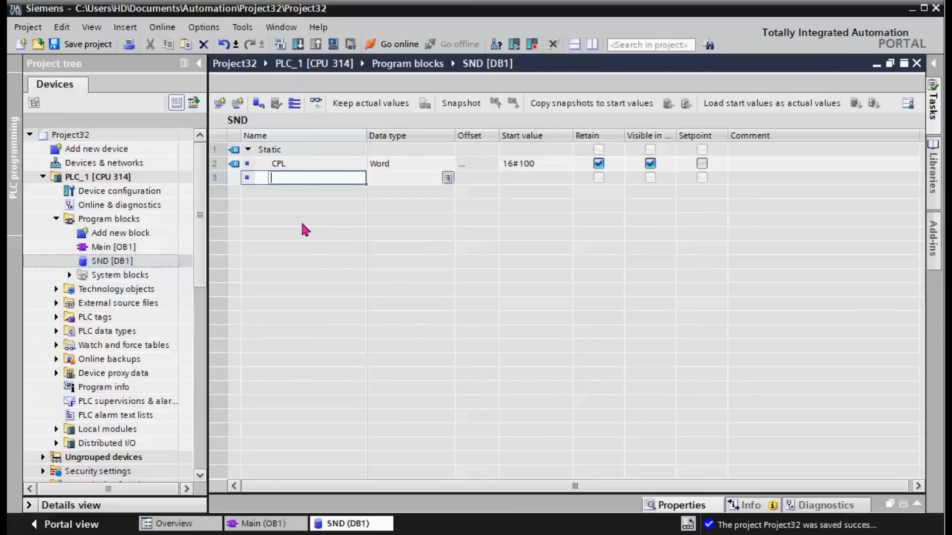
# - Add variable DATA as Array[0..63] of Bool to SND
pyautogui.write('DAT')
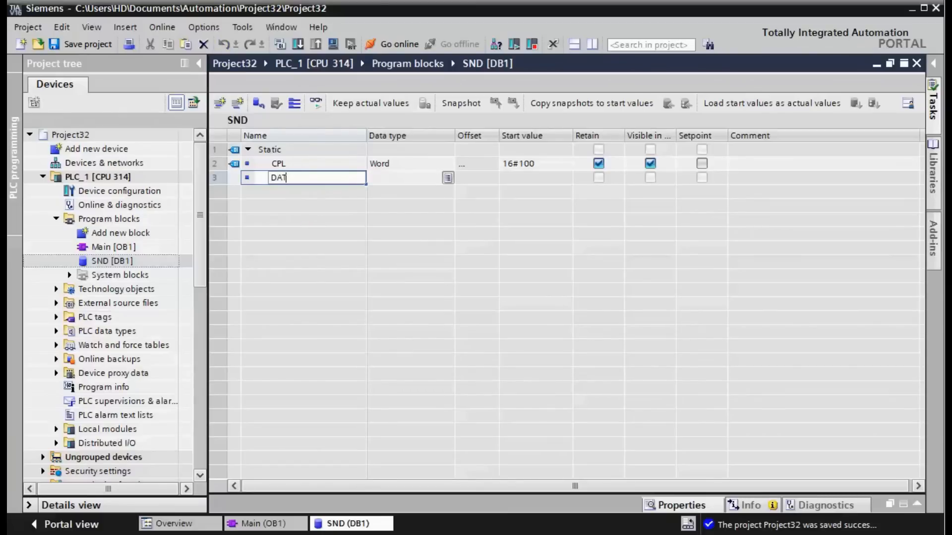
pyautogui.press('Return')
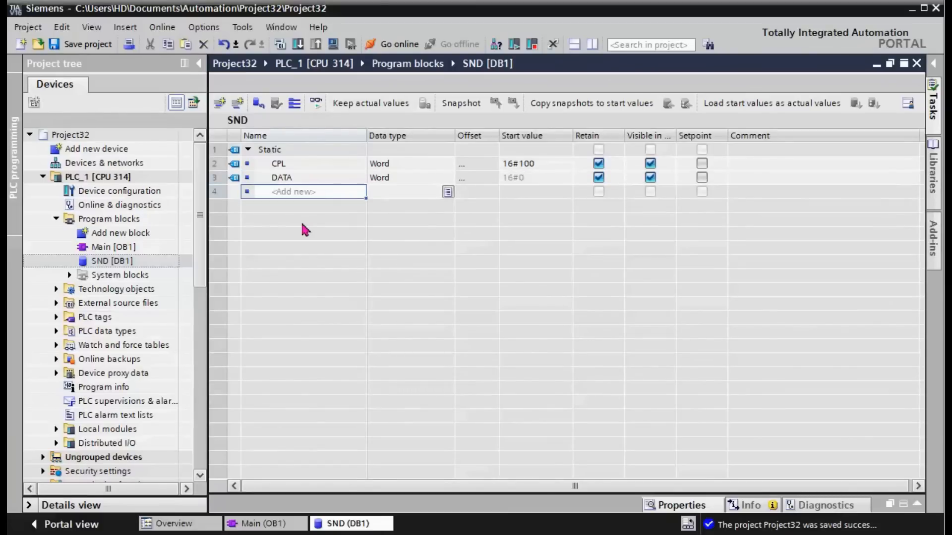
pyautogui.doubleClick(401, 178)
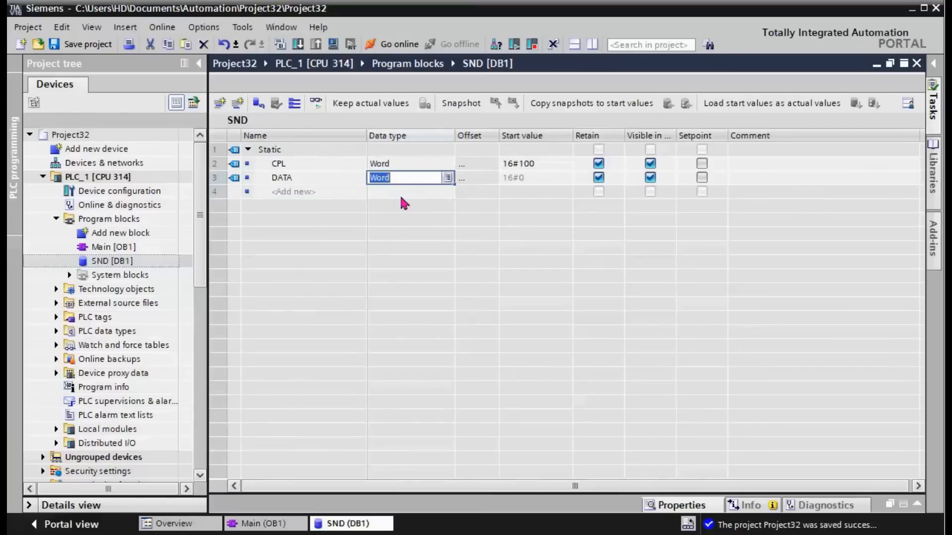
pyautogui.write('A')
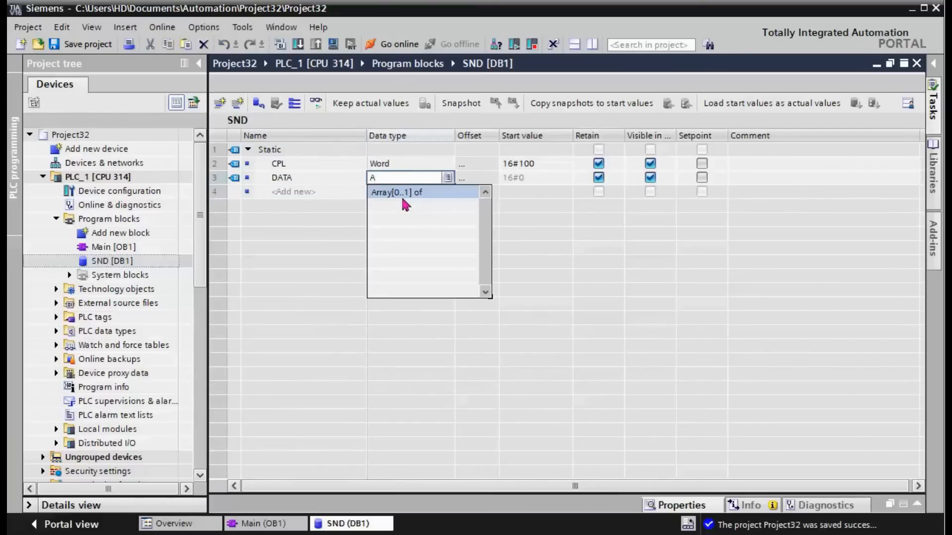
pyautogui.write('RRAY[')
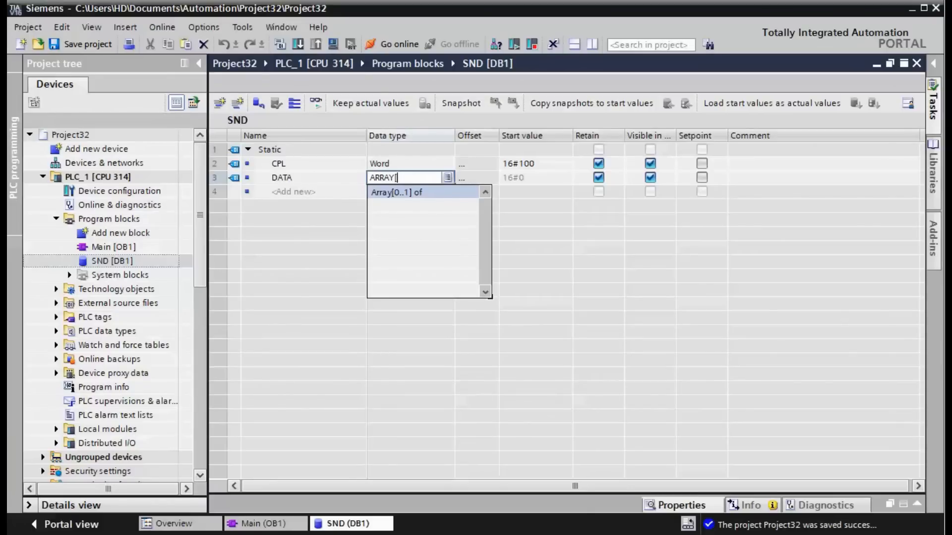
pyautogui.write('0..63] OF')
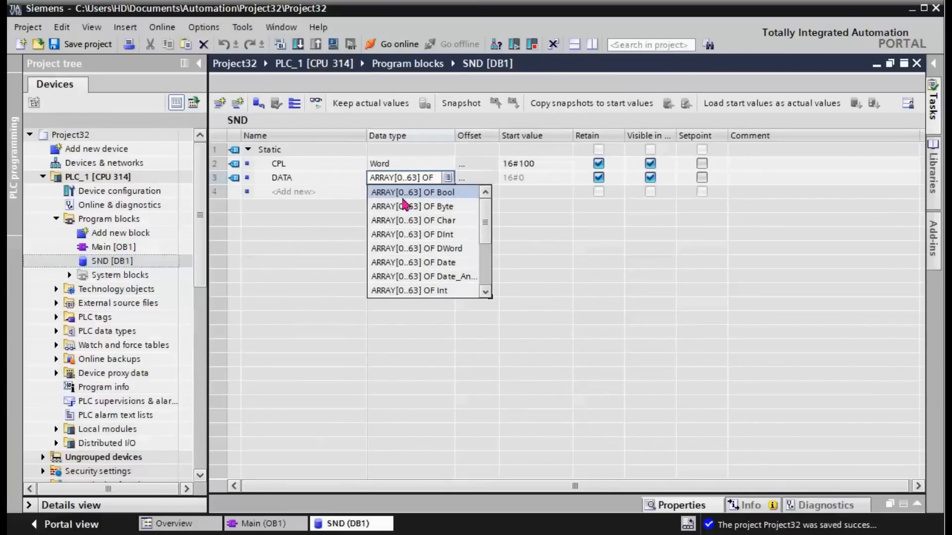
pyautogui.moveTo(452, 201)
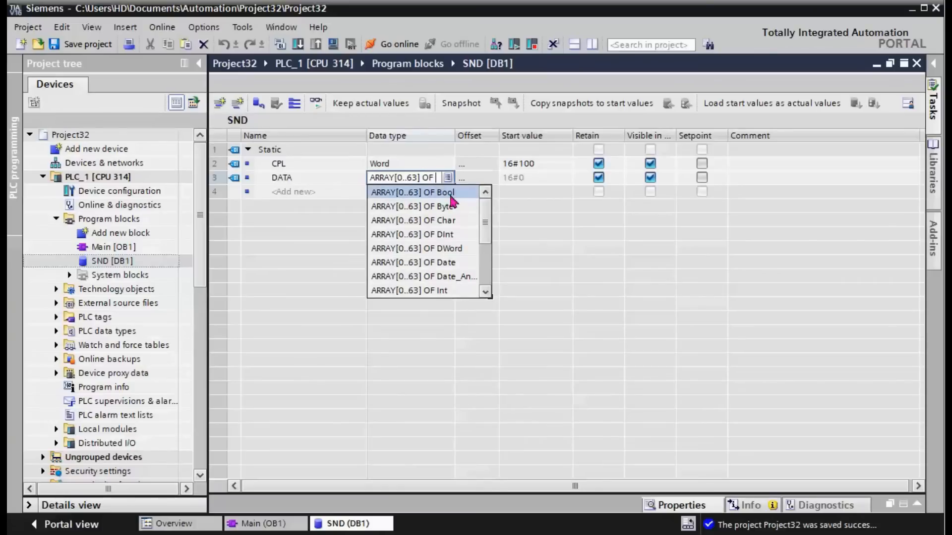
pyautogui.click(412, 191)
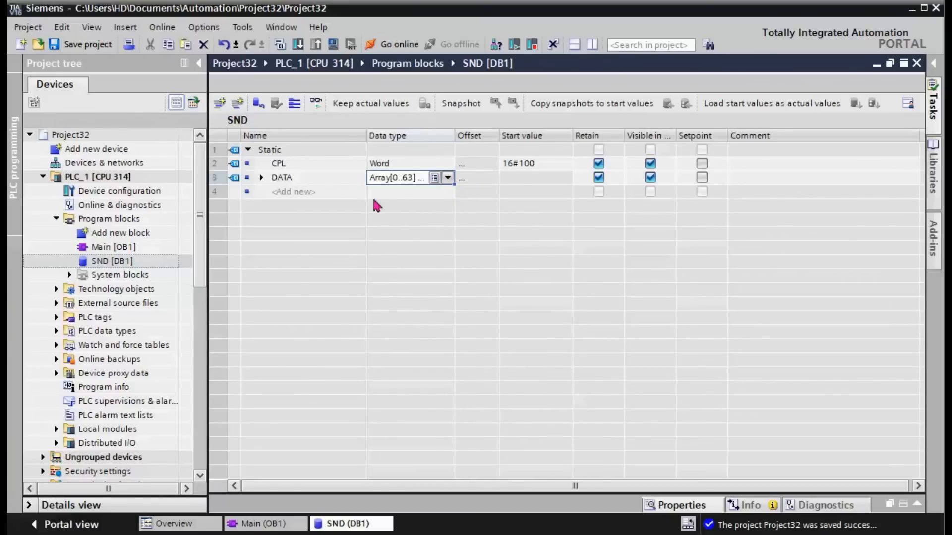
pyautogui.moveTo(273, 187)
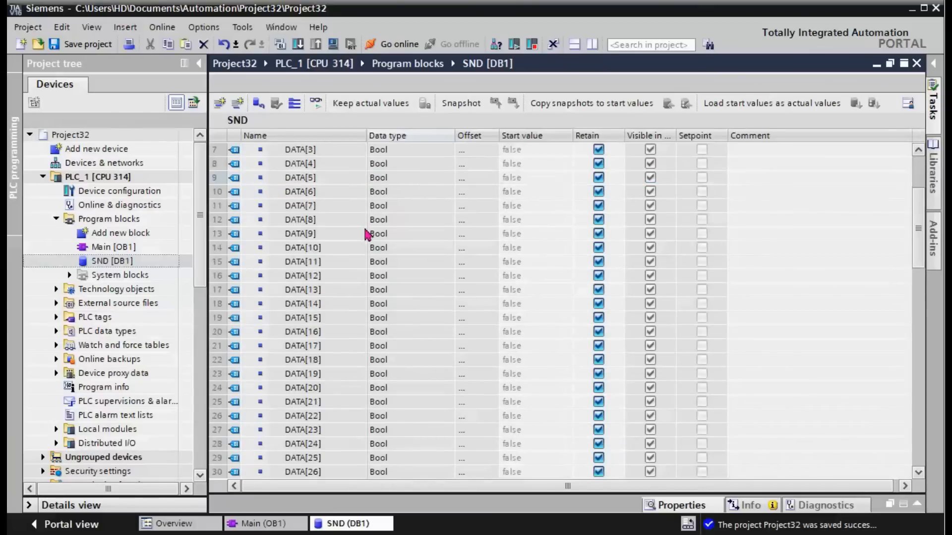
pyautogui.scroll(-3)
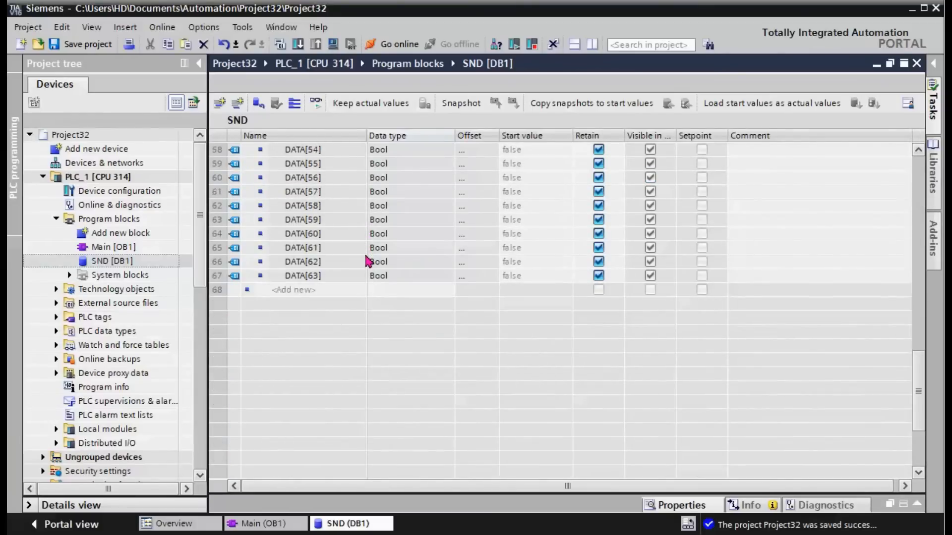
pyautogui.scroll(3)
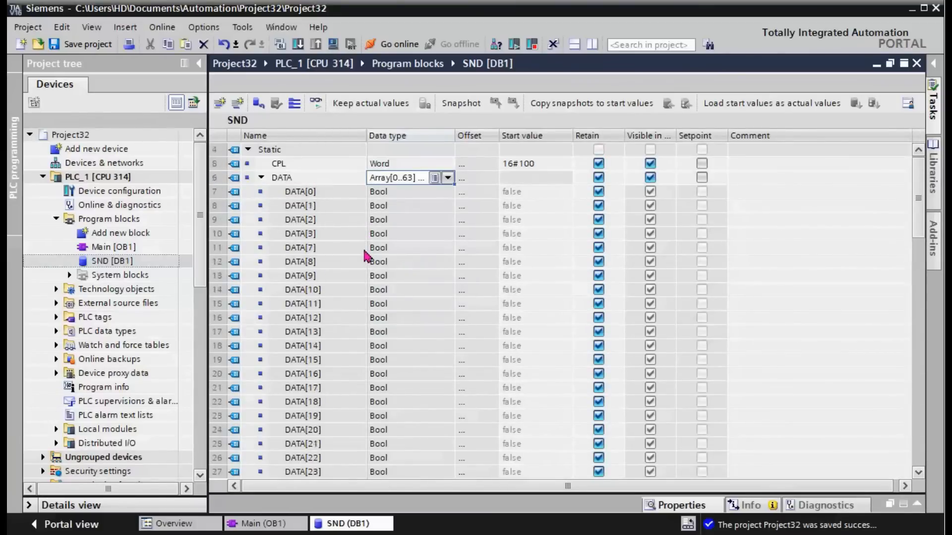
pyautogui.scroll(3)
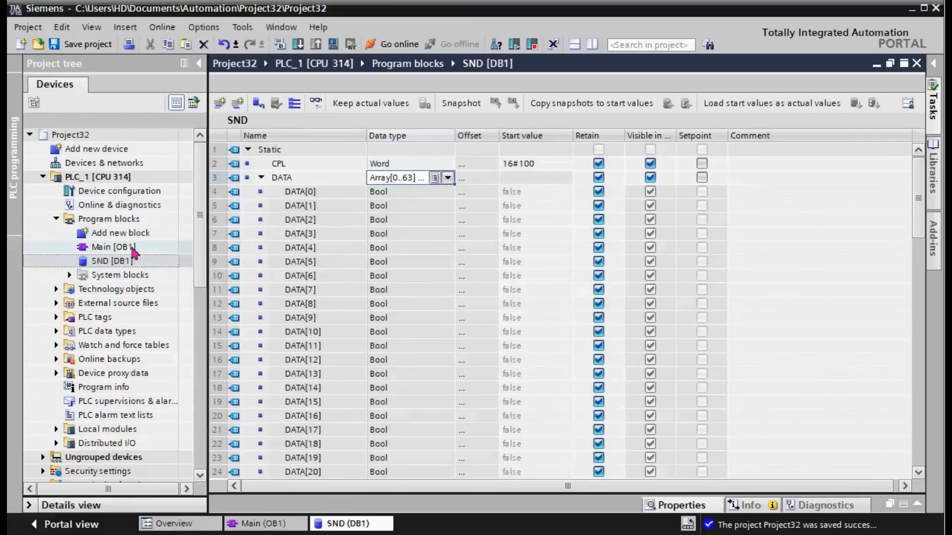
pyautogui.doubleClick(113, 246)
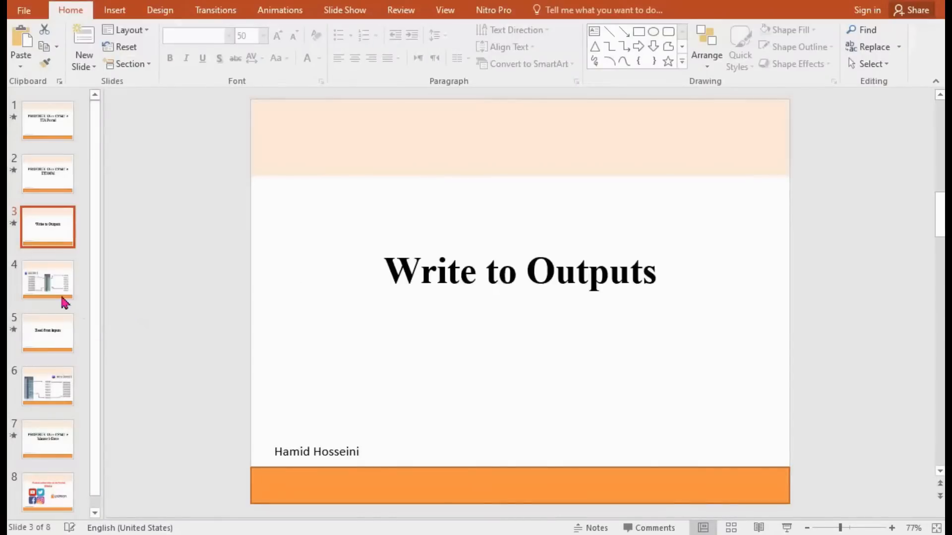
# - Show slide 4 with SND [DB1] DATA[0]–DATA[6] mapped to outputs %Q0.0–%Q0.7
pyautogui.click(48, 280)
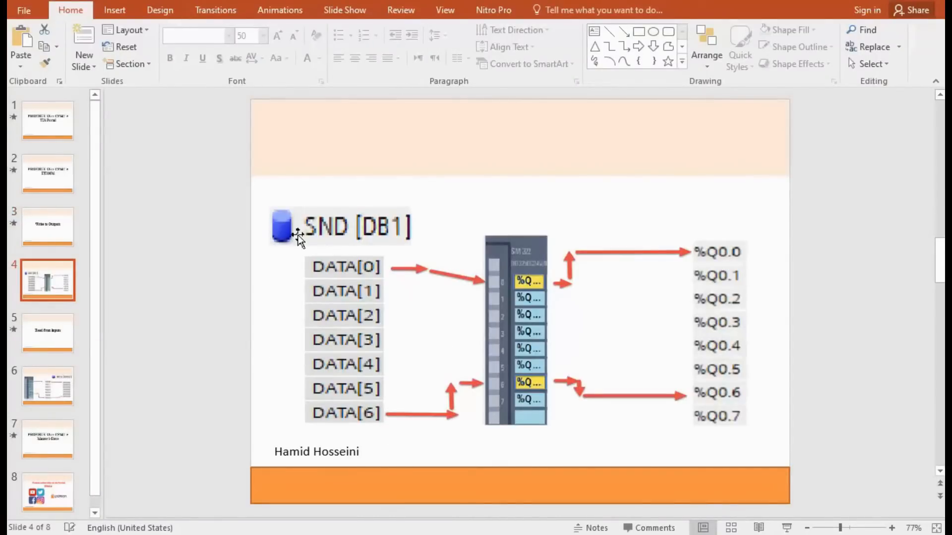
pyautogui.moveTo(338, 255)
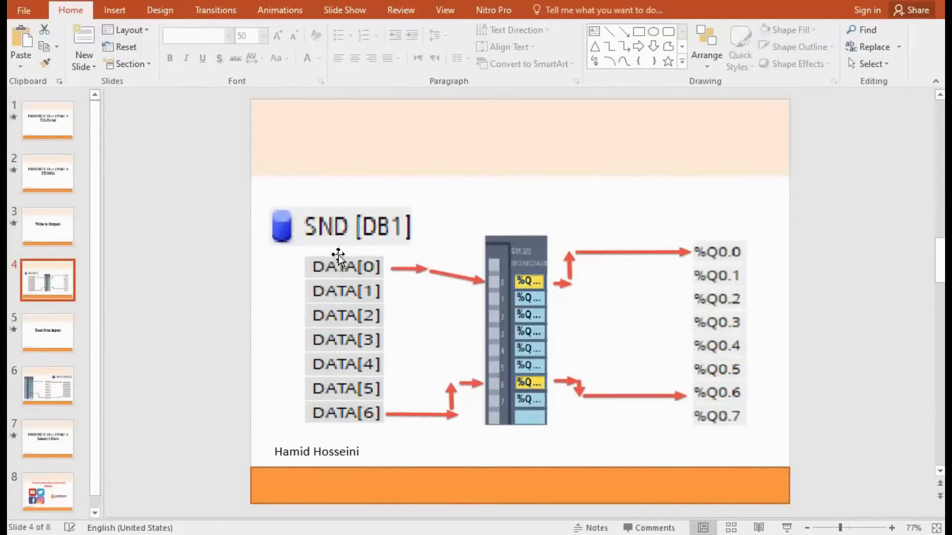
pyautogui.moveTo(426, 358)
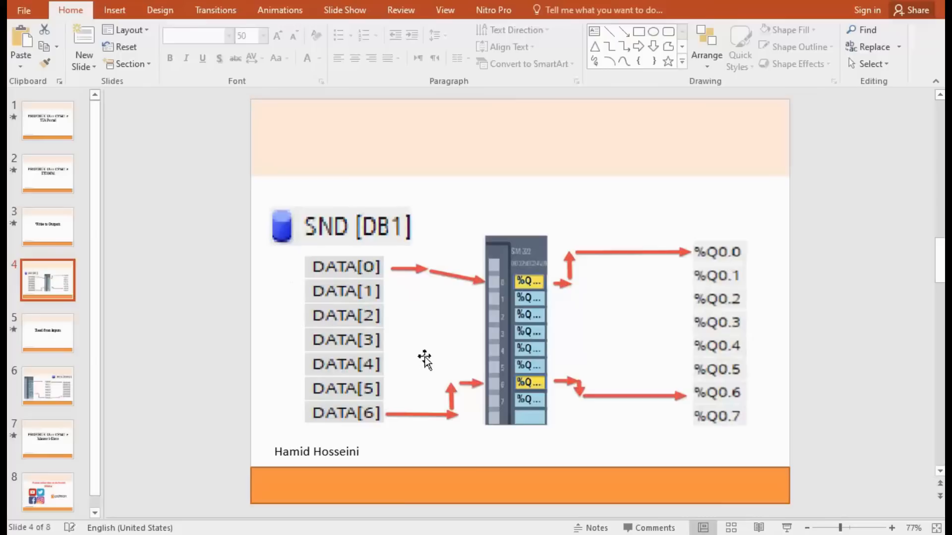
pyautogui.moveTo(454, 280)
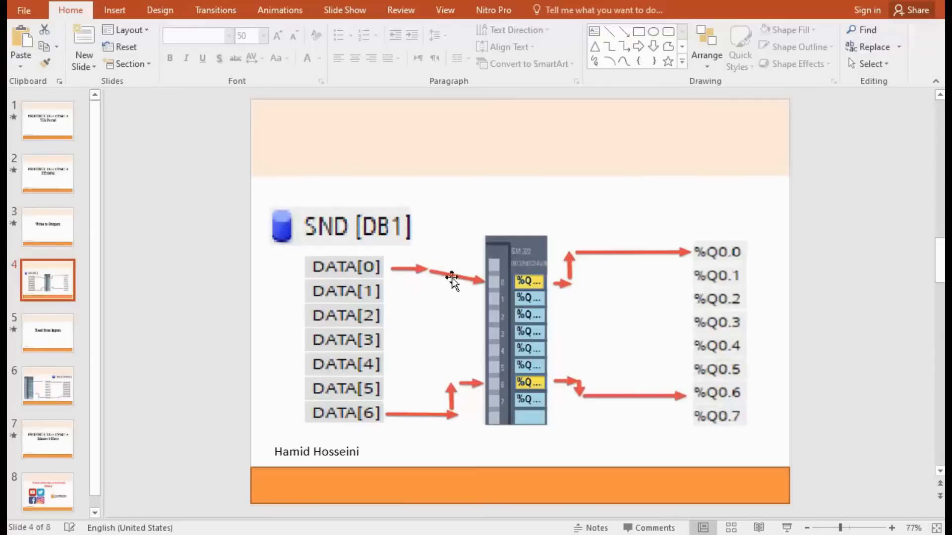
pyautogui.moveTo(553, 428)
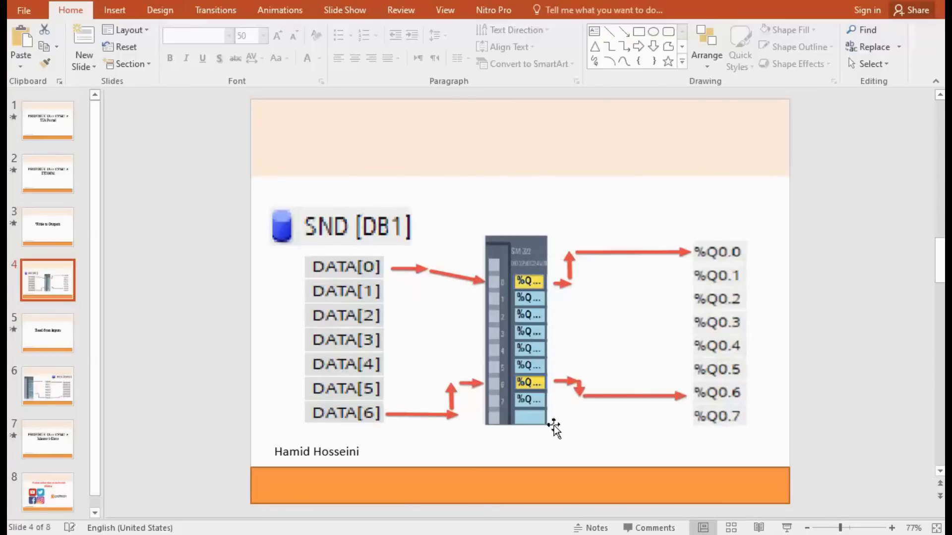
pyautogui.moveTo(557, 243)
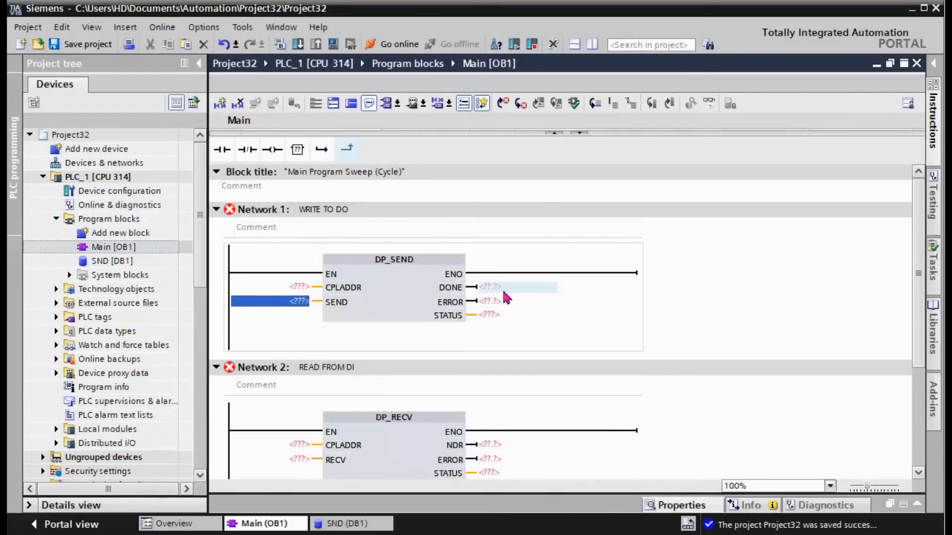
pyautogui.moveTo(479, 303)
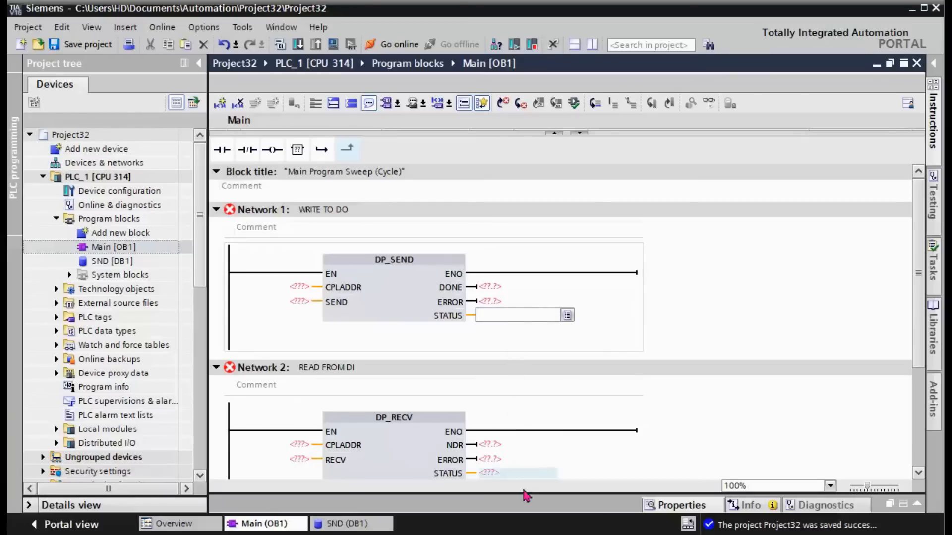
# - Select DP_SEND's STATUS output field in Main [OB1] Network 1, which expects a Word
pyautogui.click(518, 314)
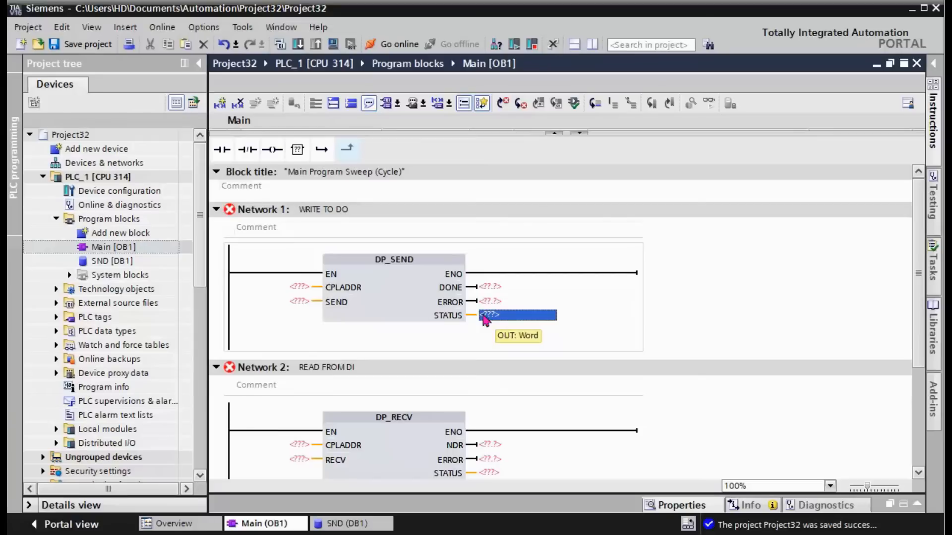
pyautogui.moveTo(474, 339)
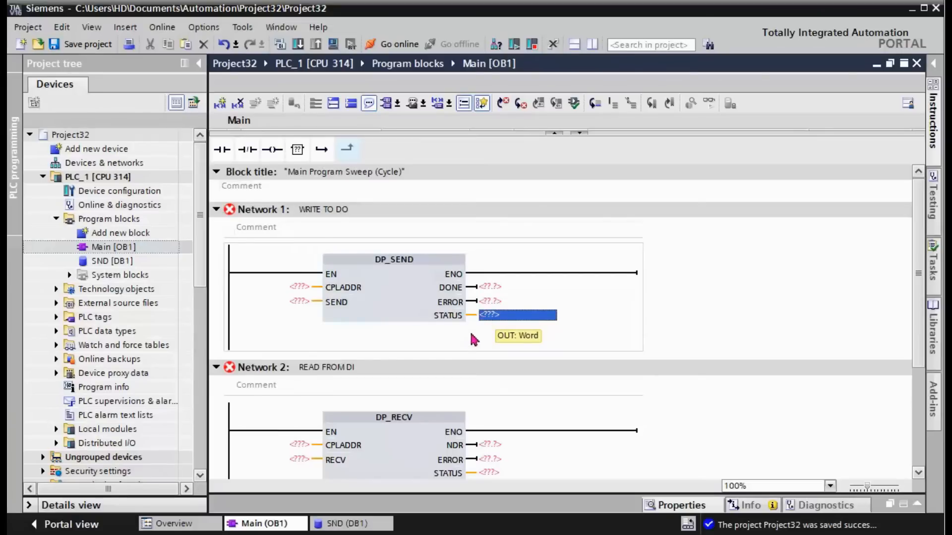
pyautogui.moveTo(580, 531)
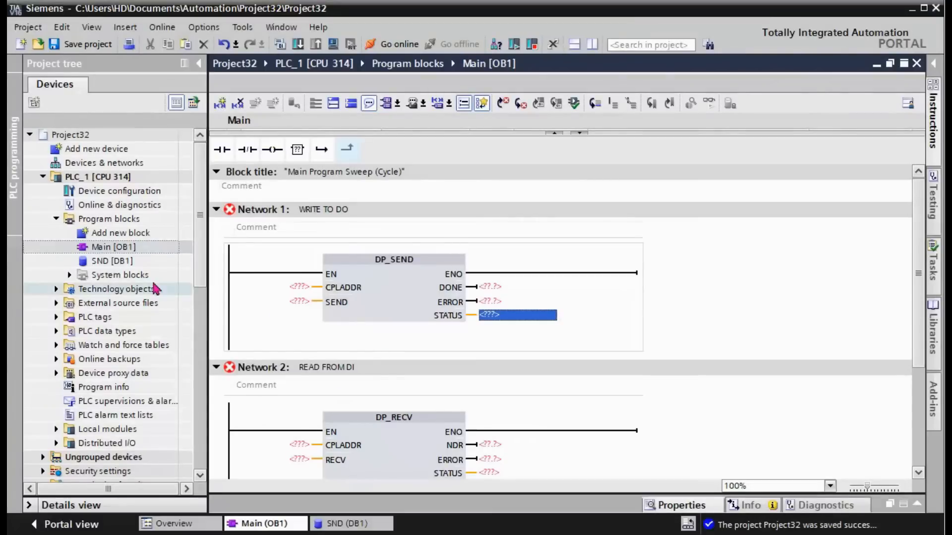
# - Add a STATUS field of type Word to the SND [DB1] data block
pyautogui.doubleClick(112, 261)
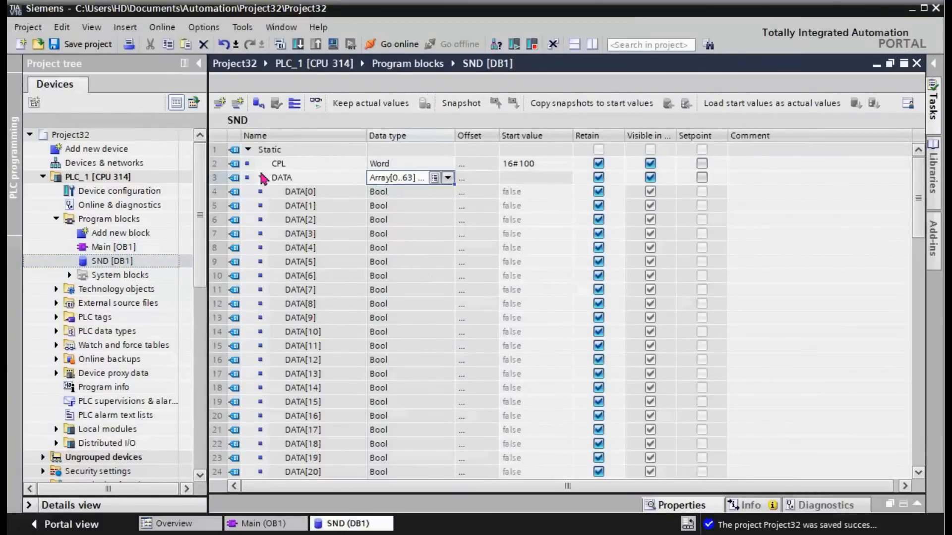
pyautogui.click(260, 178)
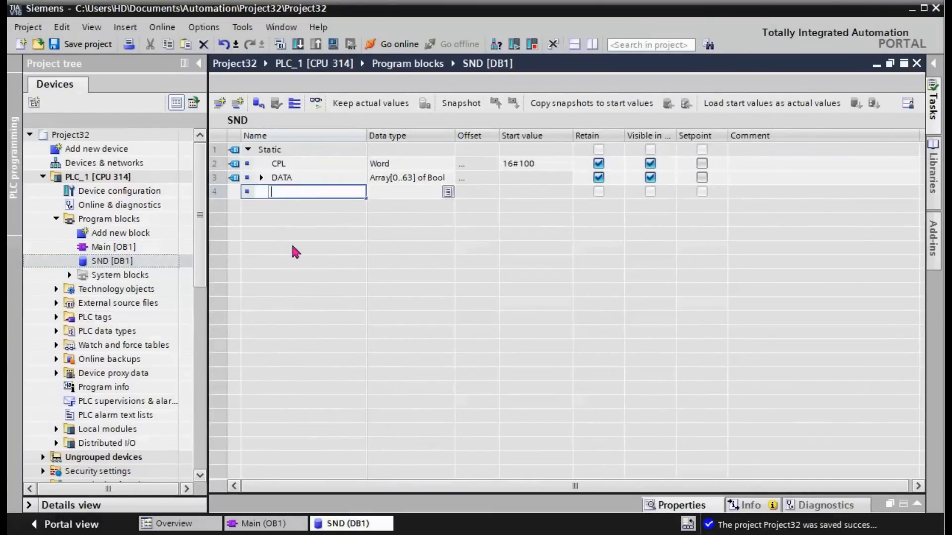
pyautogui.write('STA')
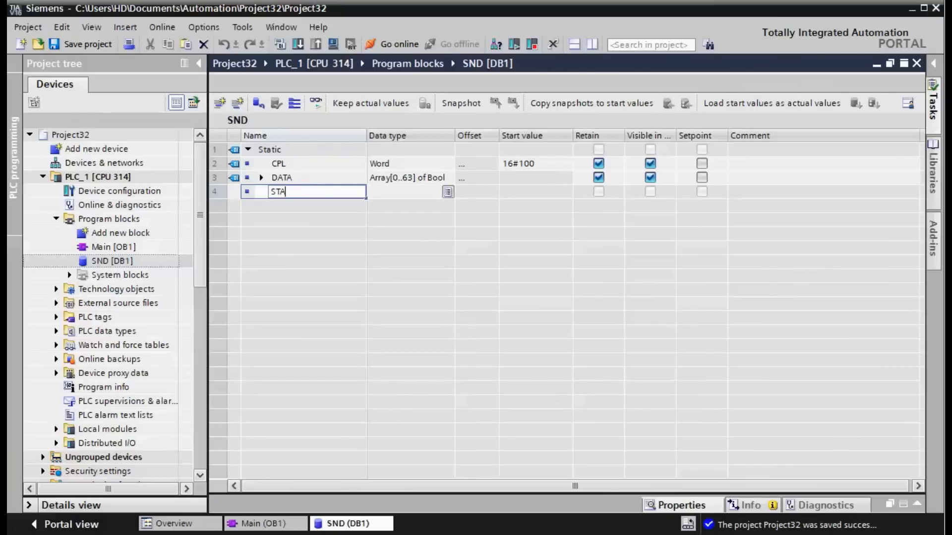
pyautogui.press('Return')
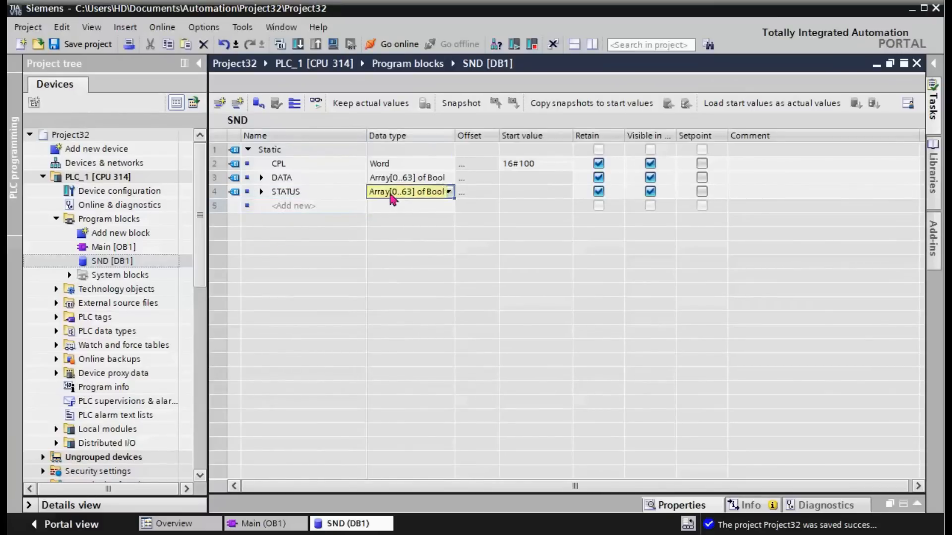
pyautogui.write('W')
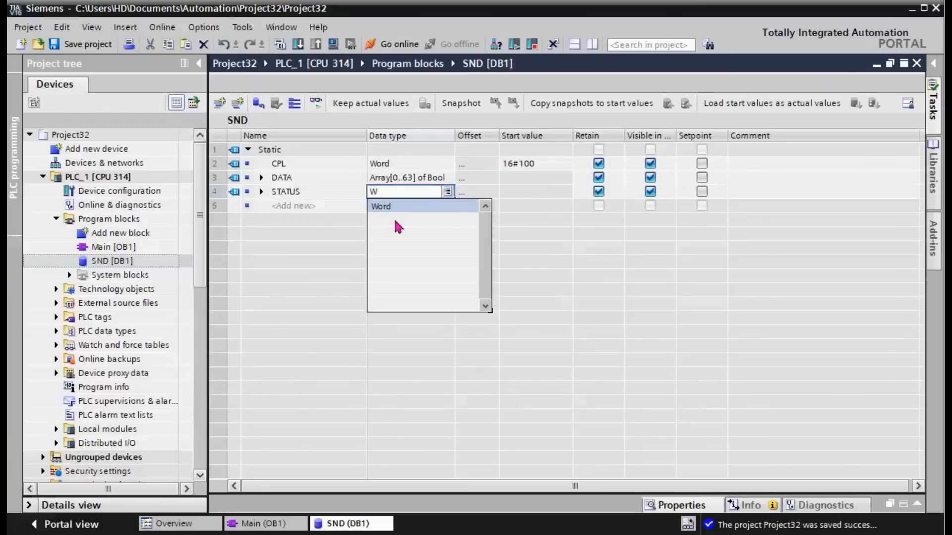
pyautogui.click(381, 206)
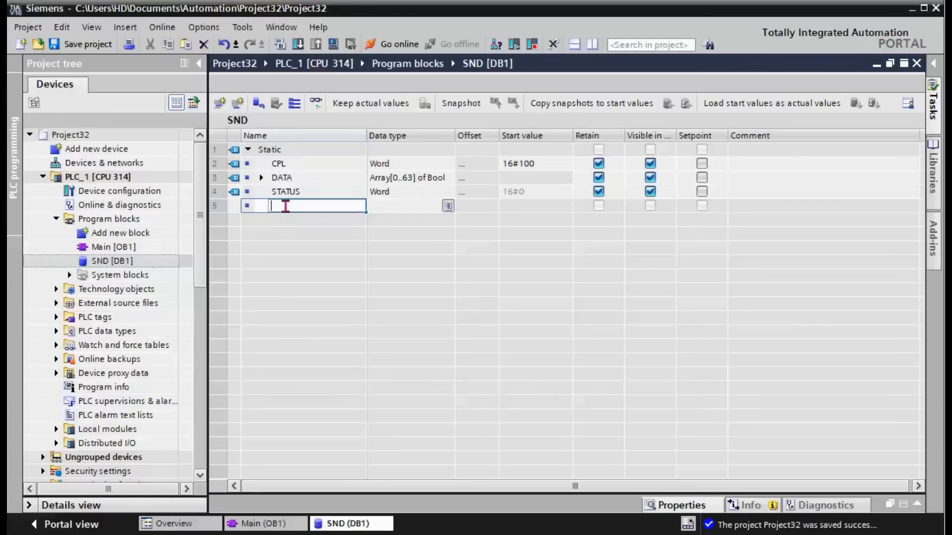
# - Add Bool fields ERROR and DONE to SND, then return to Main [OB1]
pyautogui.write('ERRO')
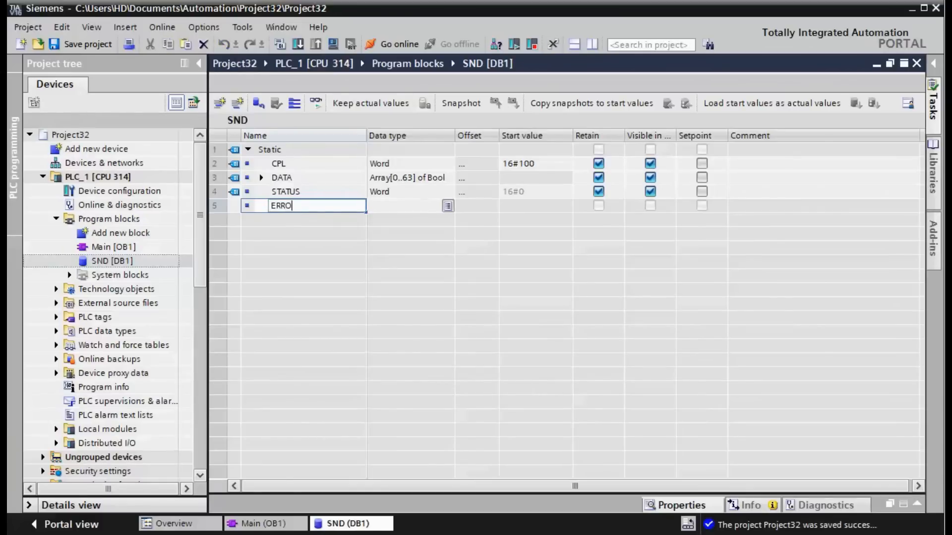
pyautogui.press('Return')
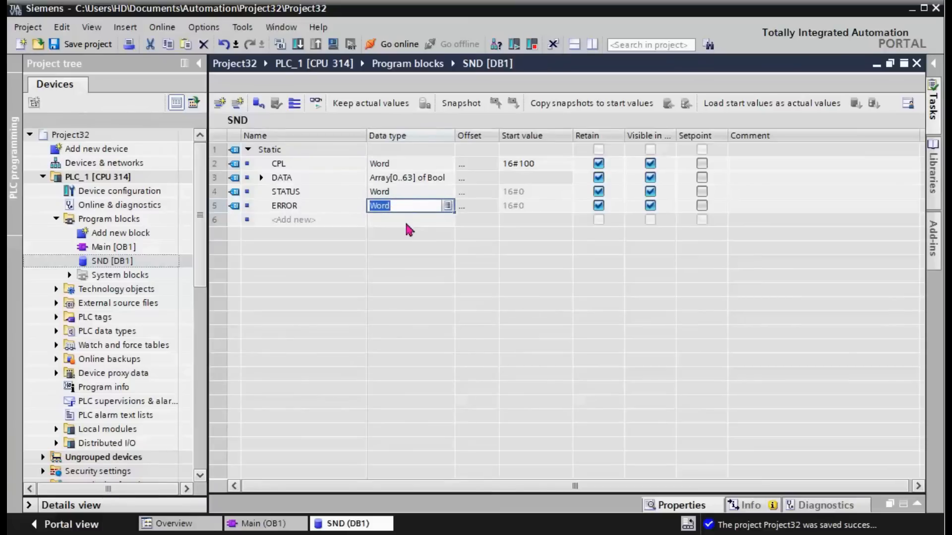
pyautogui.write('Bool')
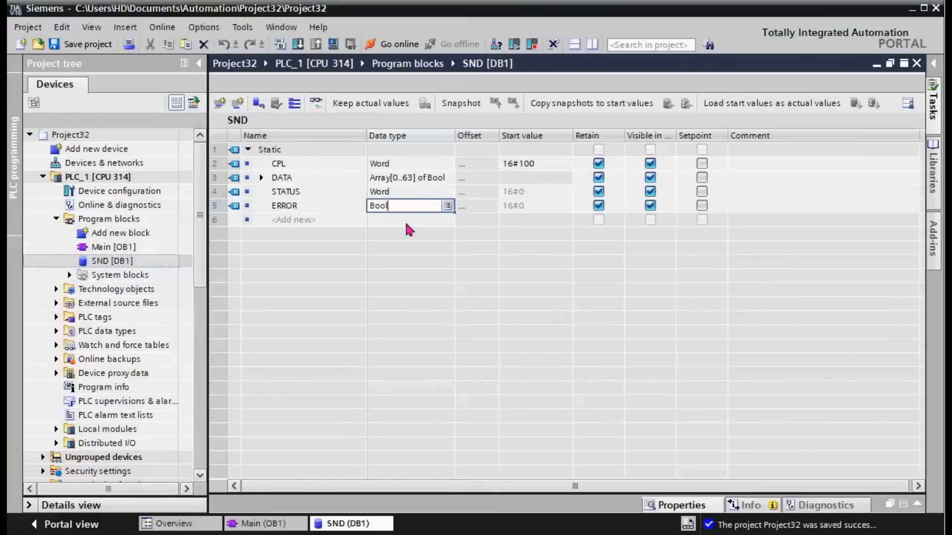
pyautogui.press('Return')
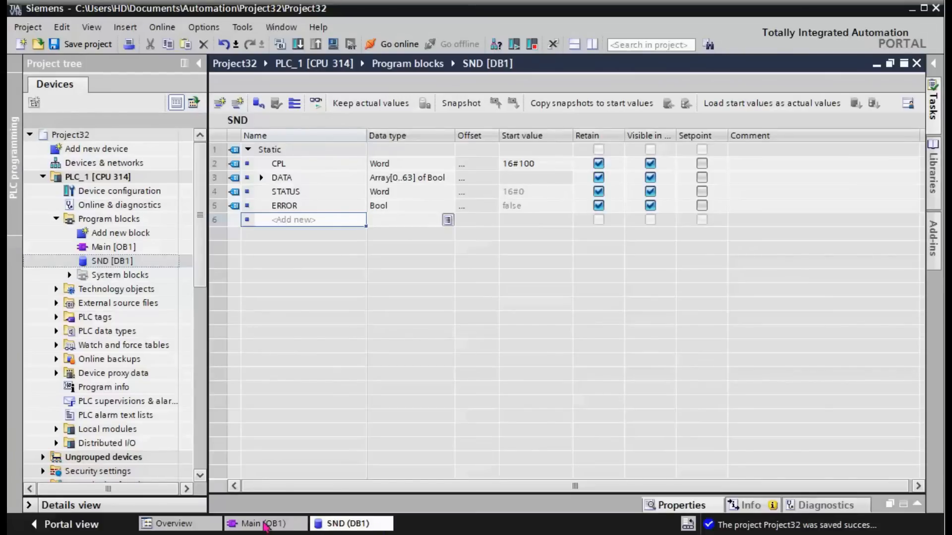
pyautogui.click(261, 524)
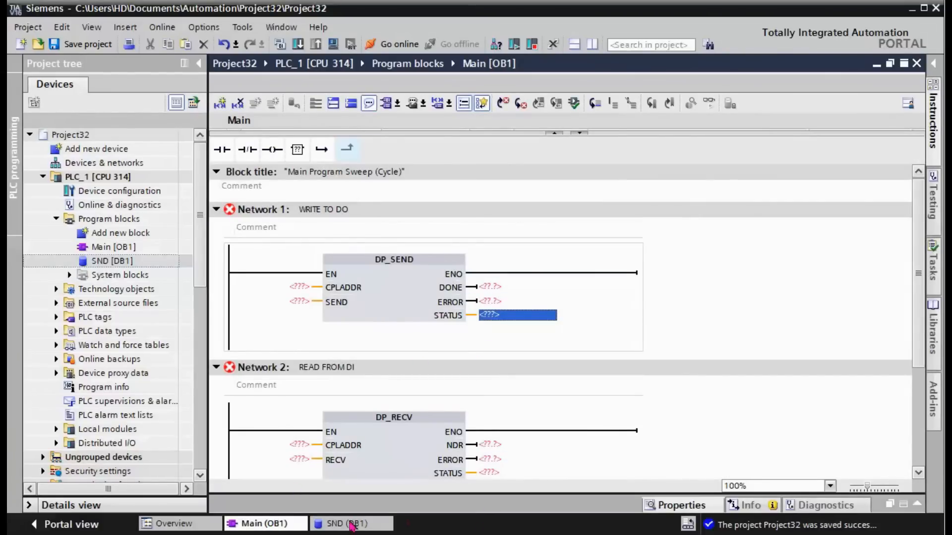
pyautogui.click(347, 523)
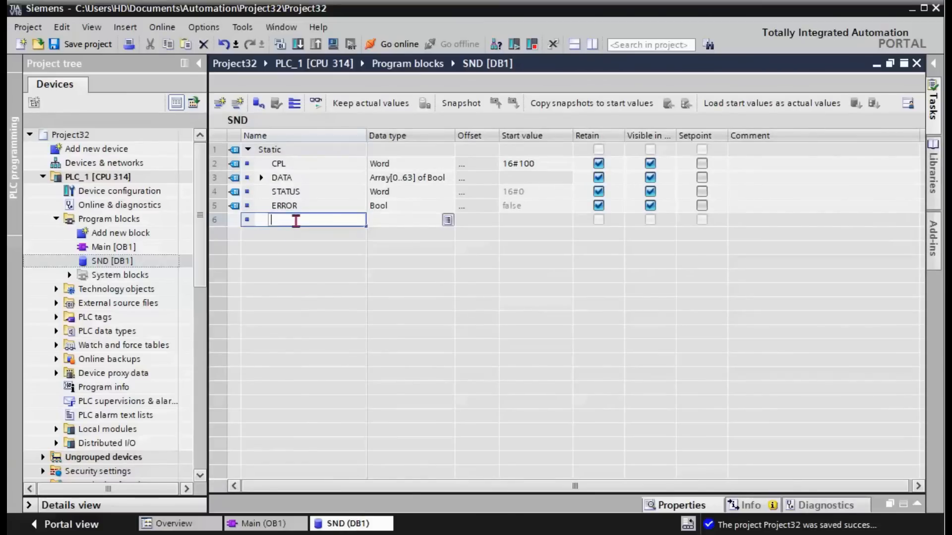
pyautogui.write('DONE')
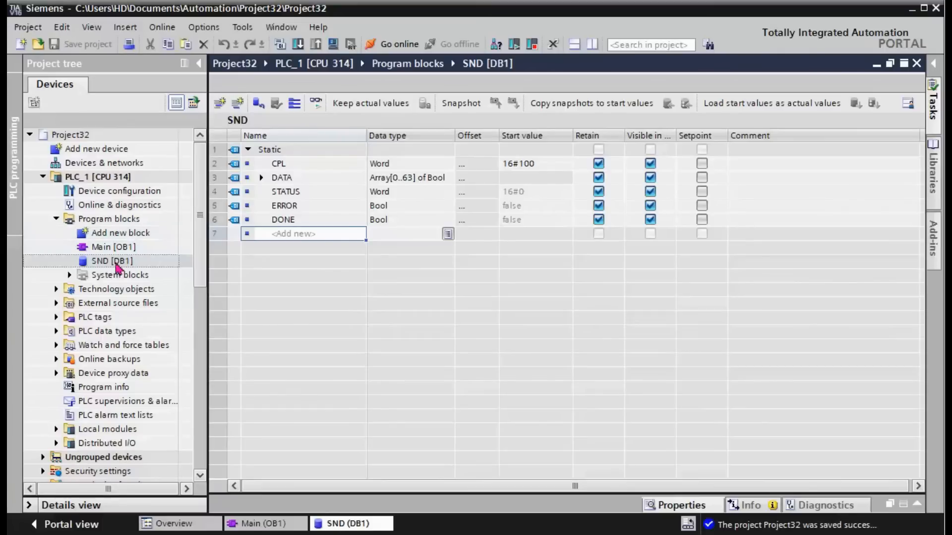
pyautogui.doubleClick(113, 246)
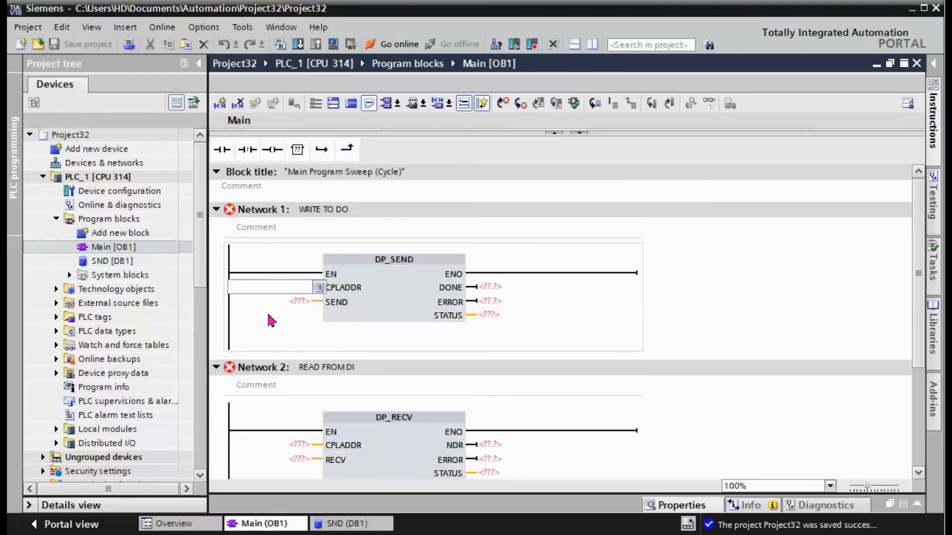
# - Assign "SND".CPL to DP_SEND's CPLADDR and "SND".DATA to its SEND input
pyautogui.write('SN')
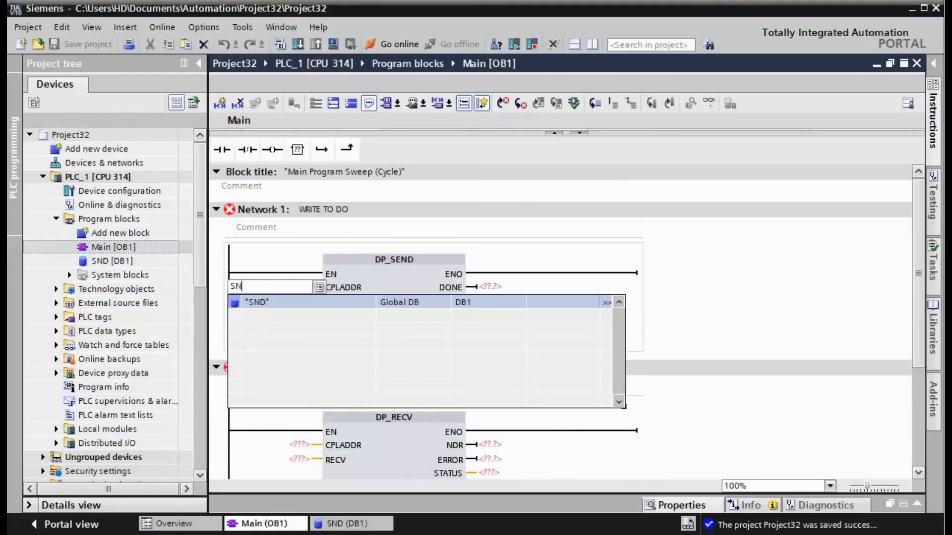
pyautogui.write('D.')
pyautogui.write('S')
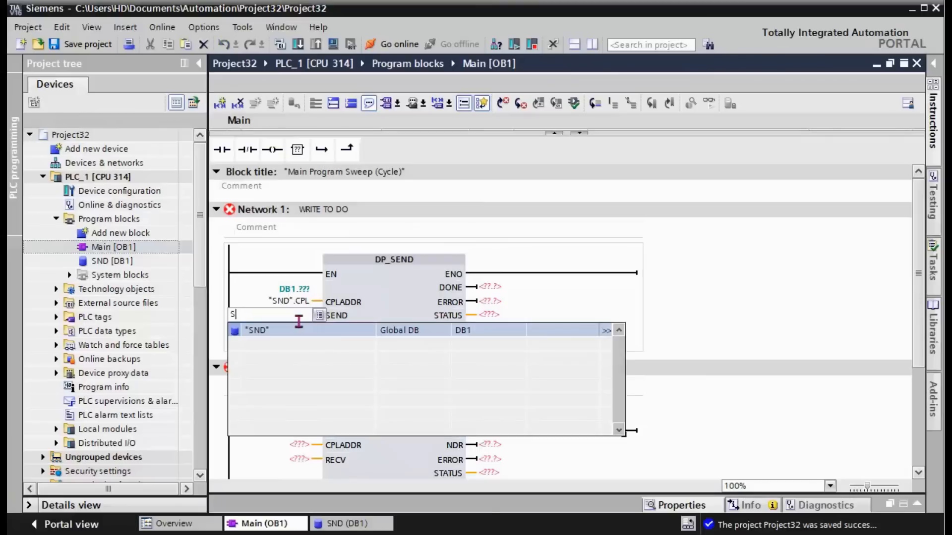
pyautogui.write('ND.')
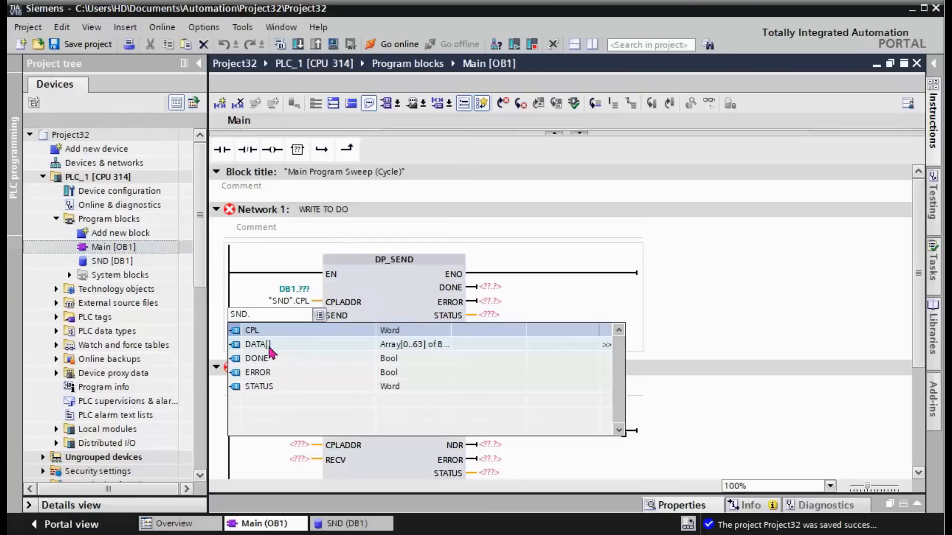
pyautogui.click(258, 344)
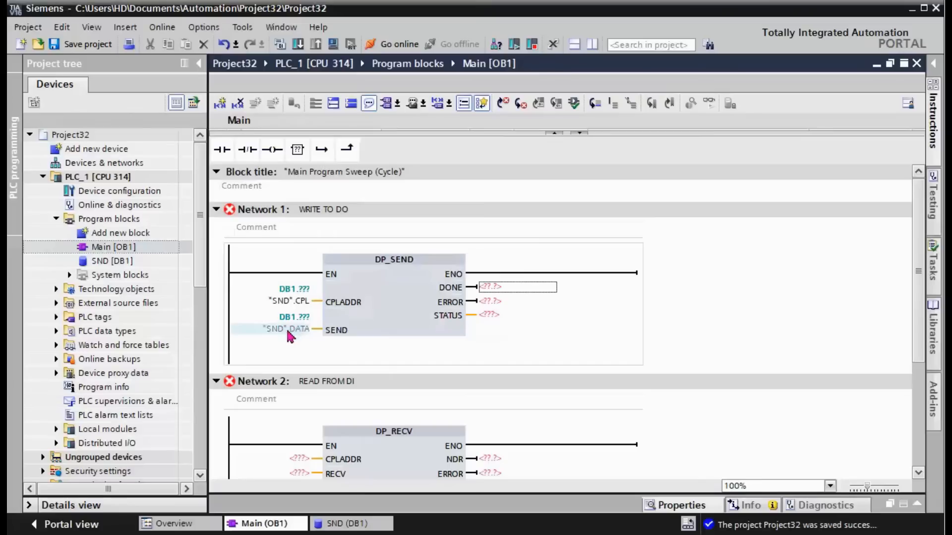
# - Wire DP_SEND's DONE, ERROR and STATUS outputs to "SND".DONE, "SND".ERROR and "SND".STATUS
pyautogui.click(285, 329)
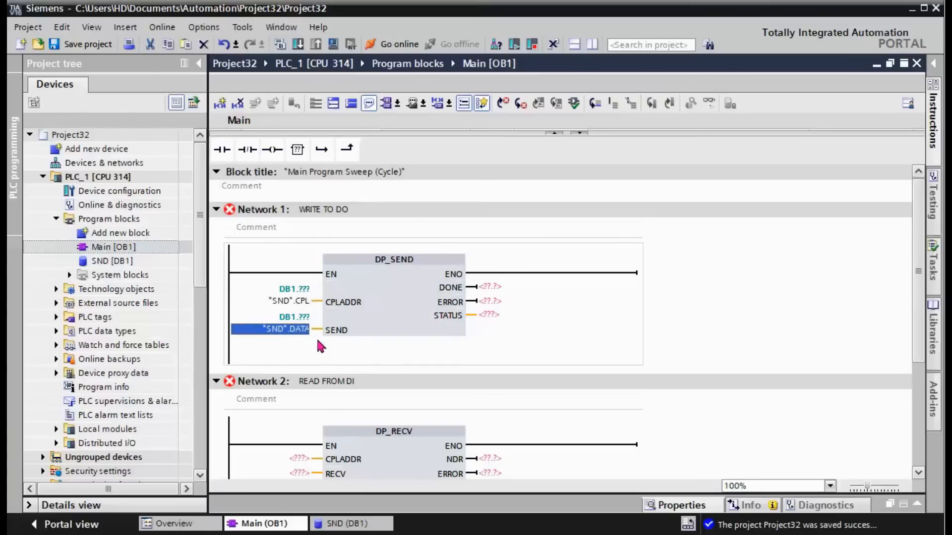
pyautogui.click(489, 288)
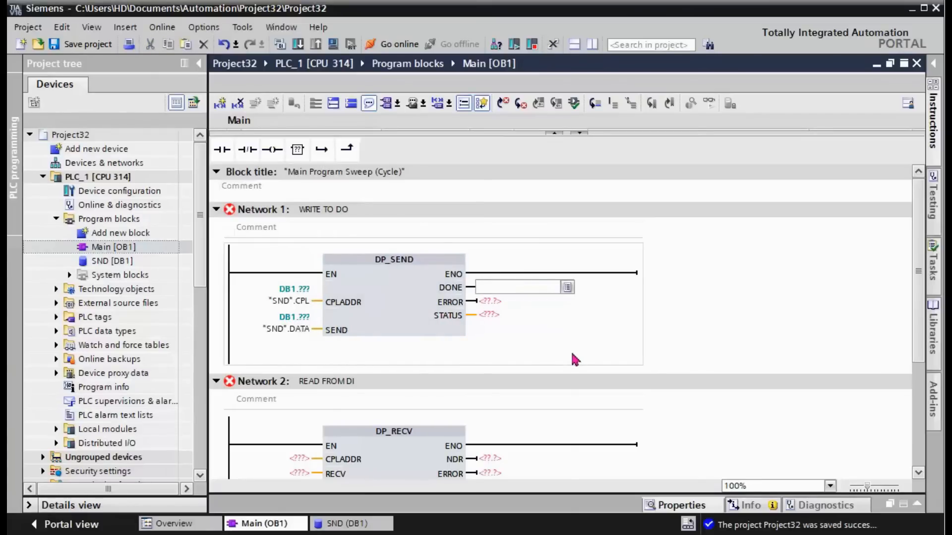
pyautogui.write('SND')
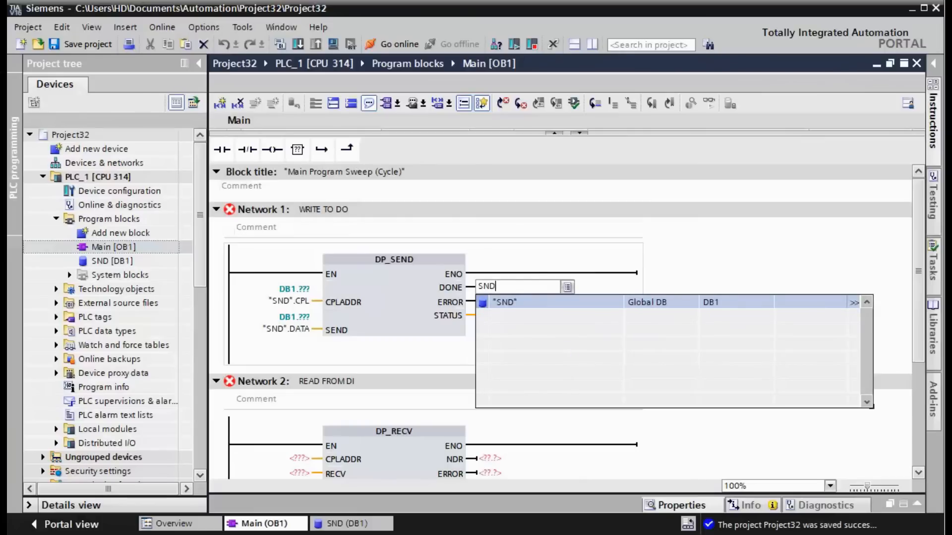
pyautogui.write('.DONE')
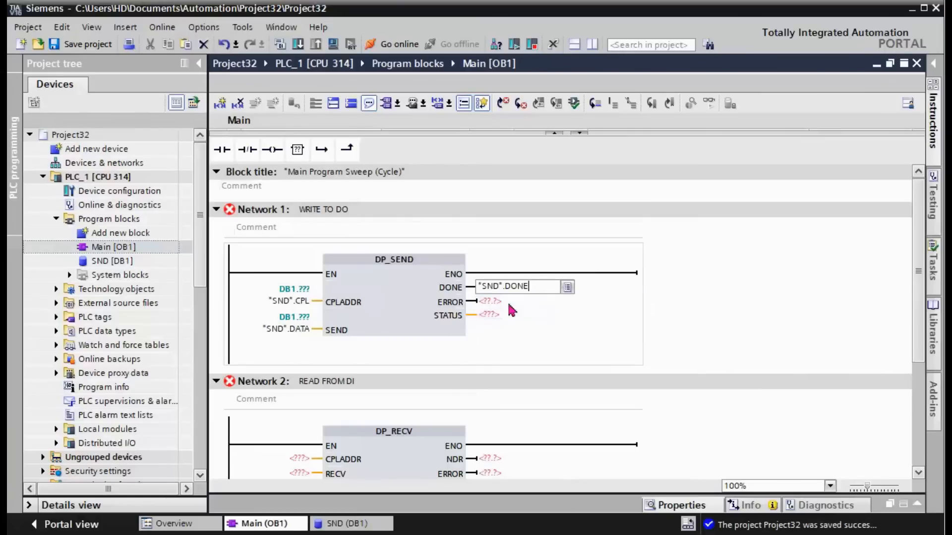
pyautogui.press('Return')
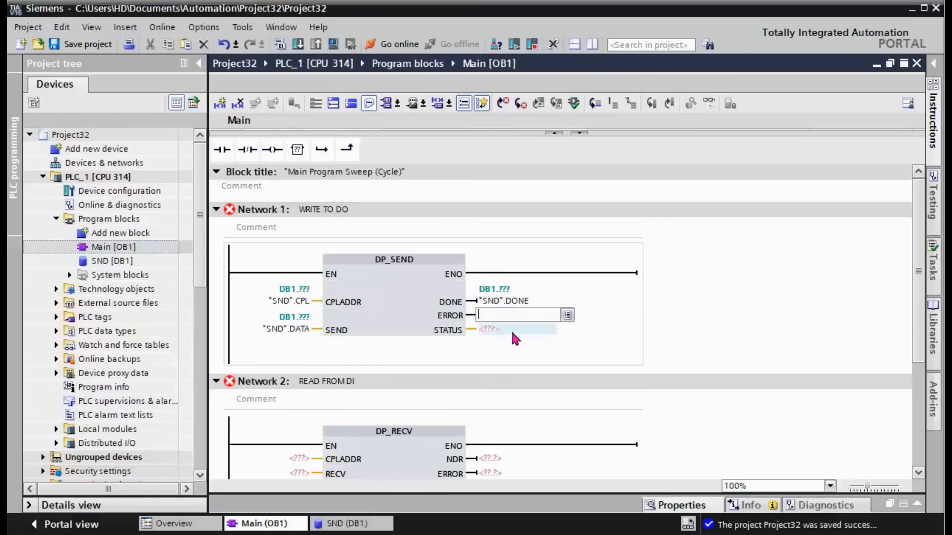
pyautogui.write('SND".ERROR')
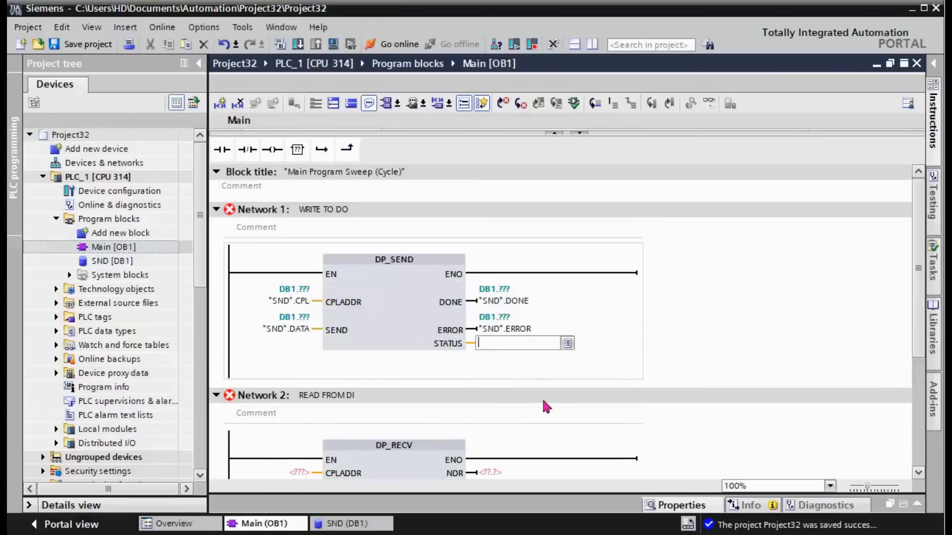
pyautogui.write('SND".STATUS')
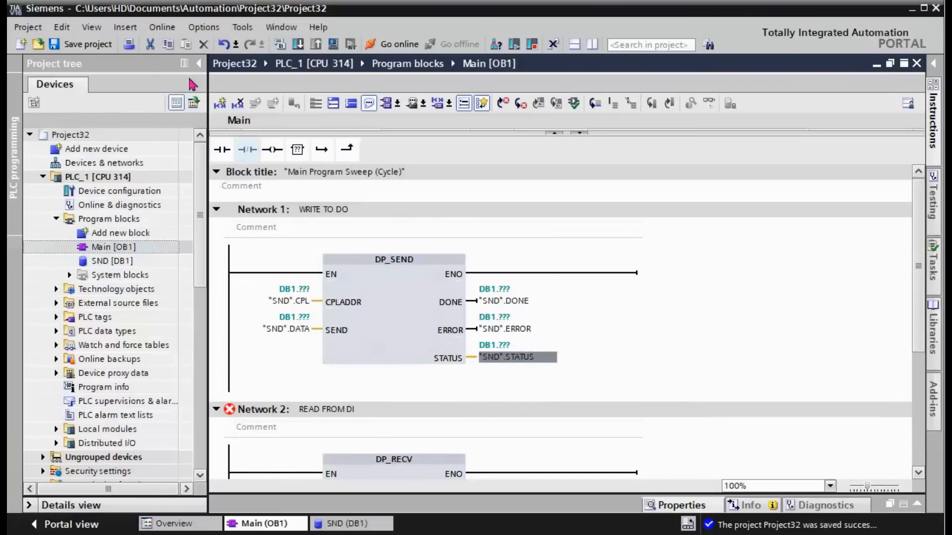
pyautogui.moveTo(707, 305)
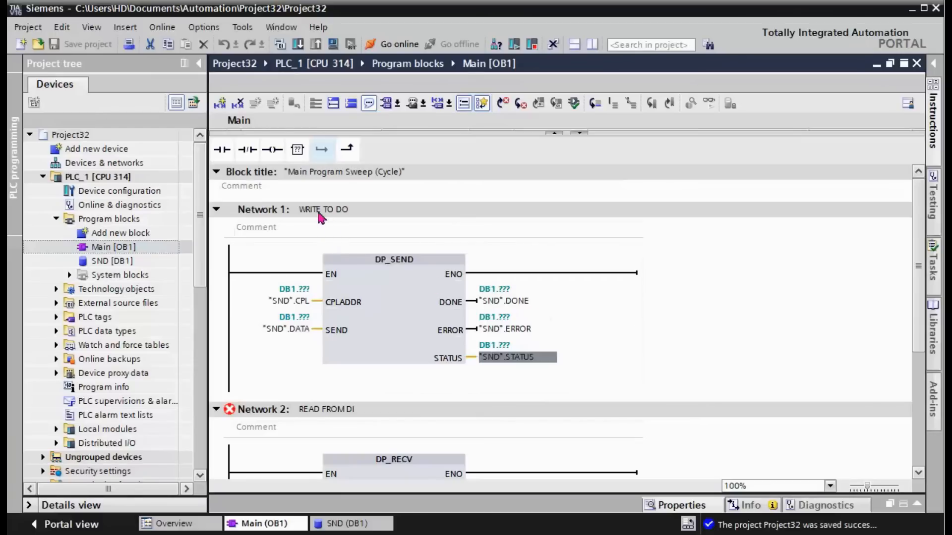
pyautogui.moveTo(414, 236)
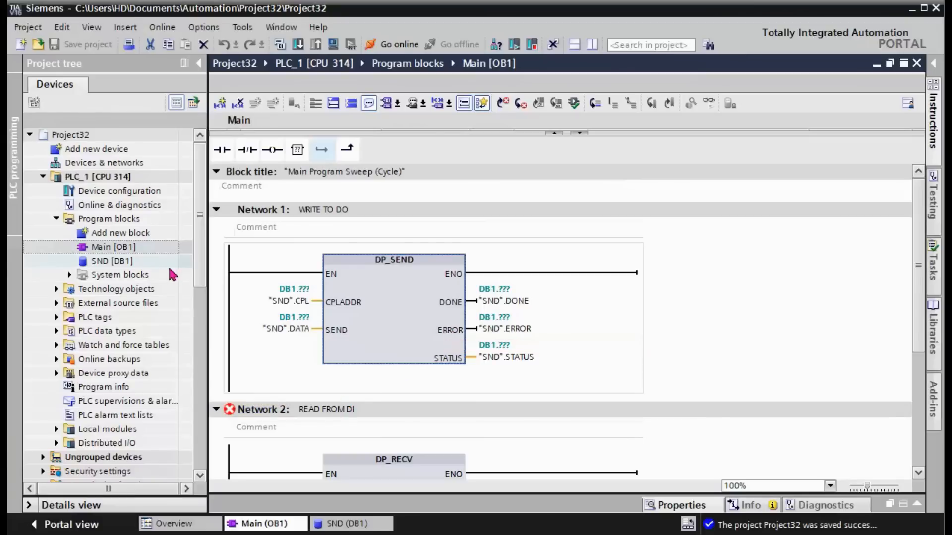
pyautogui.click(112, 260)
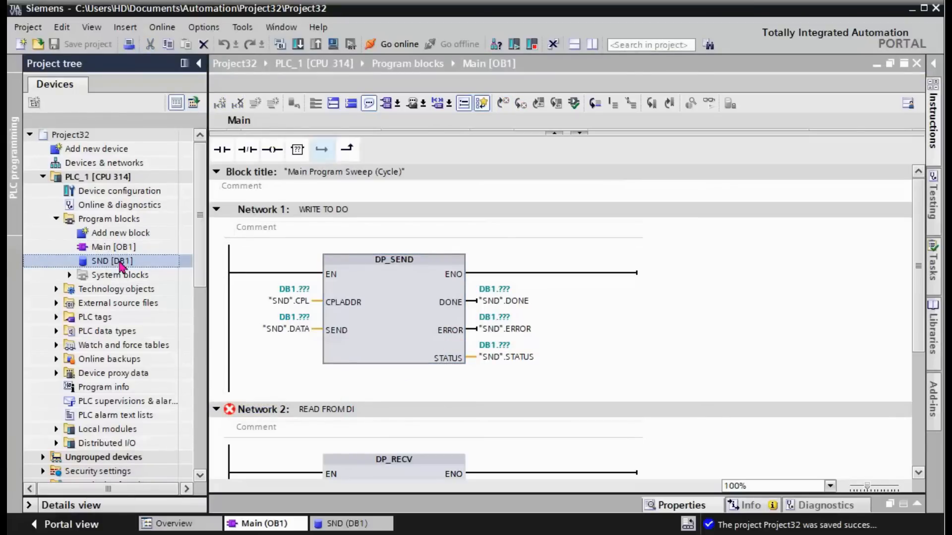
pyautogui.rightClick(112, 261)
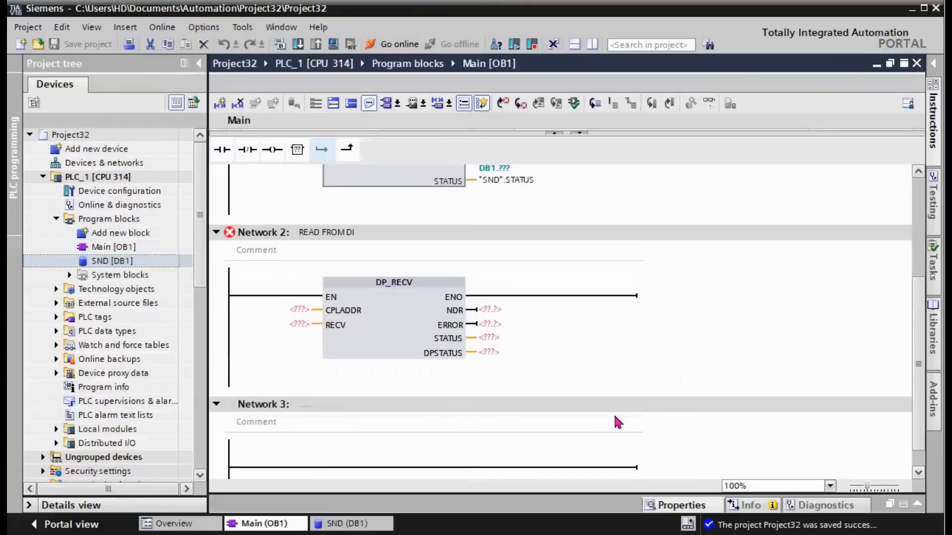
pyautogui.moveTo(804, 304)
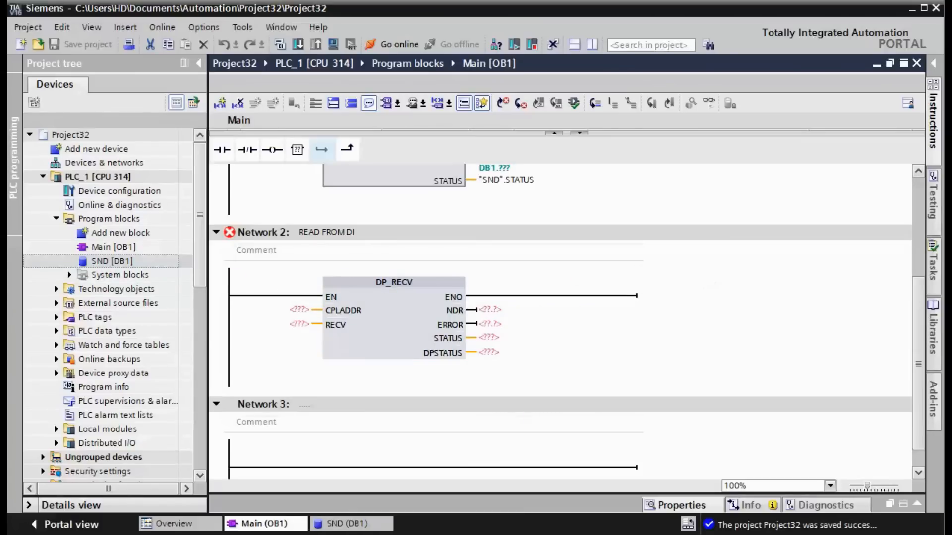
pyautogui.press('alt+tab')
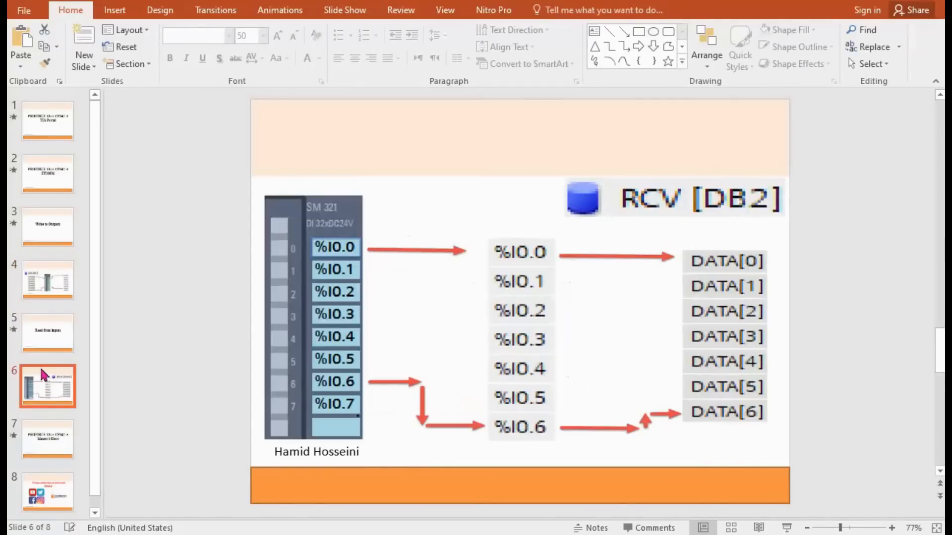
pyautogui.click(48, 333)
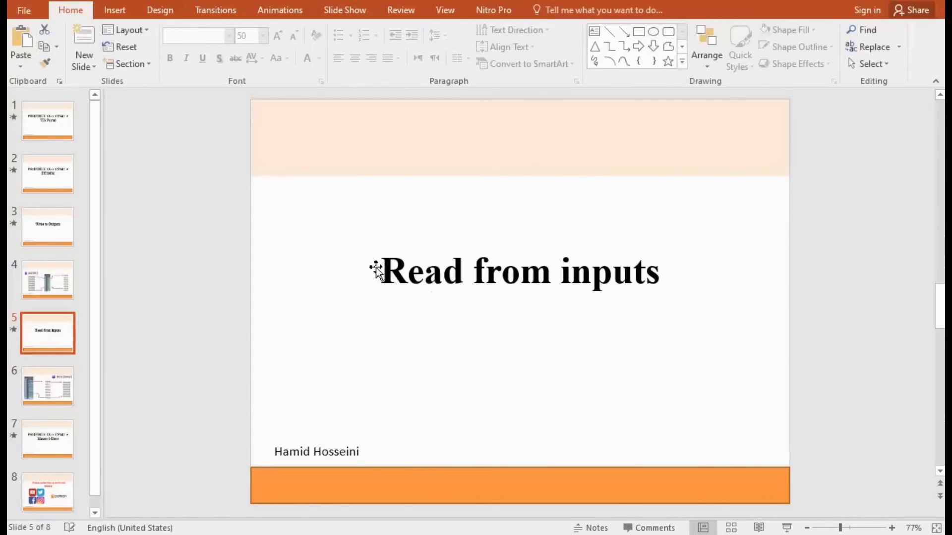
pyautogui.click(48, 385)
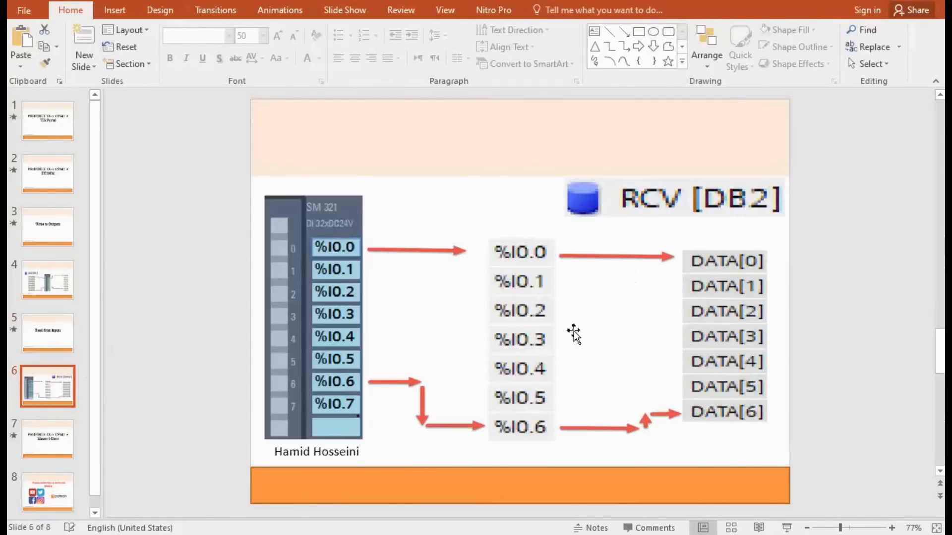
pyautogui.moveTo(646, 288)
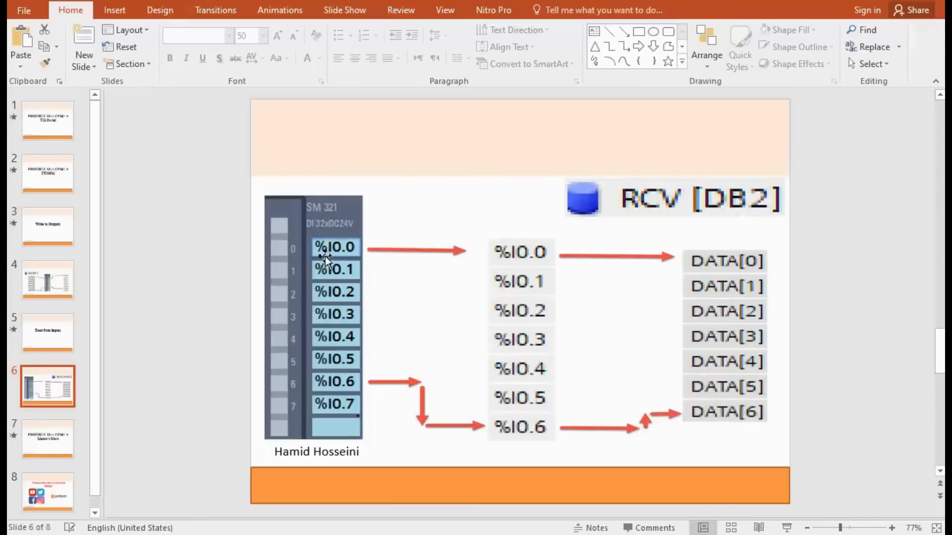
pyautogui.moveTo(343, 255)
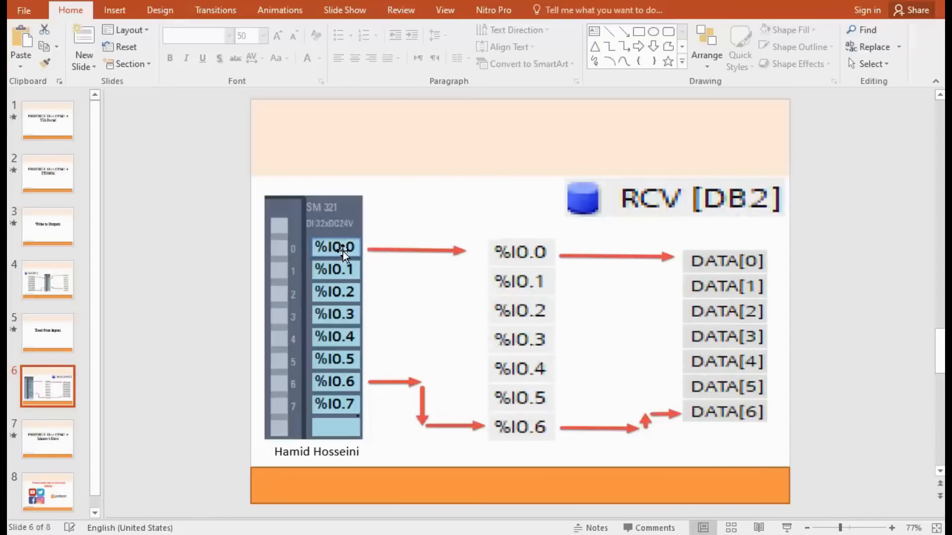
pyautogui.moveTo(667, 287)
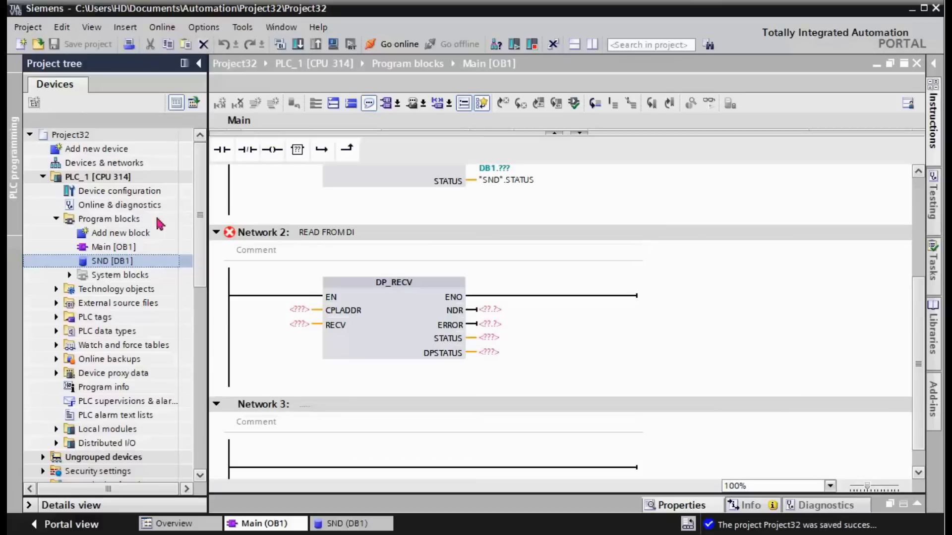
# - In the SND_1 block's properties, set the name to RCV and the number to 2
pyautogui.rightClick(108, 218)
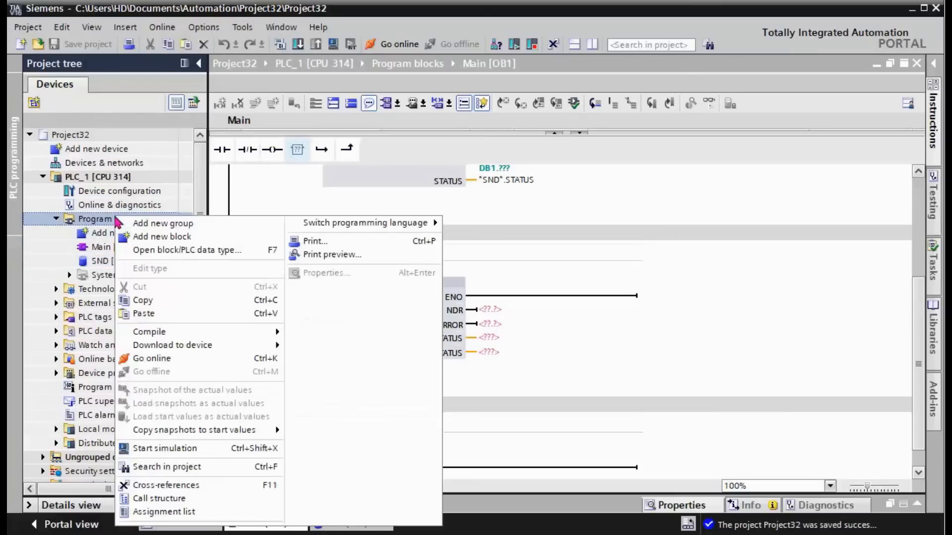
pyautogui.moveTo(181, 328)
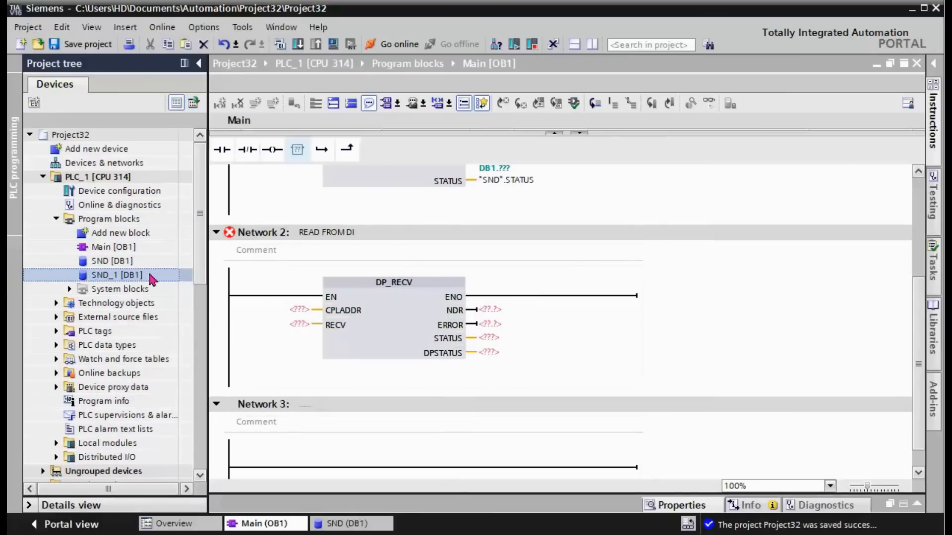
pyautogui.rightClick(115, 275)
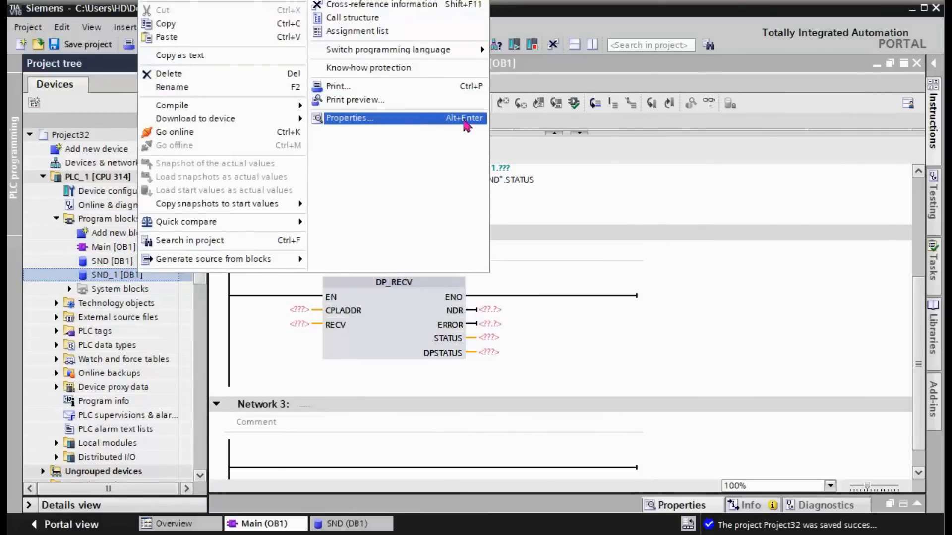
pyautogui.click(349, 118)
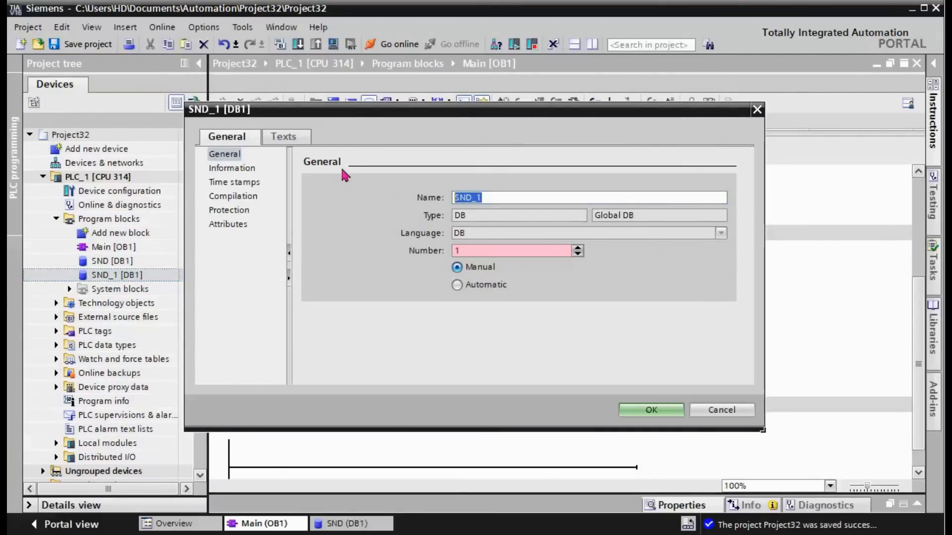
pyautogui.write('RCV')
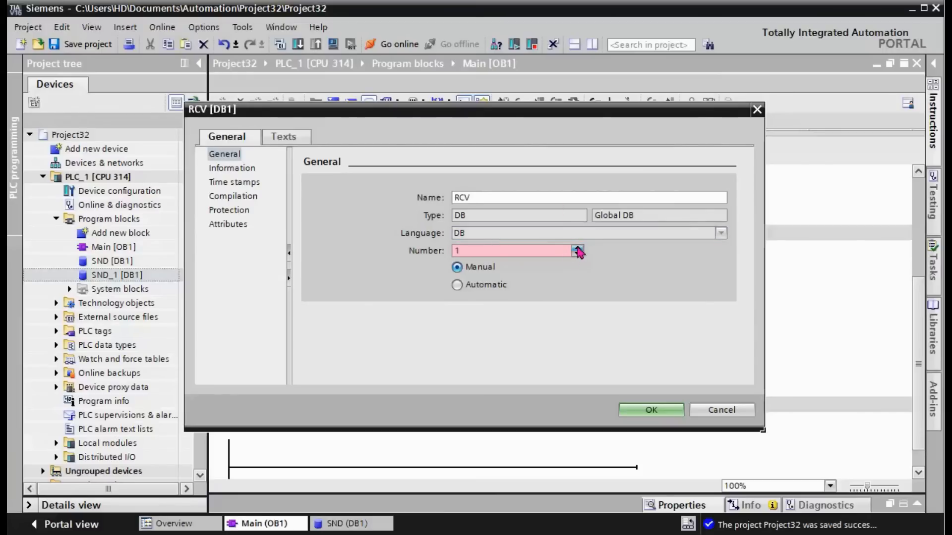
pyautogui.click(650, 409)
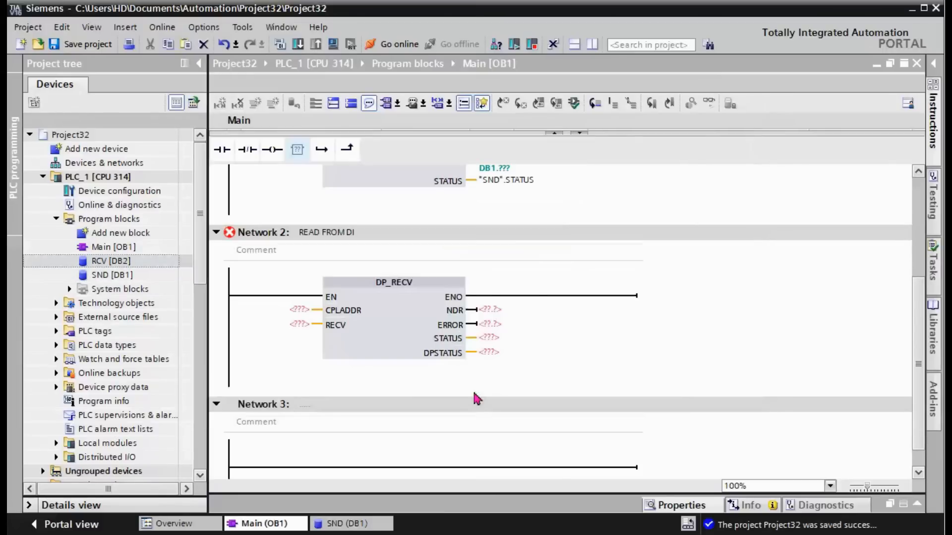
# - Rename the DONE field of RCV [DB2] to NDR and return to Main [OB1]
pyautogui.click(110, 261)
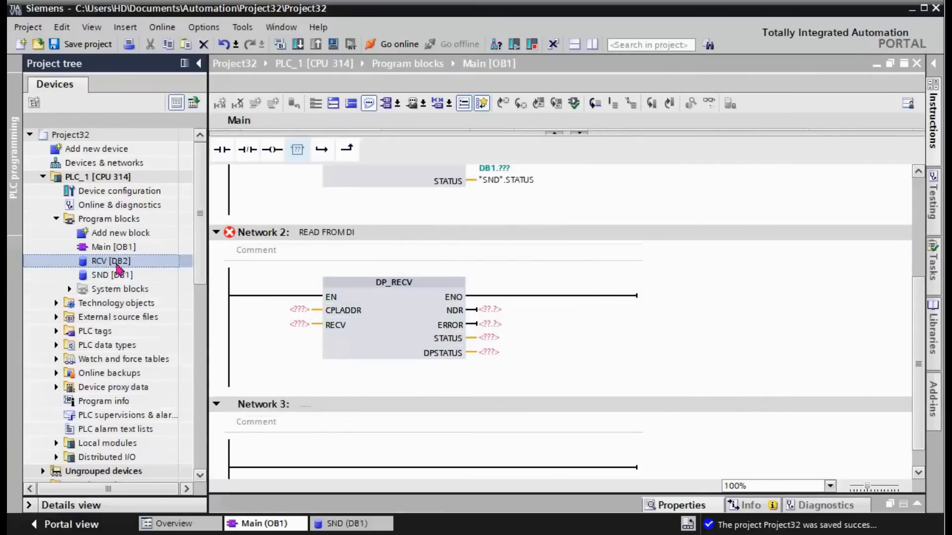
pyautogui.doubleClick(110, 261)
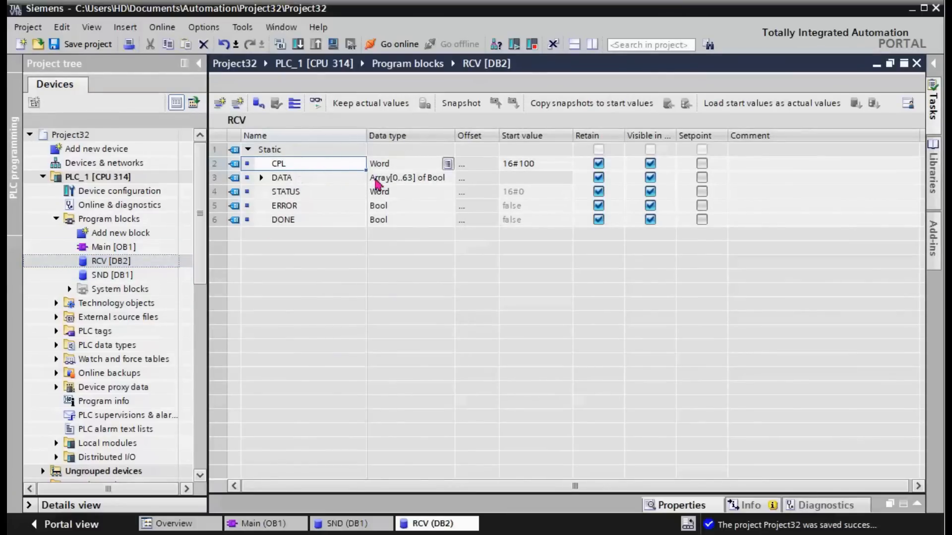
pyautogui.moveTo(303, 196)
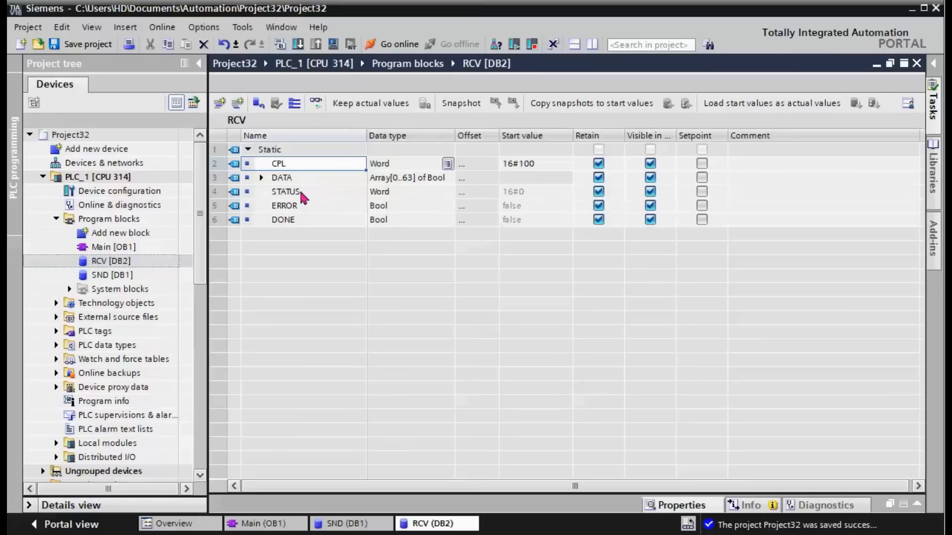
pyautogui.click(286, 191)
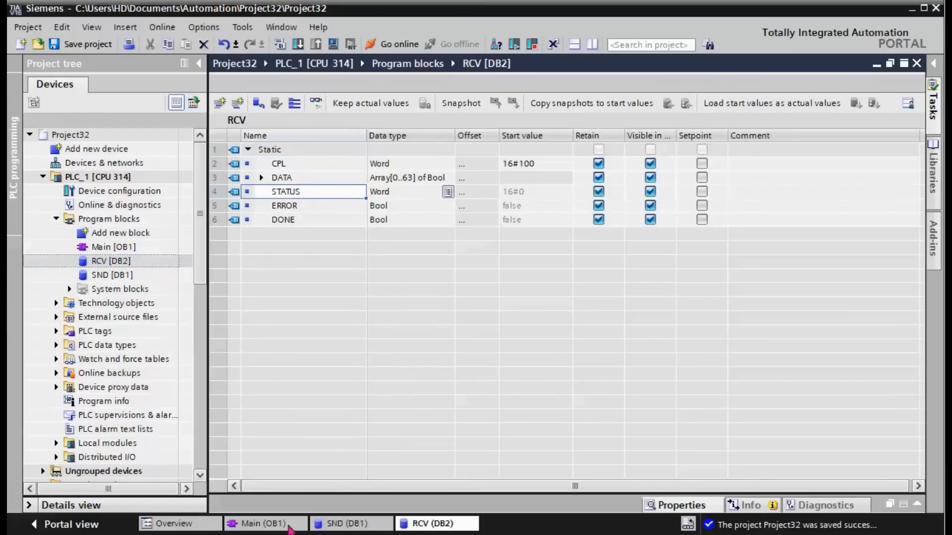
pyautogui.click(259, 524)
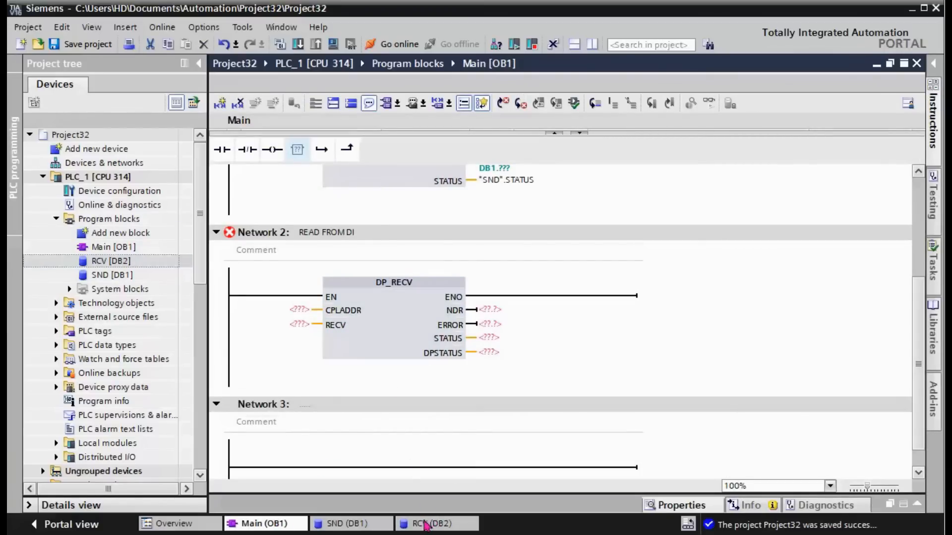
pyautogui.click(432, 523)
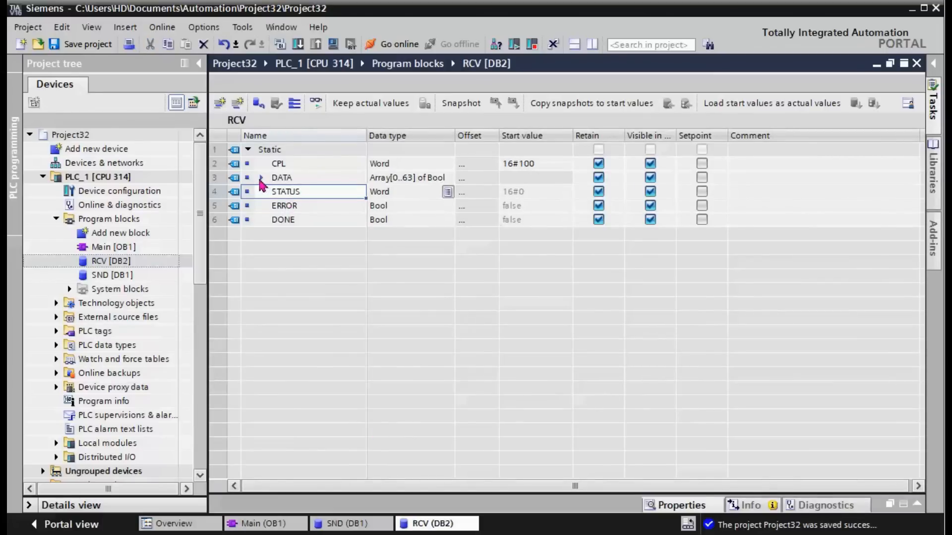
pyautogui.moveTo(315, 274)
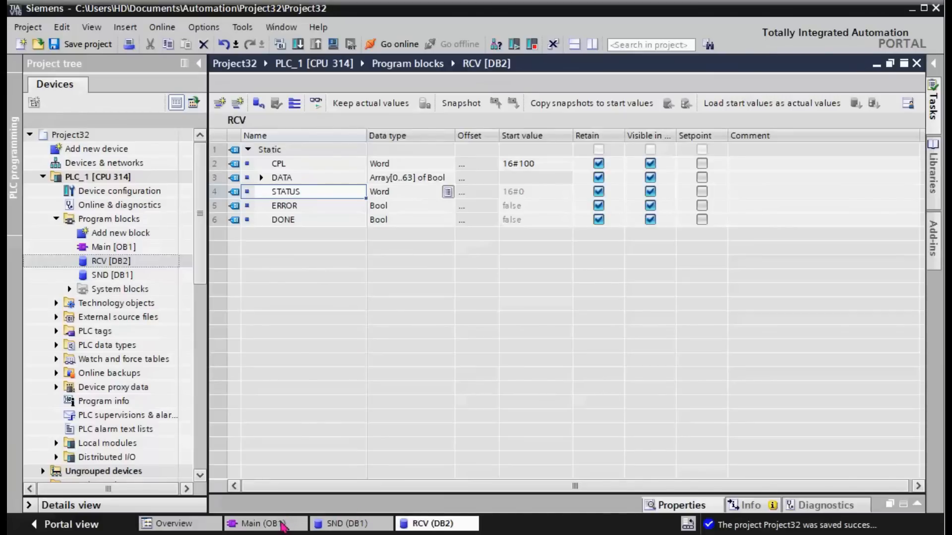
pyautogui.click(260, 524)
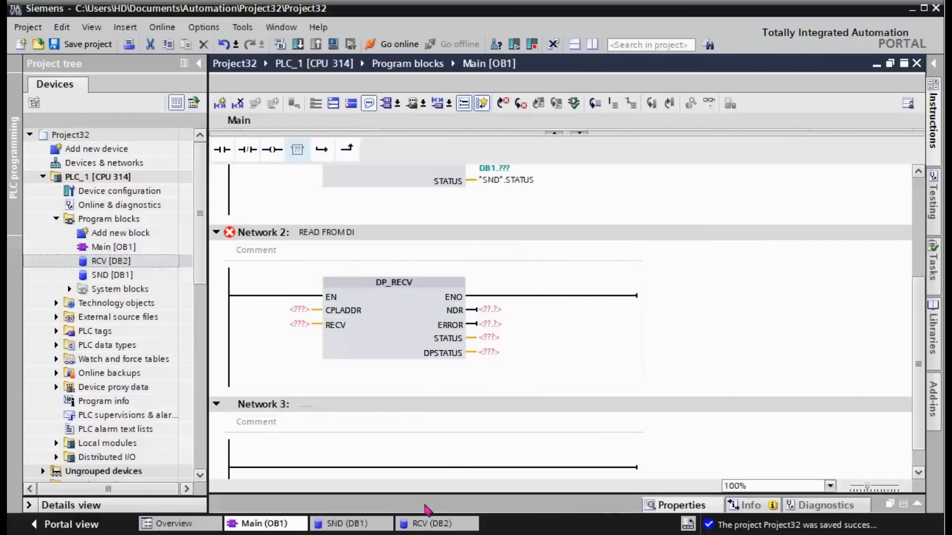
pyautogui.doubleClick(110, 260)
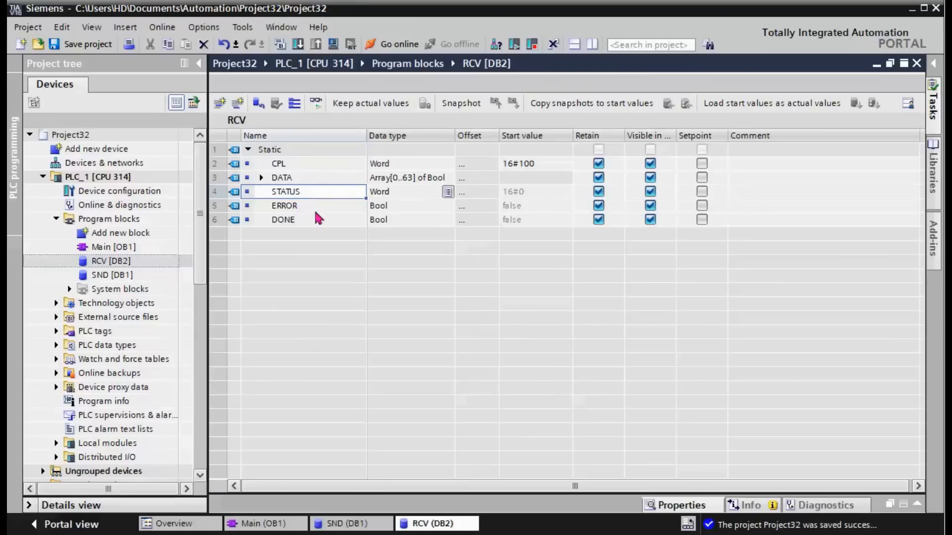
pyautogui.doubleClick(282, 219)
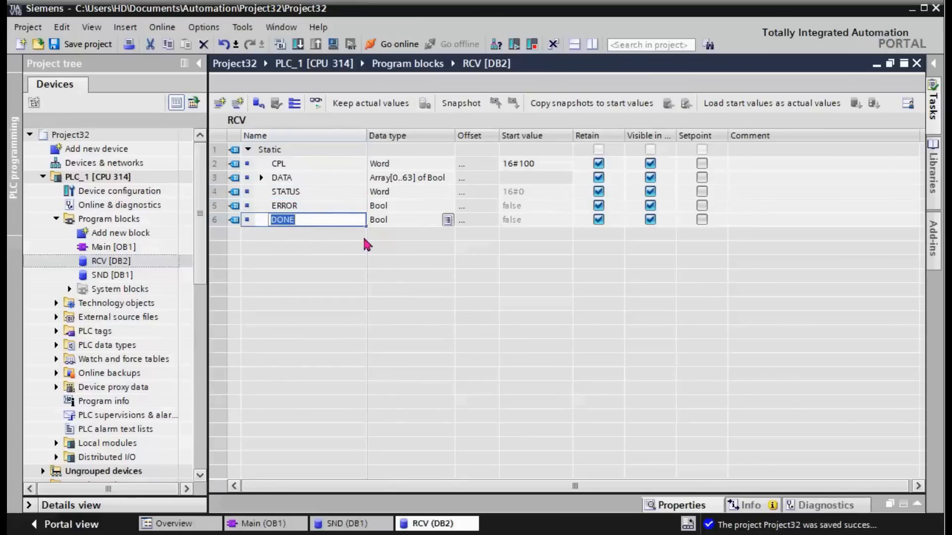
pyautogui.write('NDR')
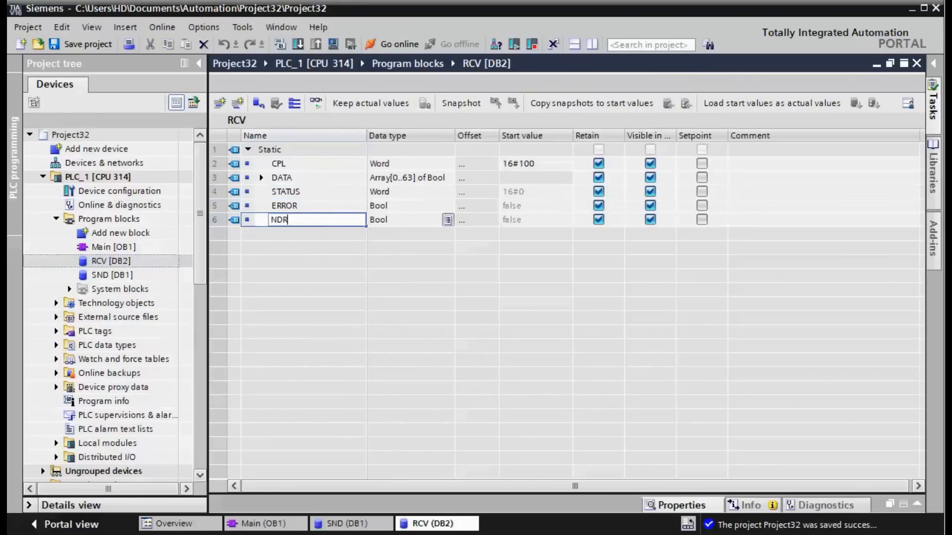
pyautogui.click(448, 239)
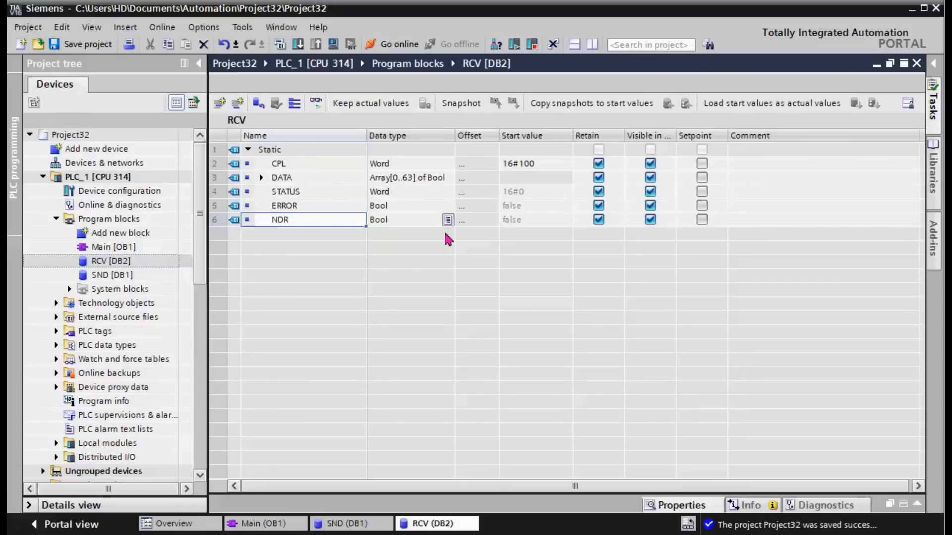
pyautogui.click(261, 524)
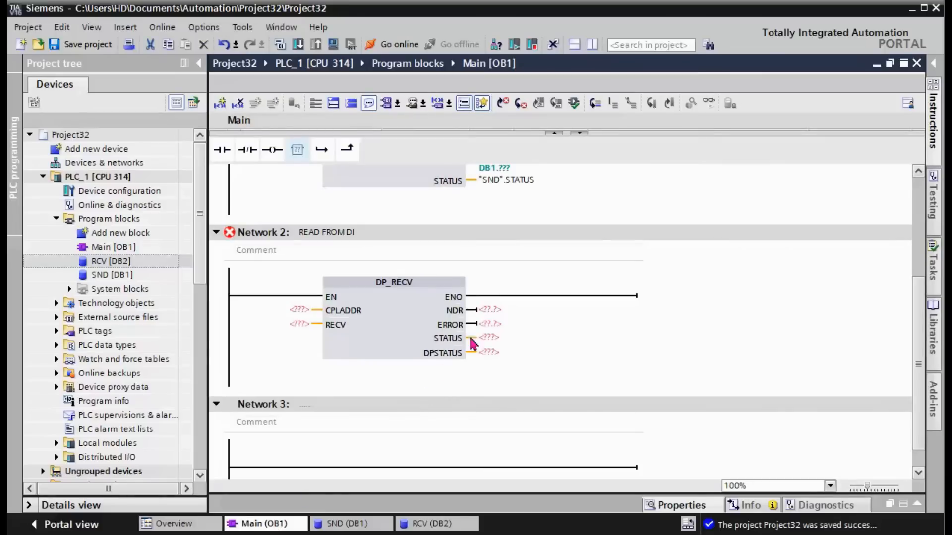
pyautogui.click(516, 353)
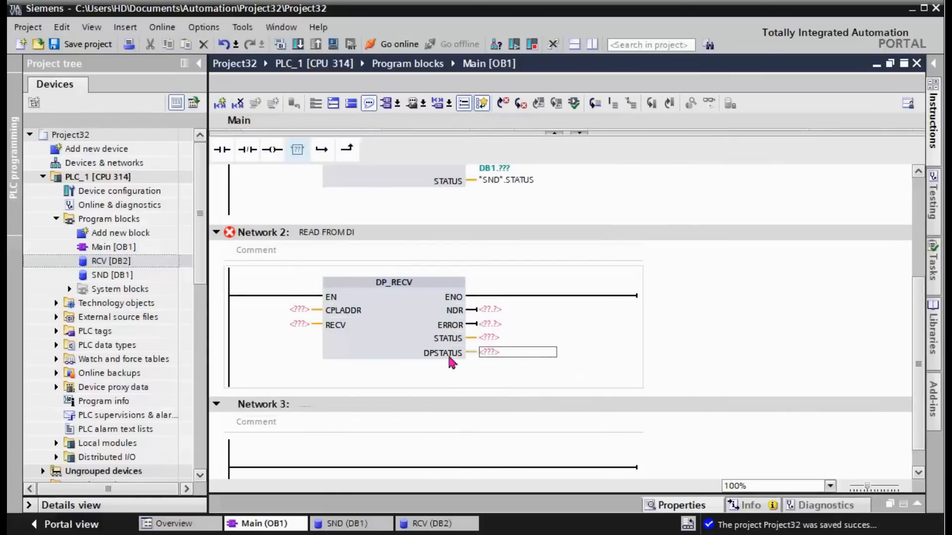
pyautogui.click(435, 524)
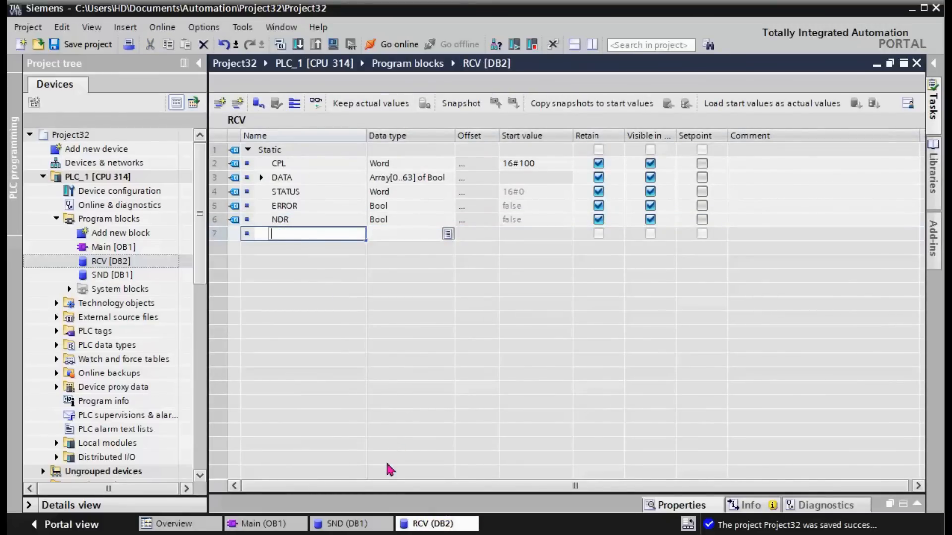
# - Add a new DP_STATUS field of data type Byte to RCV [DB2]
pyautogui.write('D')
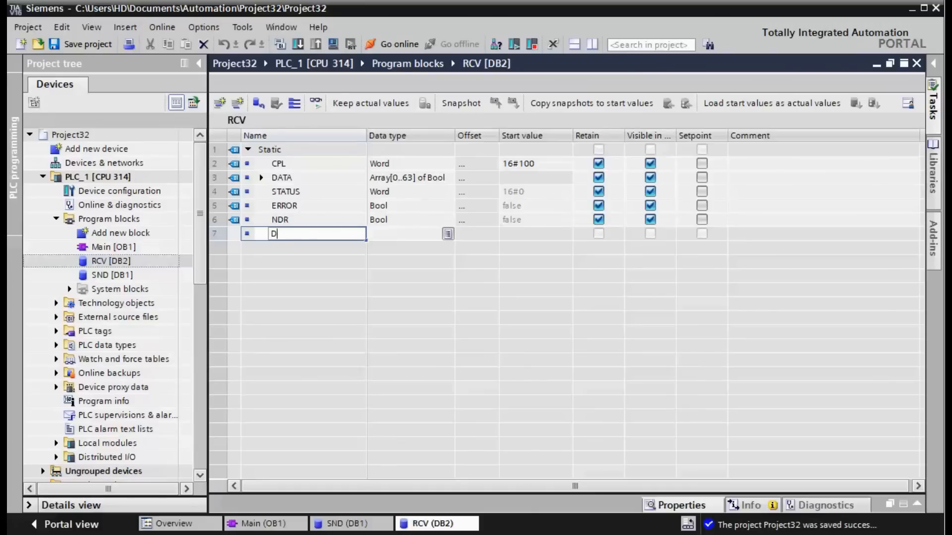
pyautogui.write('P_S')
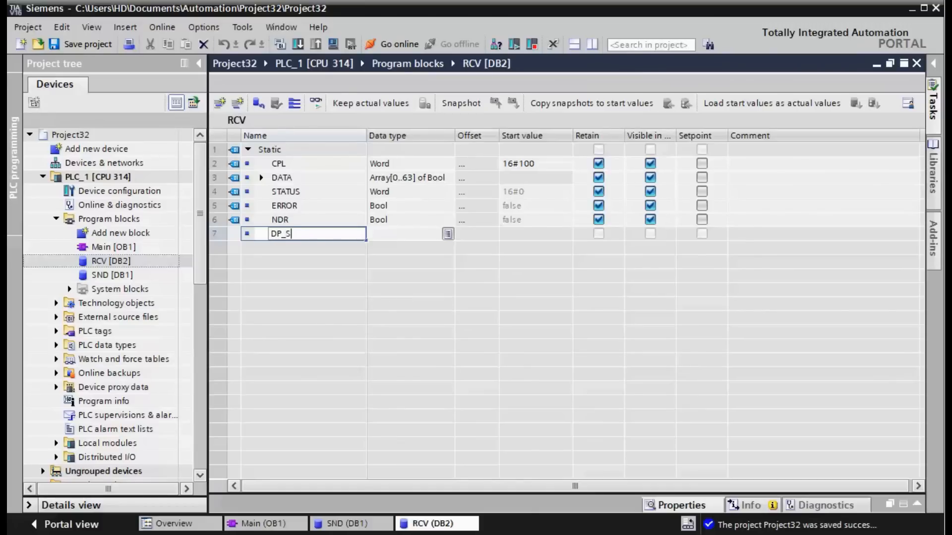
pyautogui.write('TATUS')
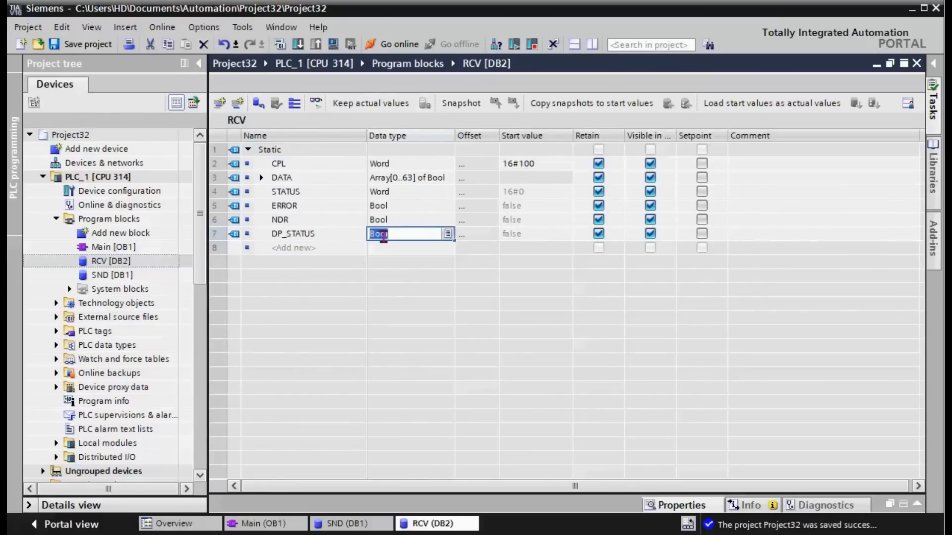
pyautogui.write('BYTE')
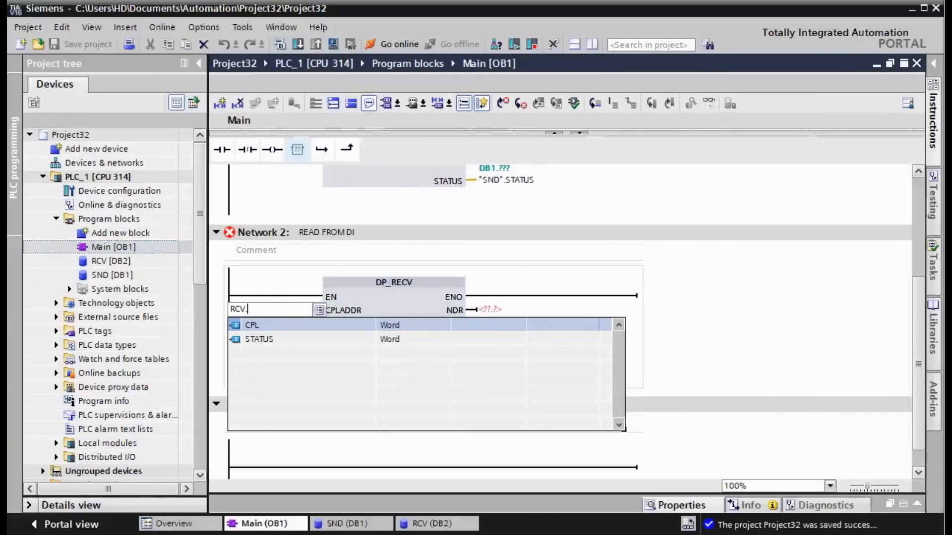
# - Wire DP_RECV's CPLADDR, RECV and NDR to "RCV".CPL, "RCV".DATA and "RCV".NDR
pyautogui.write('CPL')
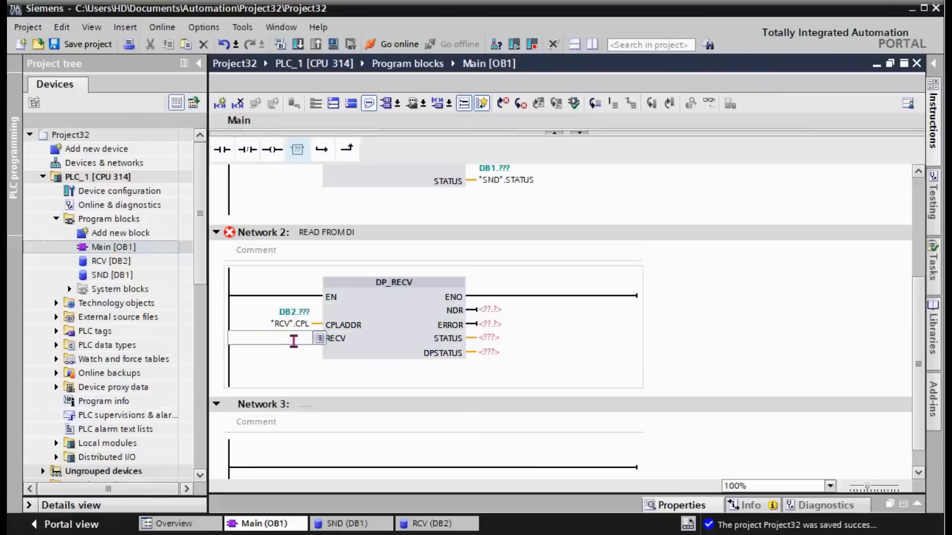
pyautogui.click(274, 338)
pyautogui.write('RCV.')
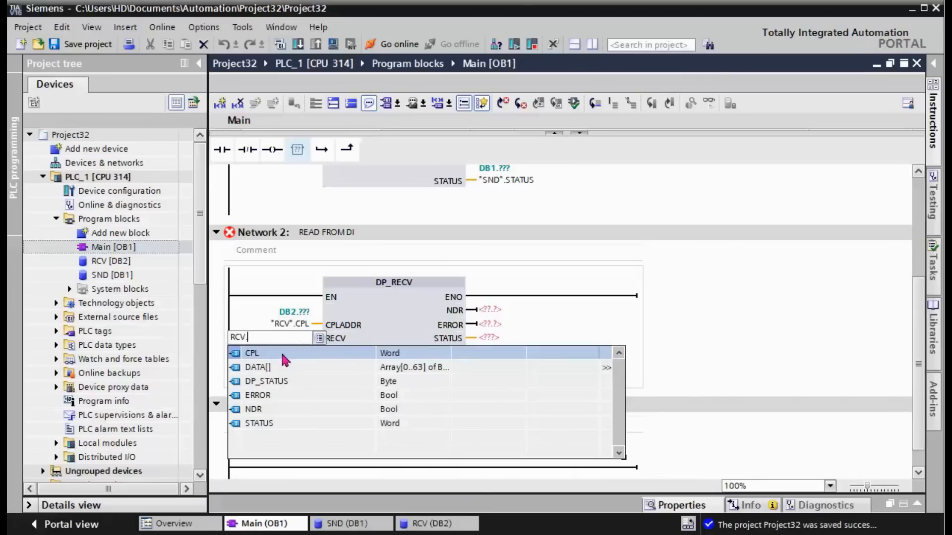
pyautogui.write('DATA')
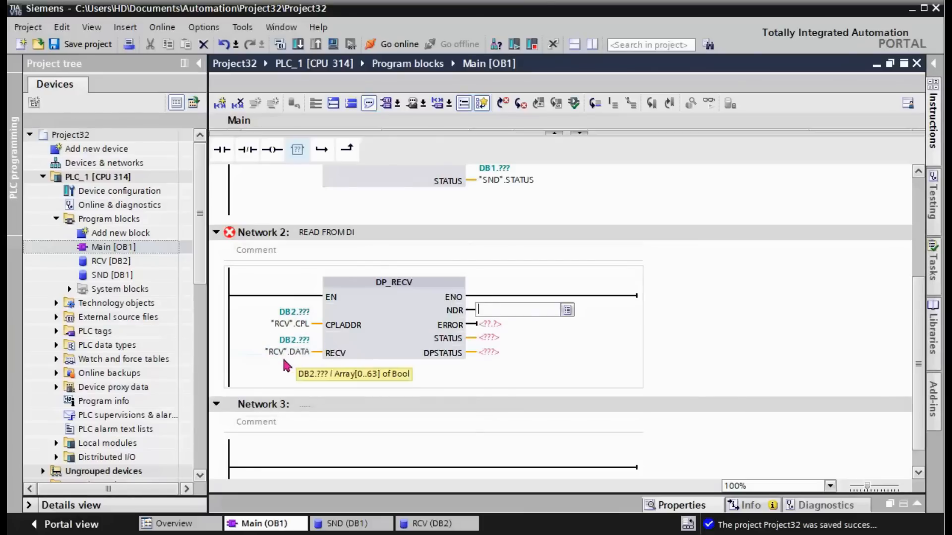
pyautogui.moveTo(286, 365)
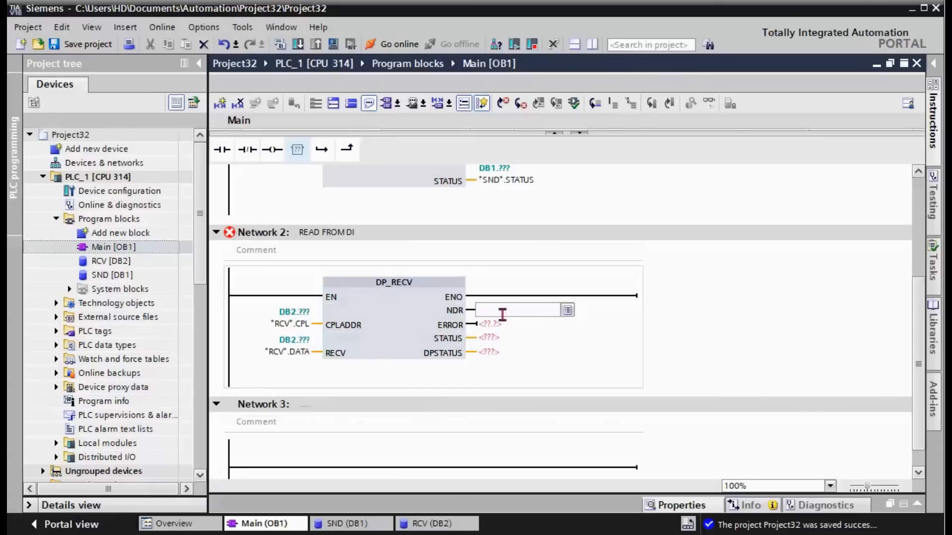
pyautogui.moveTo(304, 363)
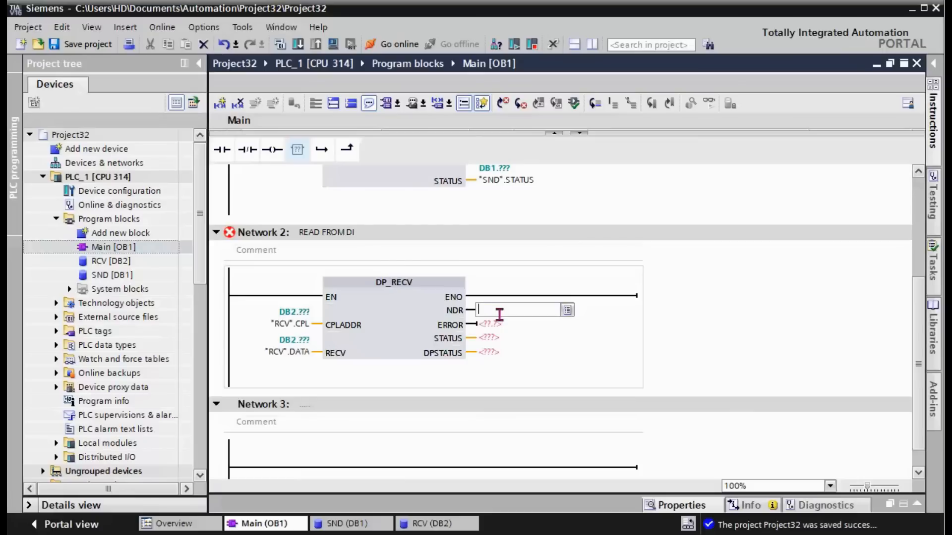
pyautogui.write('RCV.NDR')
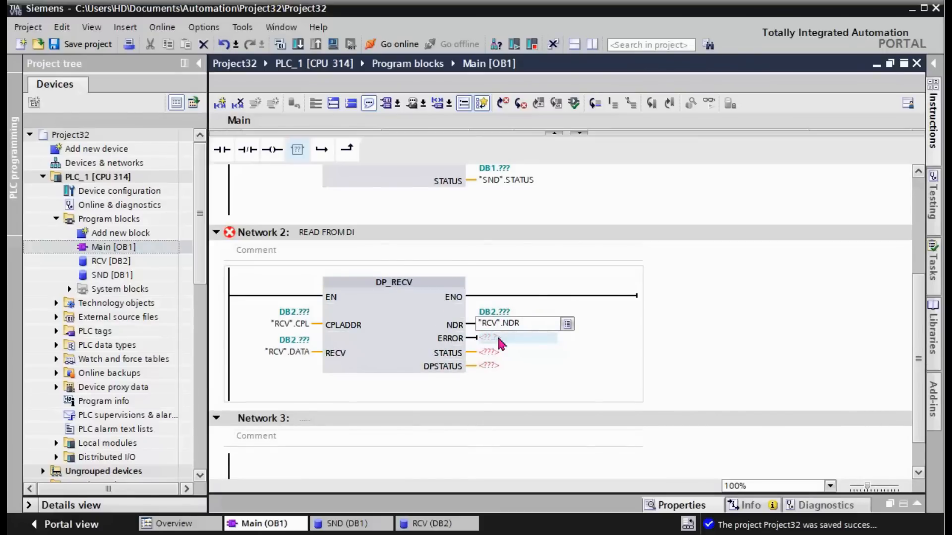
# - Wire DP_RECV's ERROR, STATUS and DPSTATUS to "RCV".ERROR, "RCV".STATUS and "RCV".DP_STATUS
pyautogui.click(516, 338)
pyautogui.write('R')
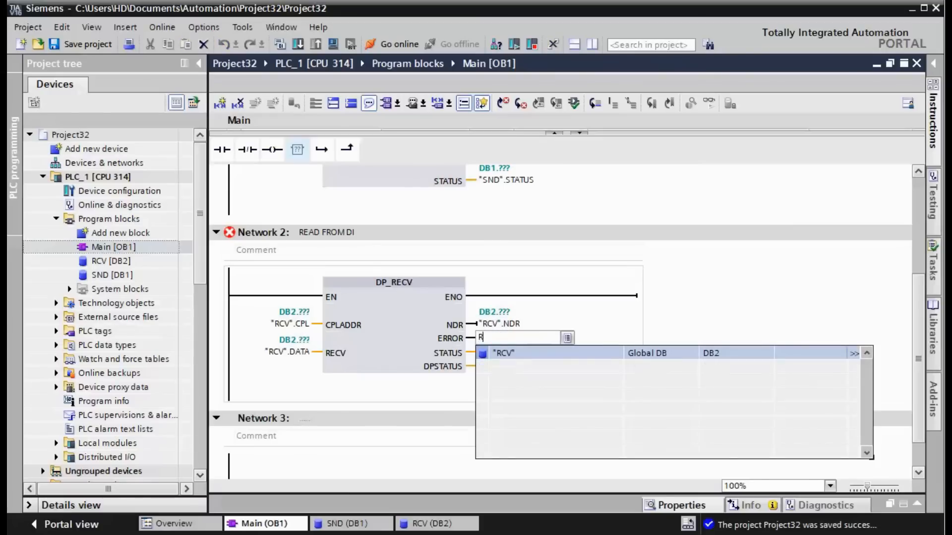
pyautogui.write('CV.')
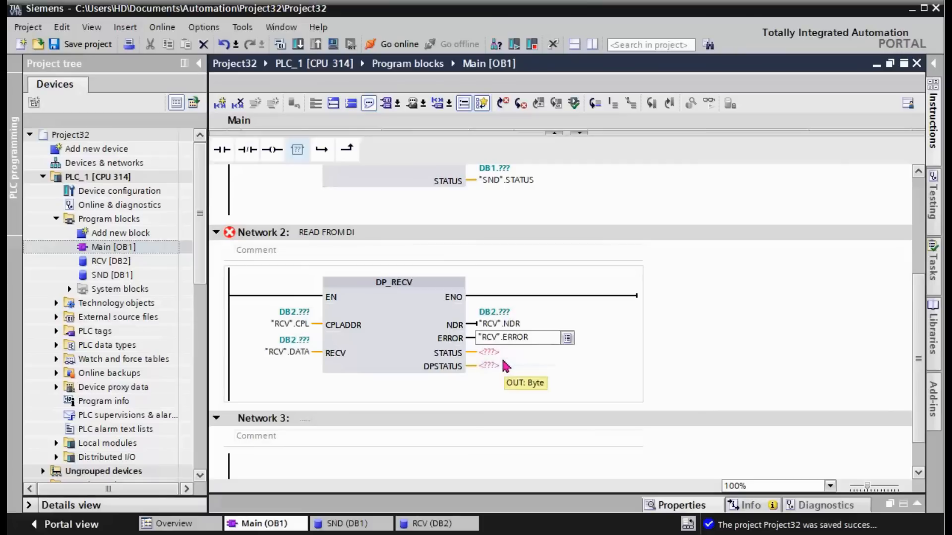
pyautogui.click(488, 366)
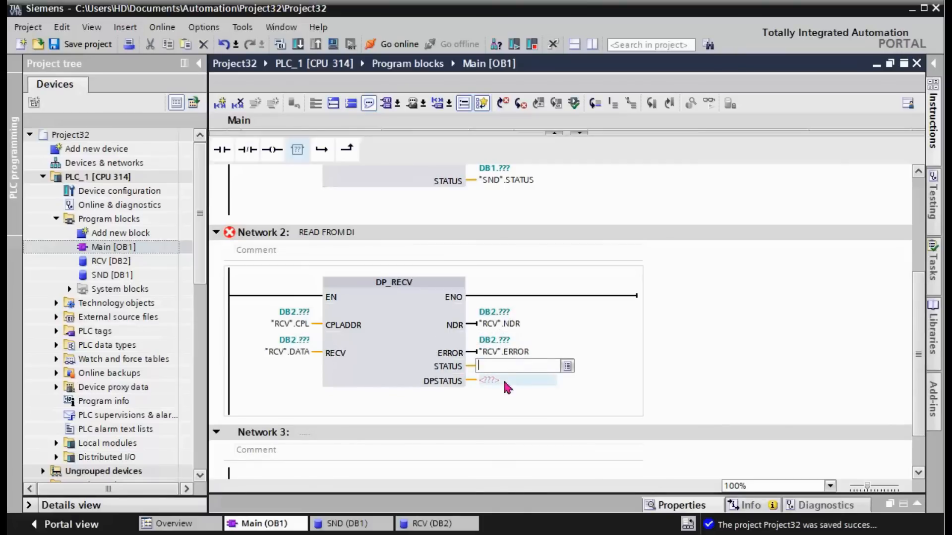
pyautogui.write('RCV.')
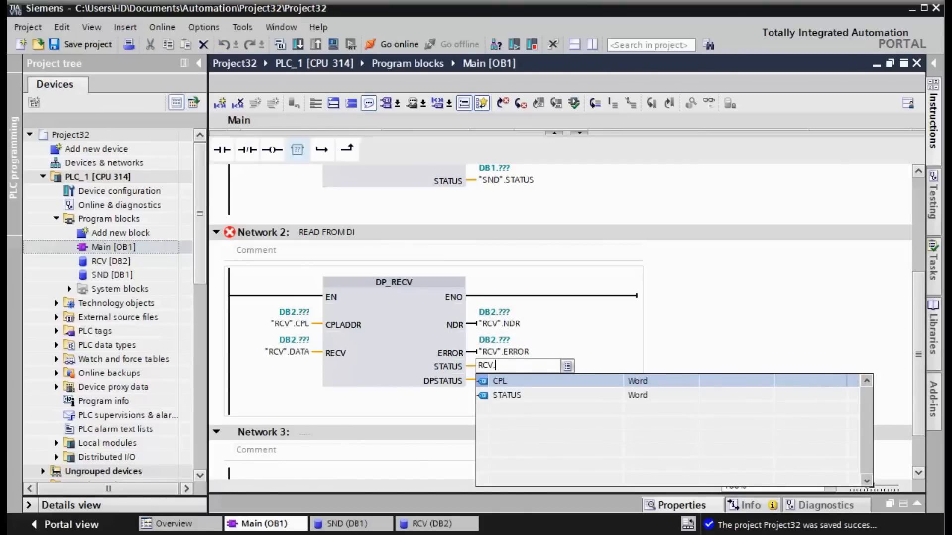
pyautogui.write('STATUS')
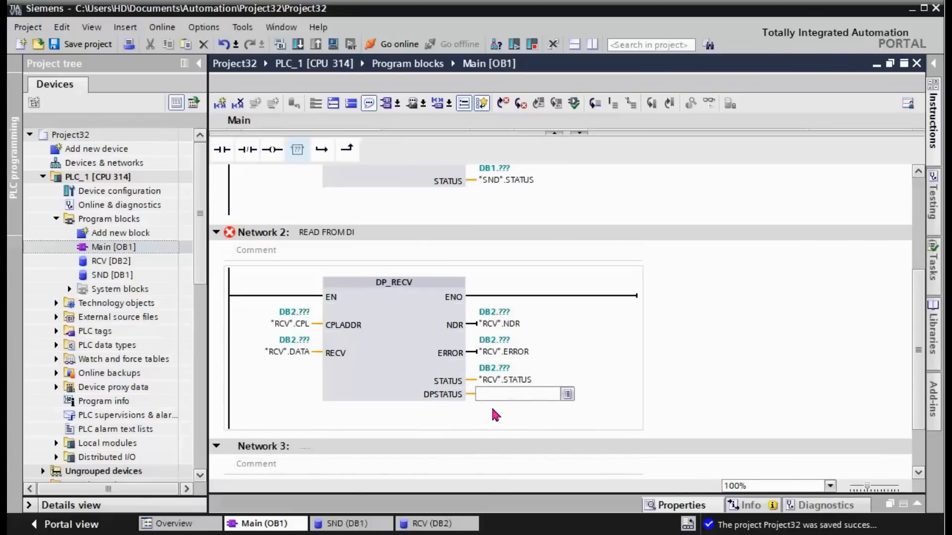
pyautogui.write('RCV.D')
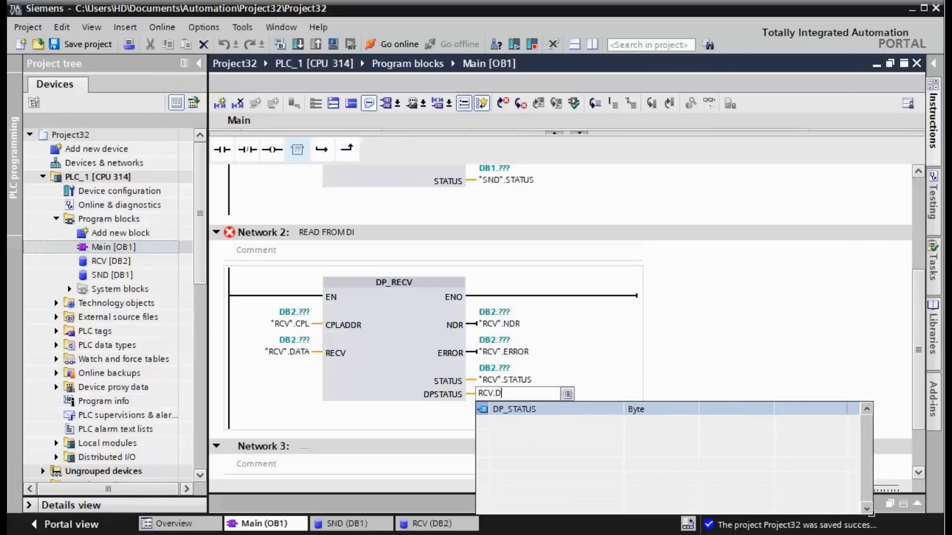
pyautogui.write('P_STATUS')
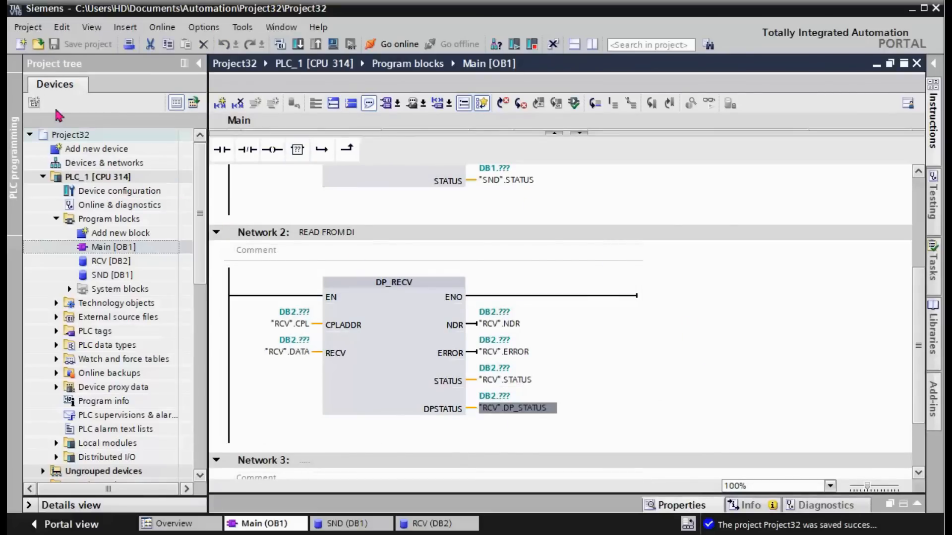
# - Compile PLC_1 and review Networks 1 and 2 with Main [OB1], RCV [DB2] and SND [DB1] listed
pyautogui.click(55, 218)
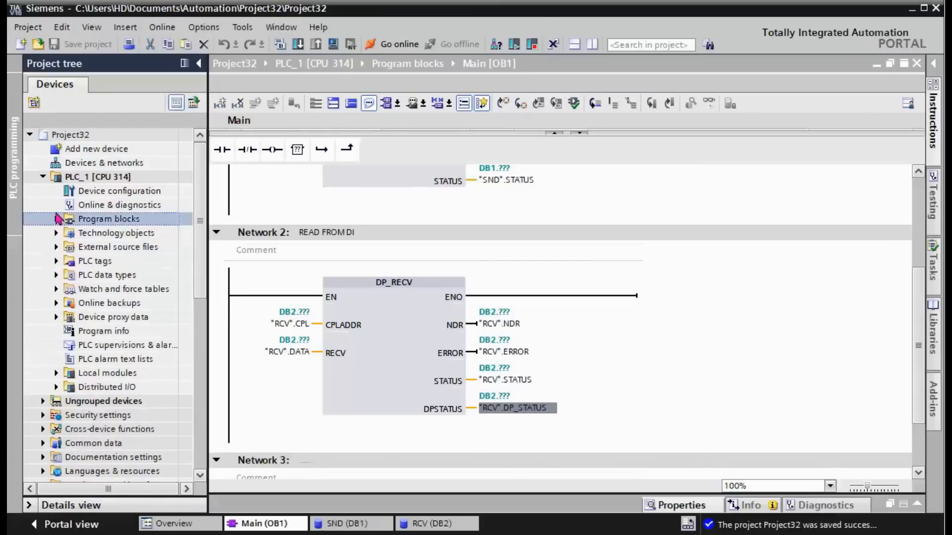
pyautogui.click(43, 177)
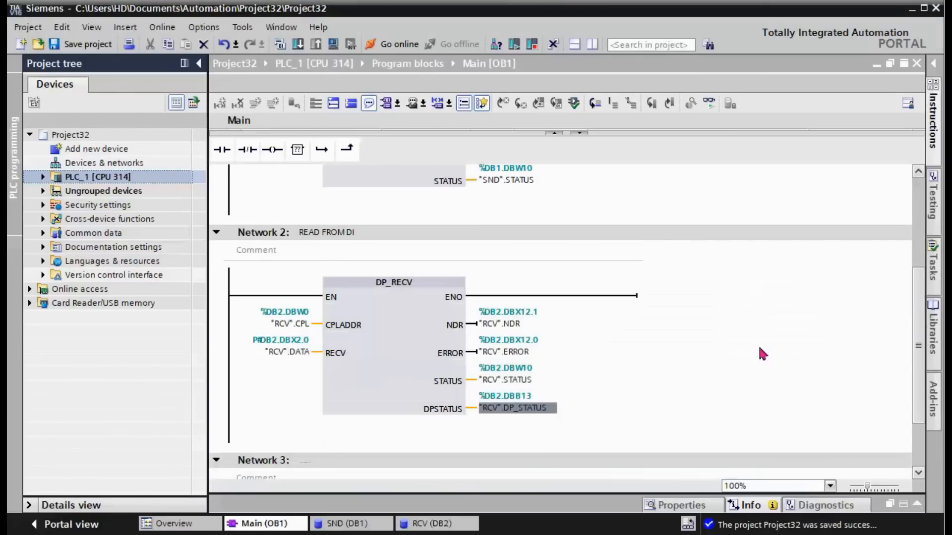
pyautogui.moveTo(735, 353)
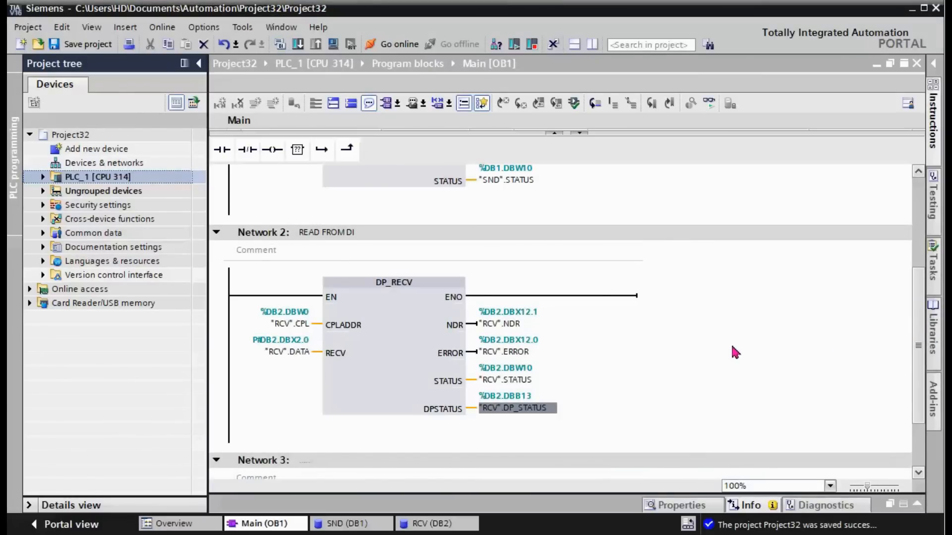
pyautogui.moveTo(746, 370)
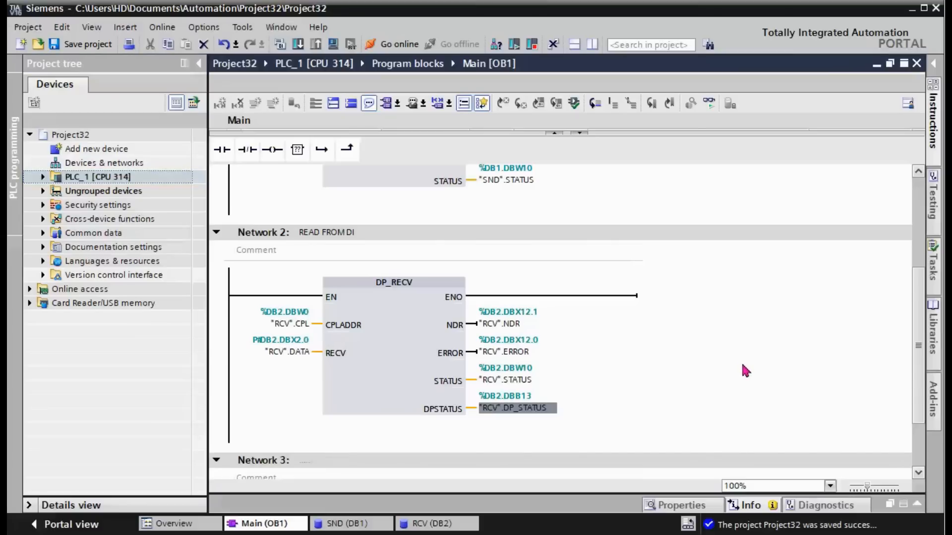
pyautogui.scroll(-3)
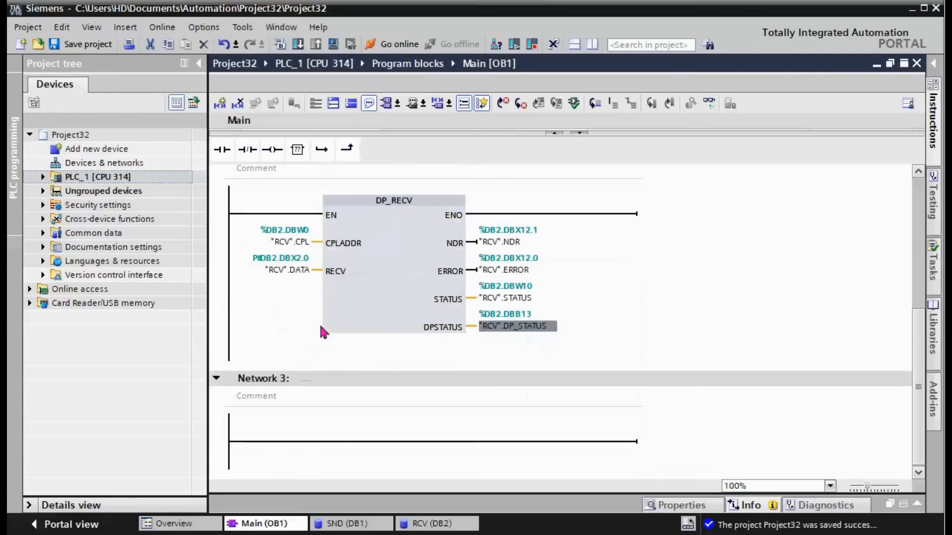
pyautogui.scroll(3)
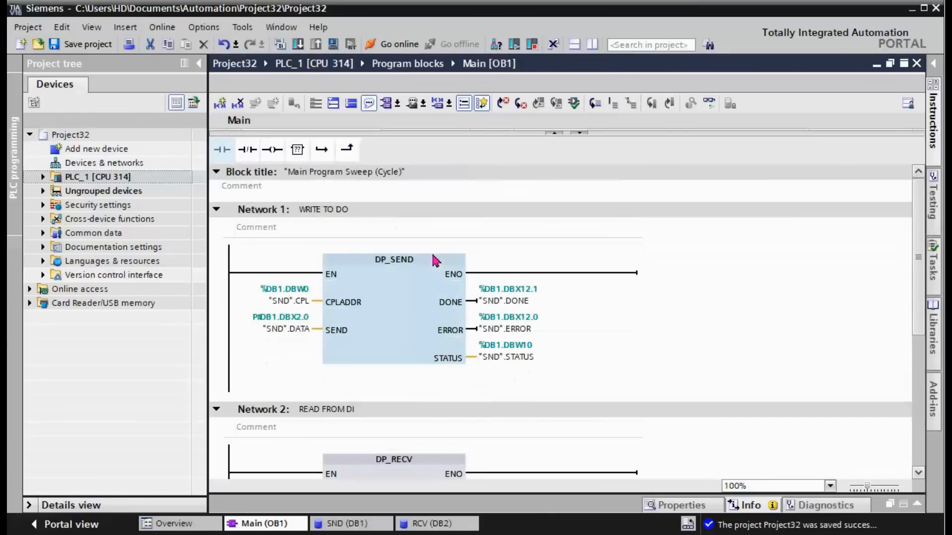
pyautogui.click(441, 375)
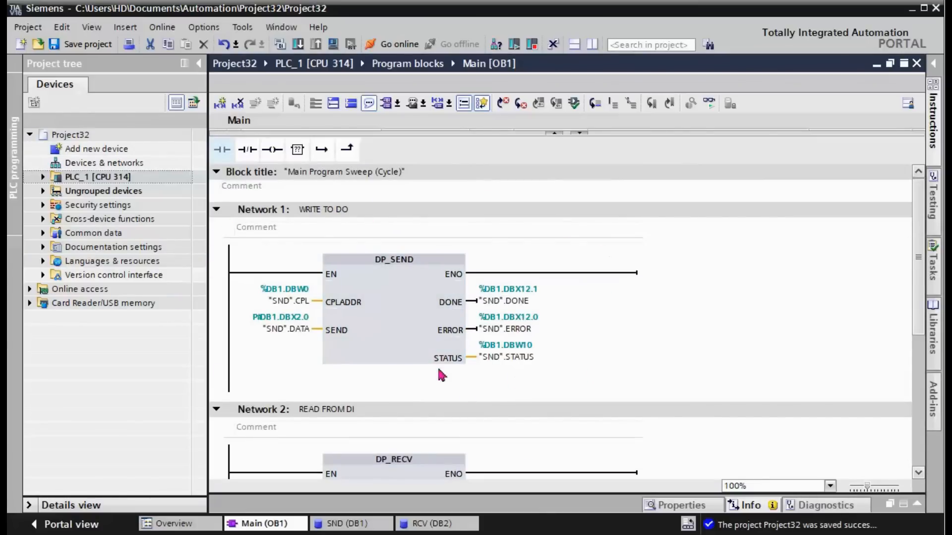
pyautogui.moveTo(619, 314)
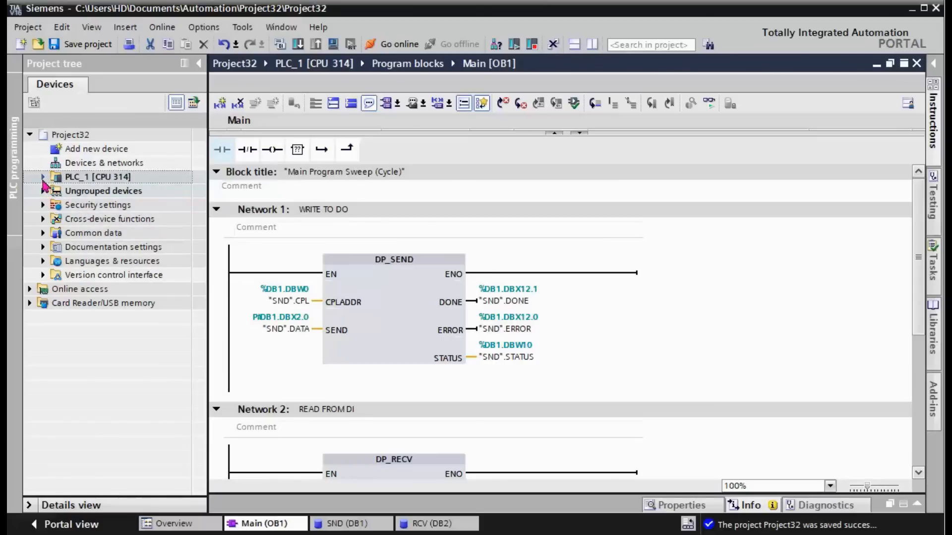
pyautogui.click(43, 176)
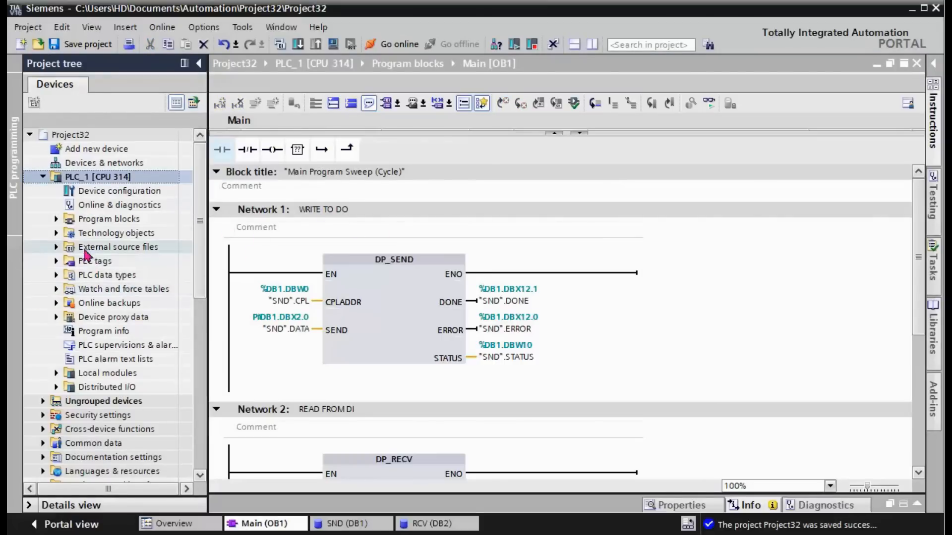
pyautogui.click(55, 218)
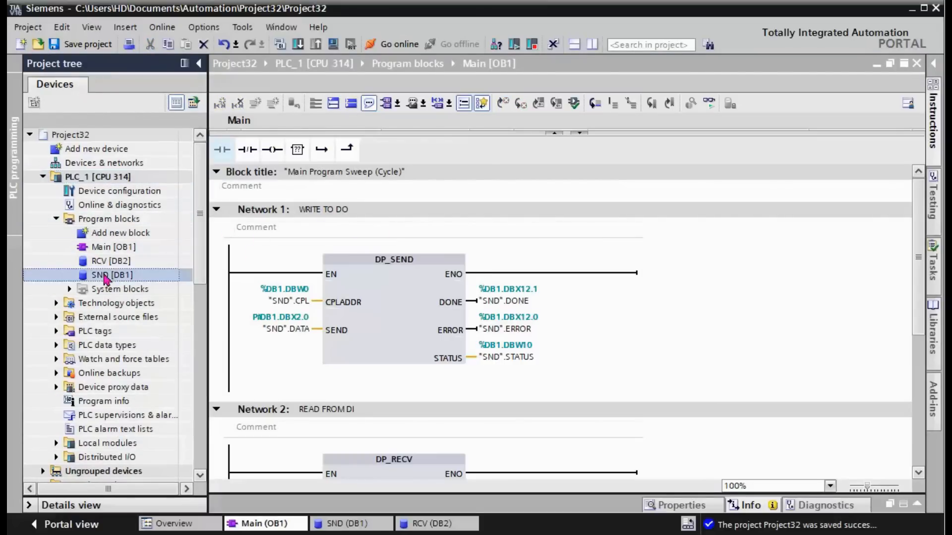
# - Review the SND [DB1] data block with its DATA array of Bool bits expanded
pyautogui.doubleClick(110, 274)
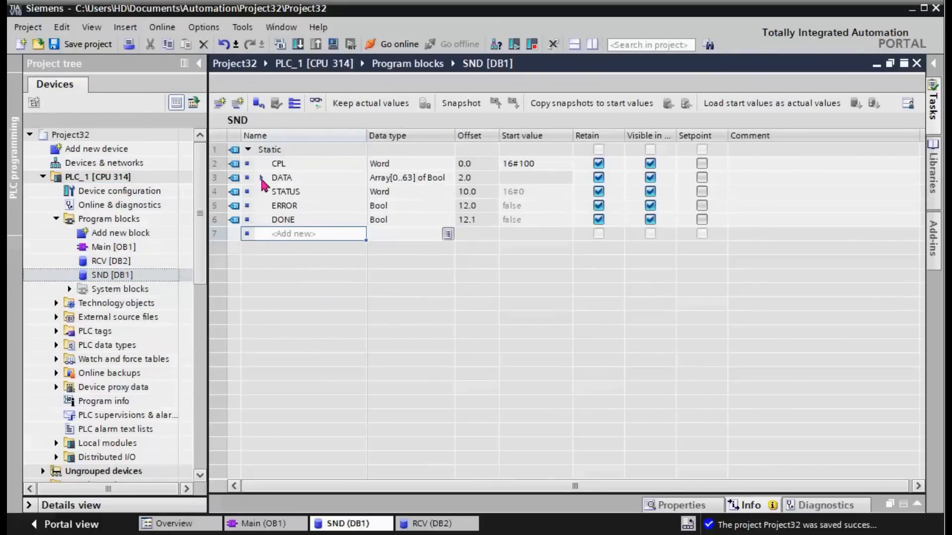
pyautogui.click(260, 178)
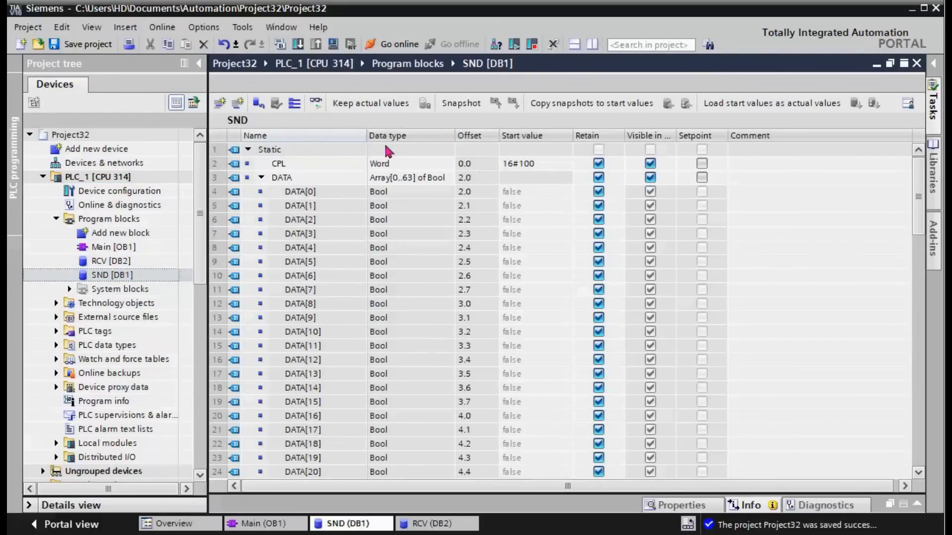
# - Review the RCV [DB2] data block with its 64 DATA Bool elements expanded
pyautogui.click(111, 261)
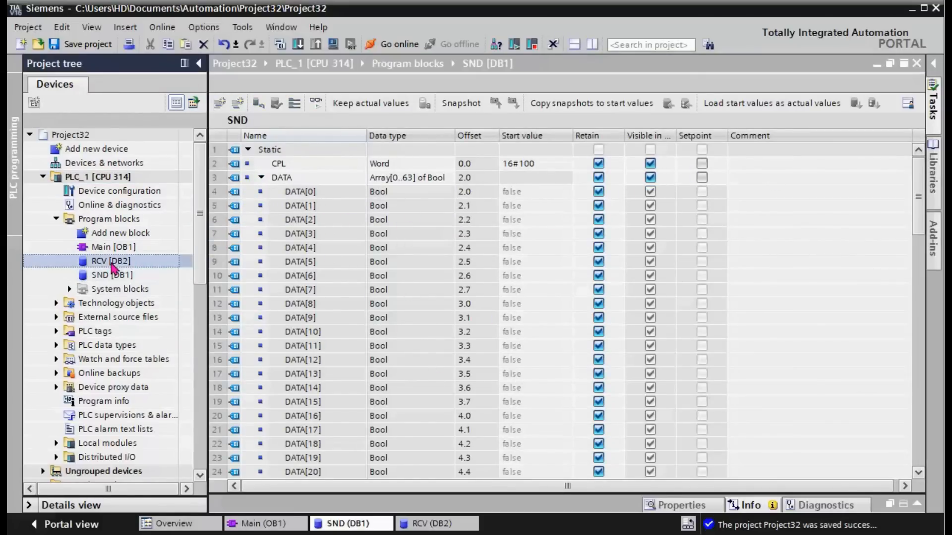
pyautogui.doubleClick(110, 261)
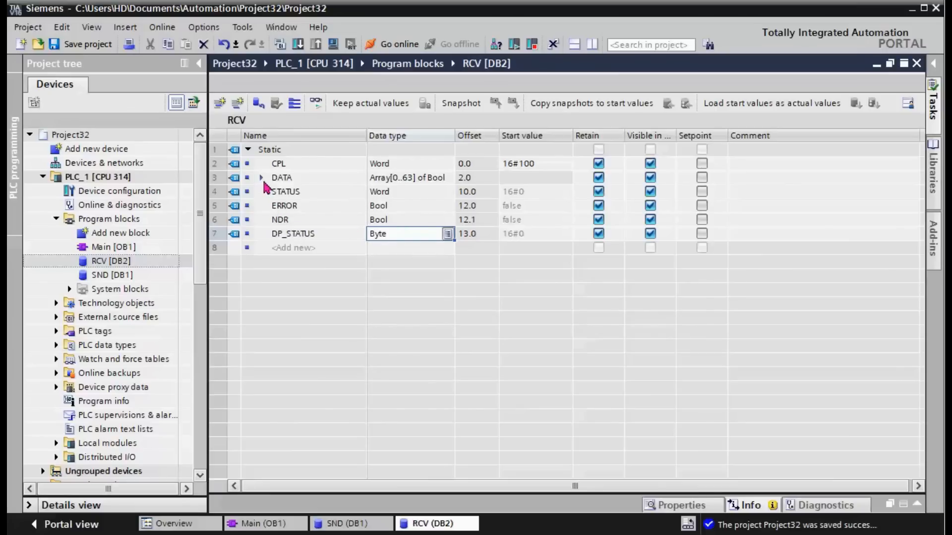
pyautogui.click(261, 177)
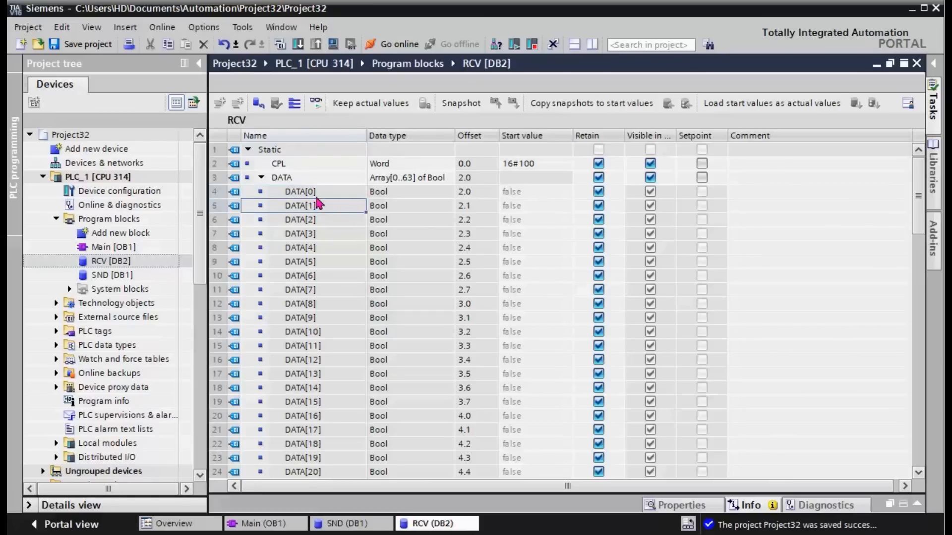
pyautogui.scroll(-3)
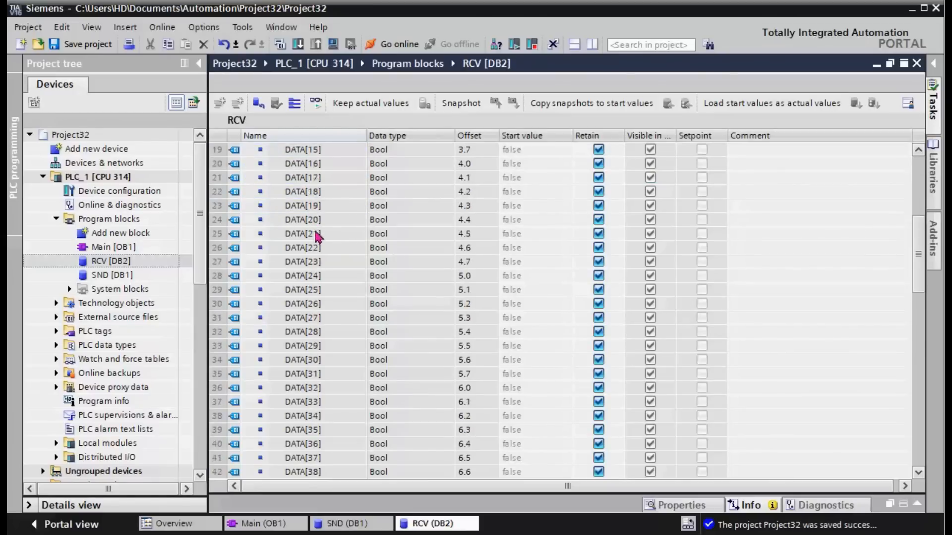
pyautogui.scroll(3)
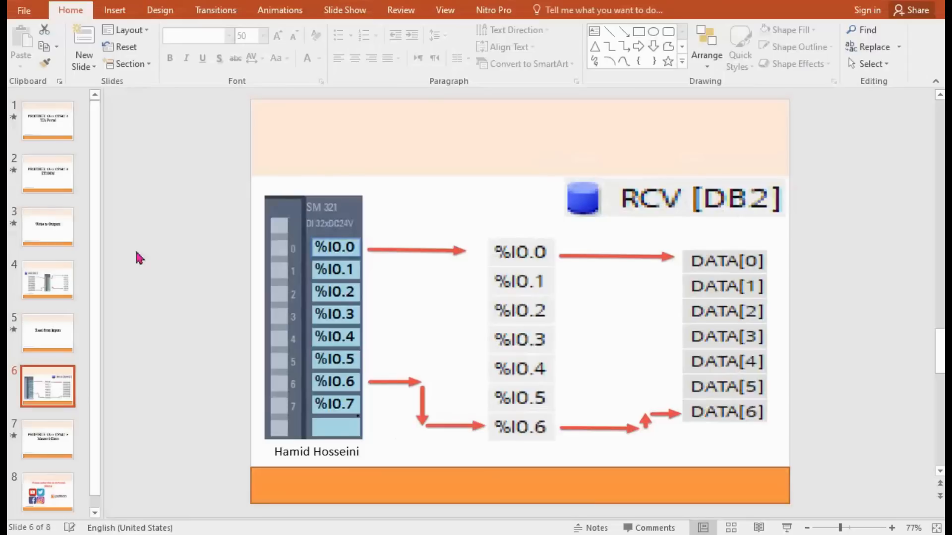
# - Show the PROFIBUS Over CP342-5 title slide, then the final subscribe slide 8 of 8
pyautogui.click(48, 439)
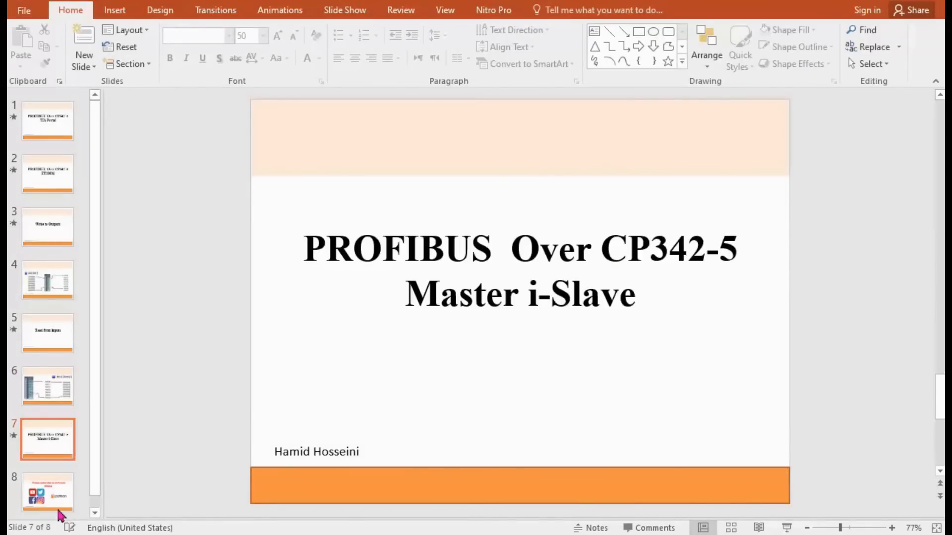
pyautogui.moveTo(675, 141)
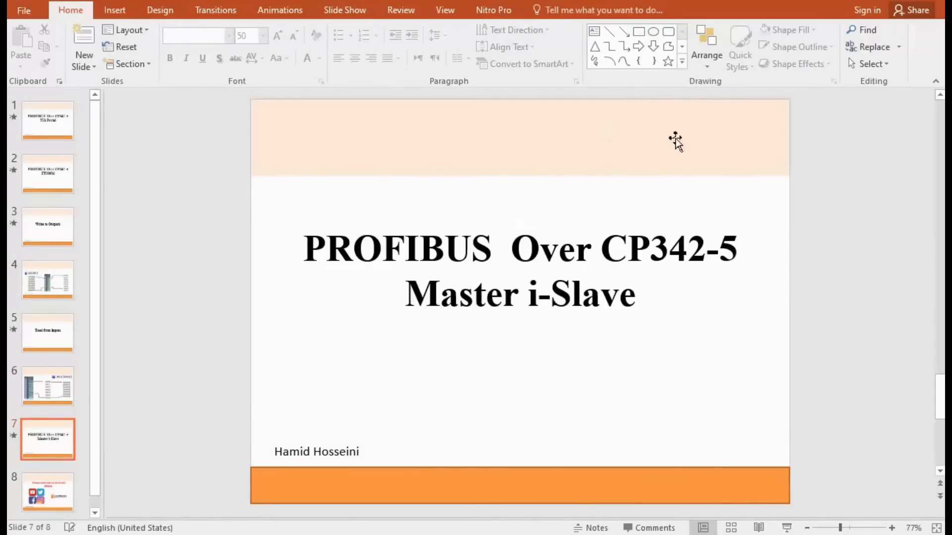
pyautogui.moveTo(401, 220)
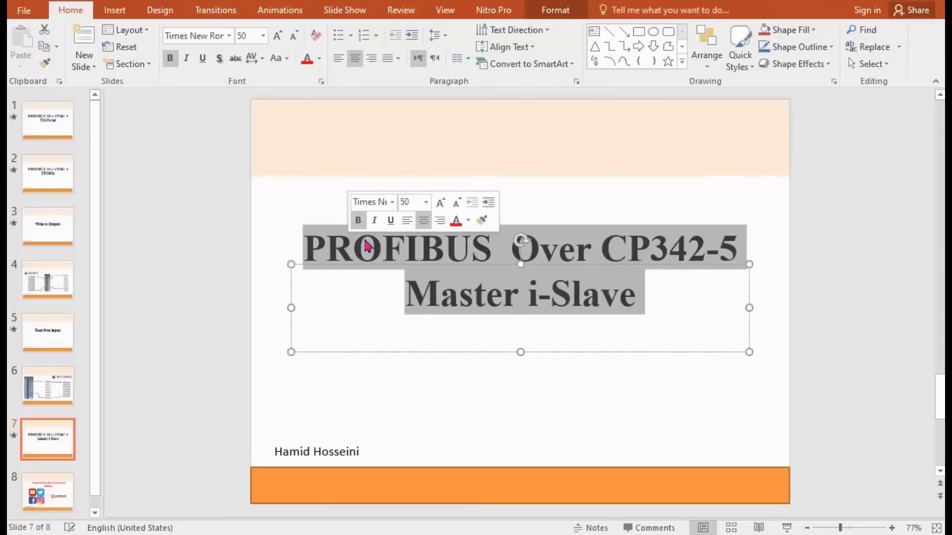
pyautogui.click(486, 247)
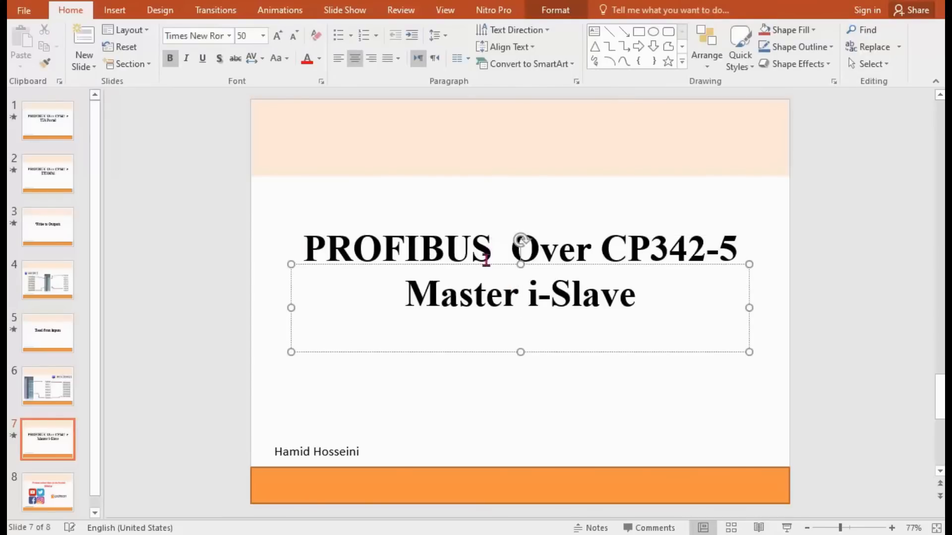
pyautogui.click(47, 492)
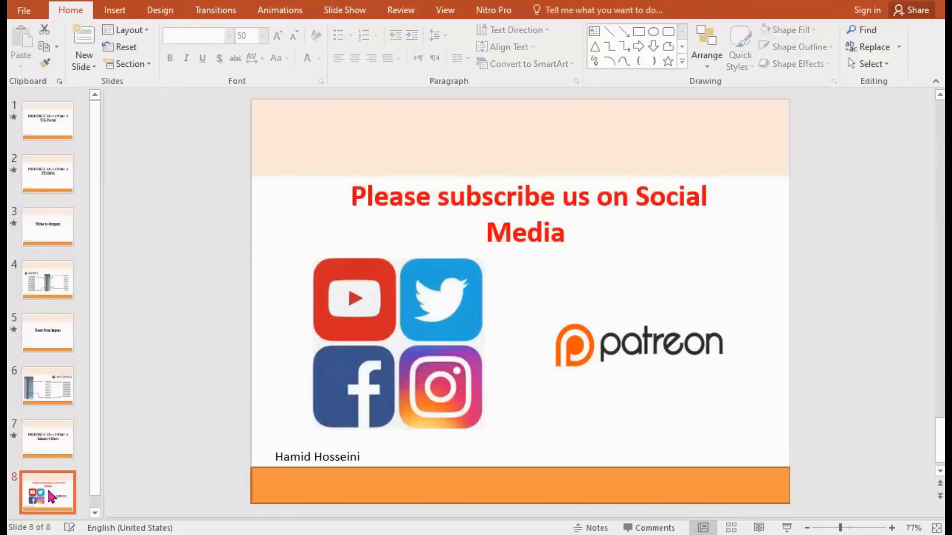
pyautogui.moveTo(346, 199)
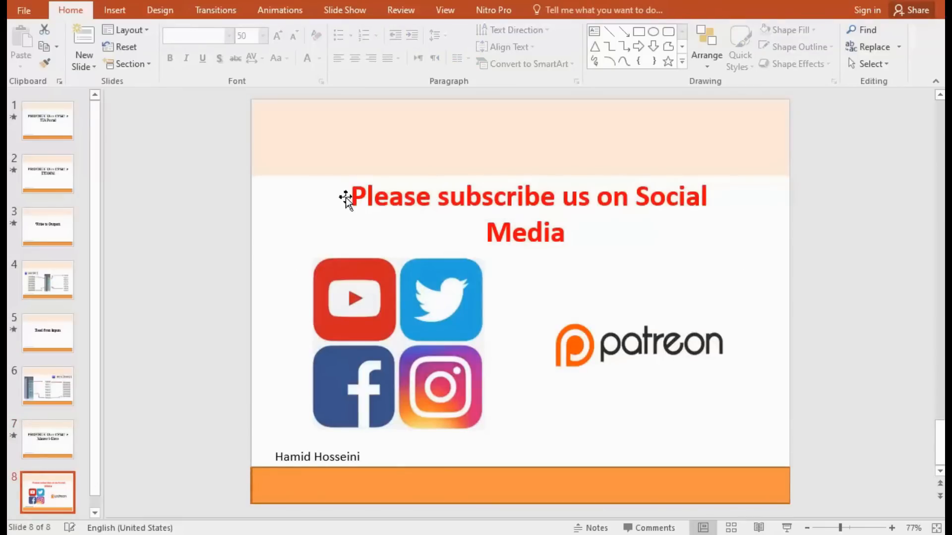